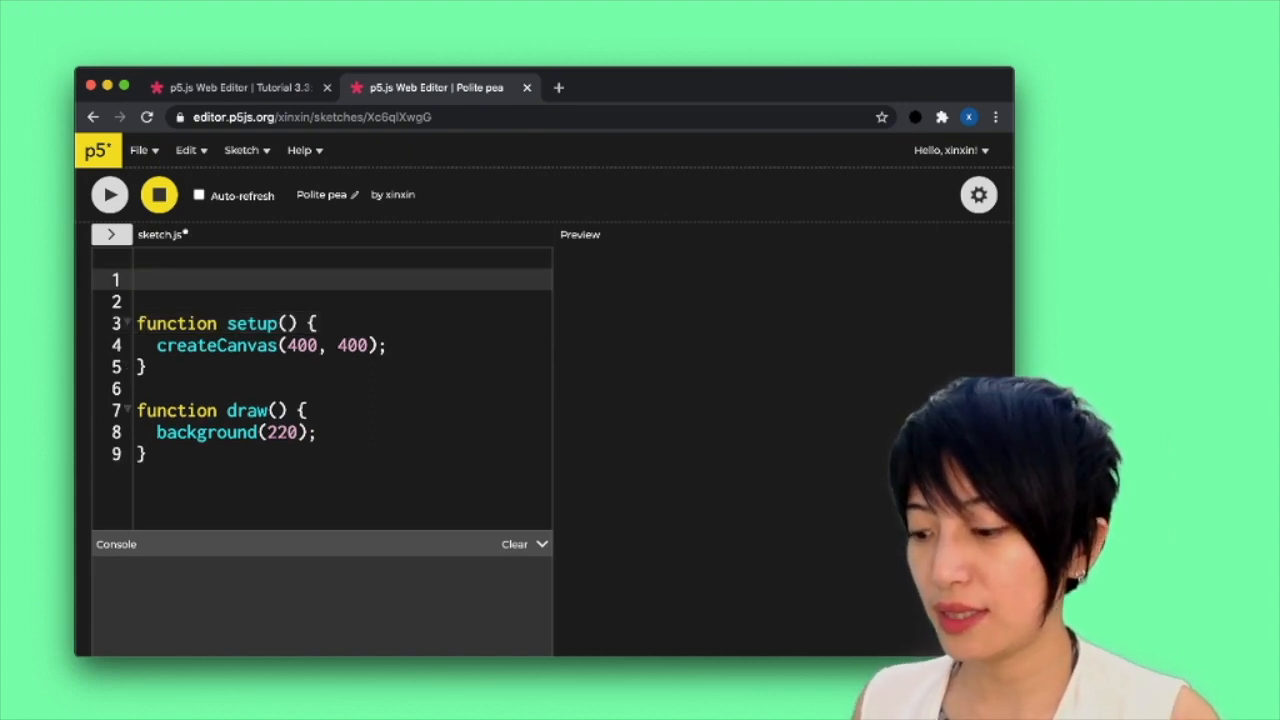
Declare 'let lightOn = false;' on line 1
{"action": "type", "text": "let light"}
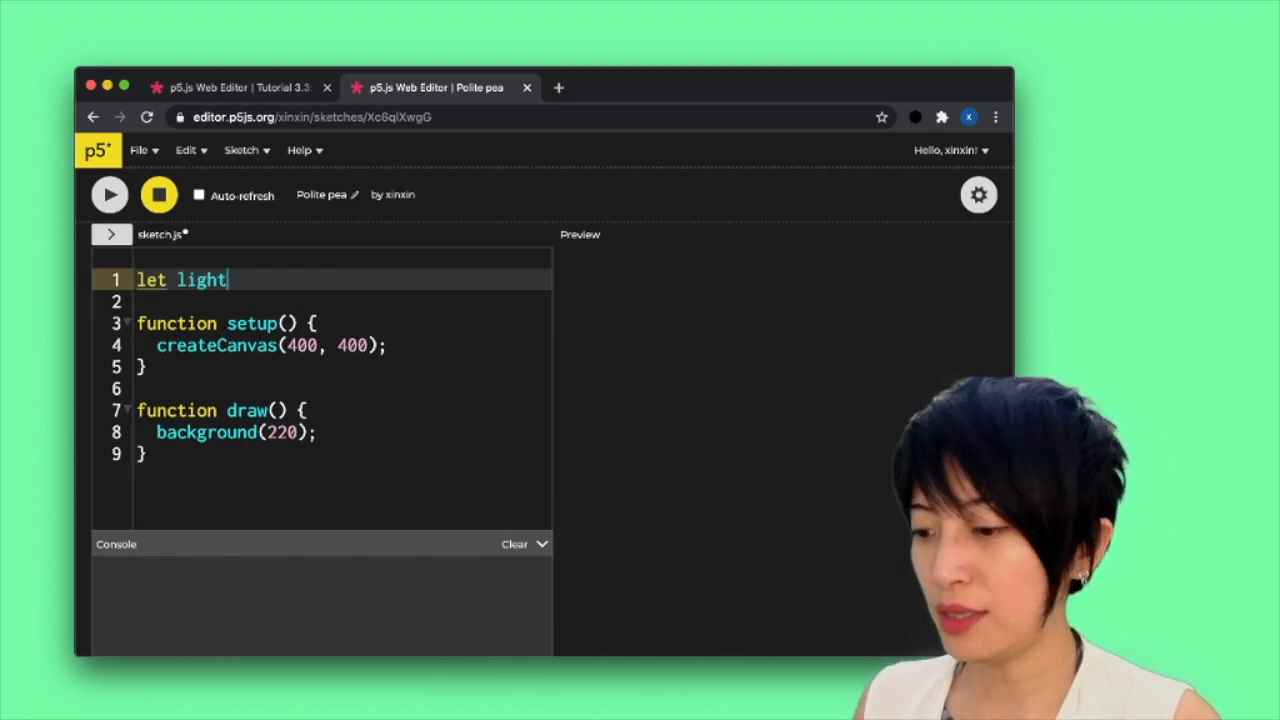
{"action": "type", "text": "On ="}
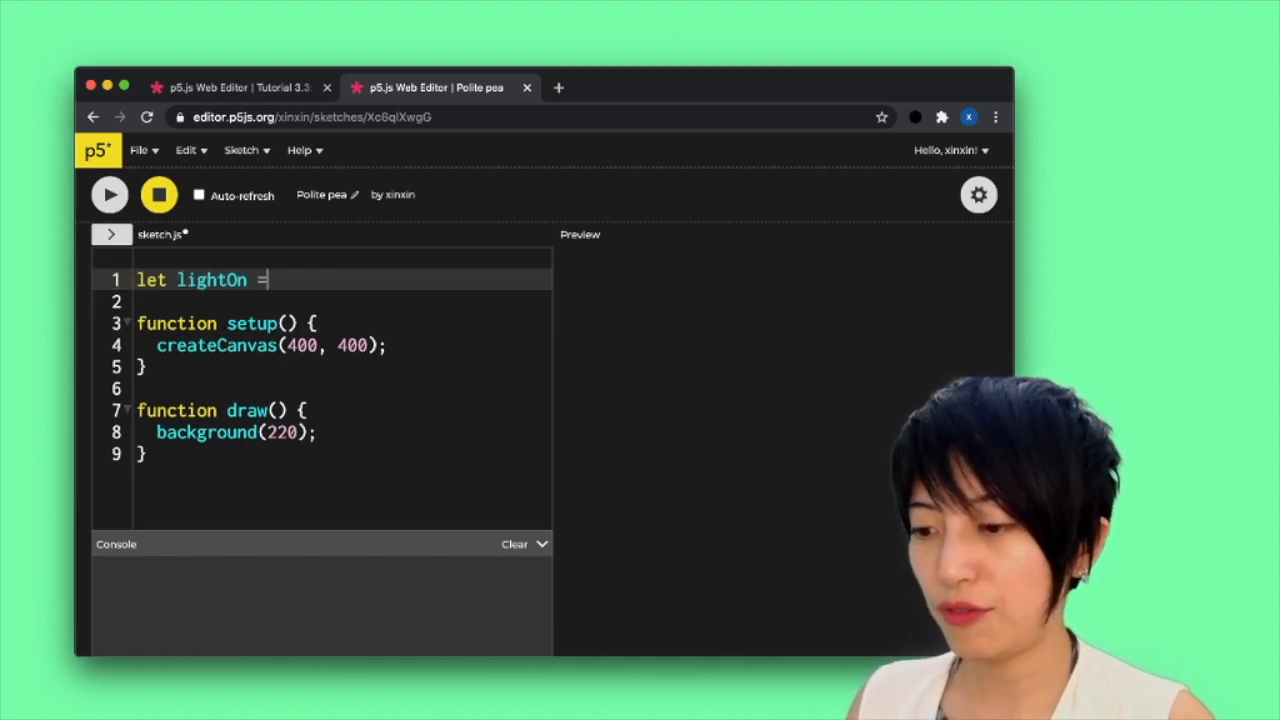
{"action": "type", "text": "false;"}
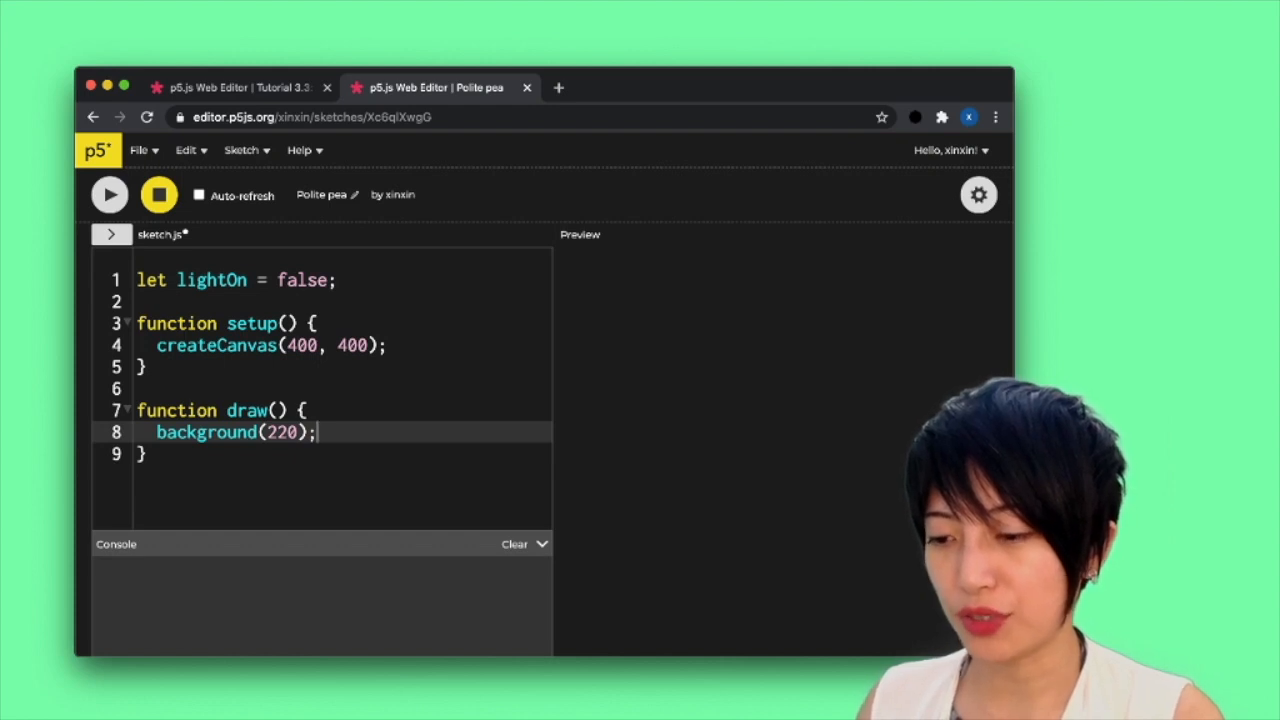
Add 'console.log(lightOn);' inside setup()
{"action": "type", "text": "con"}
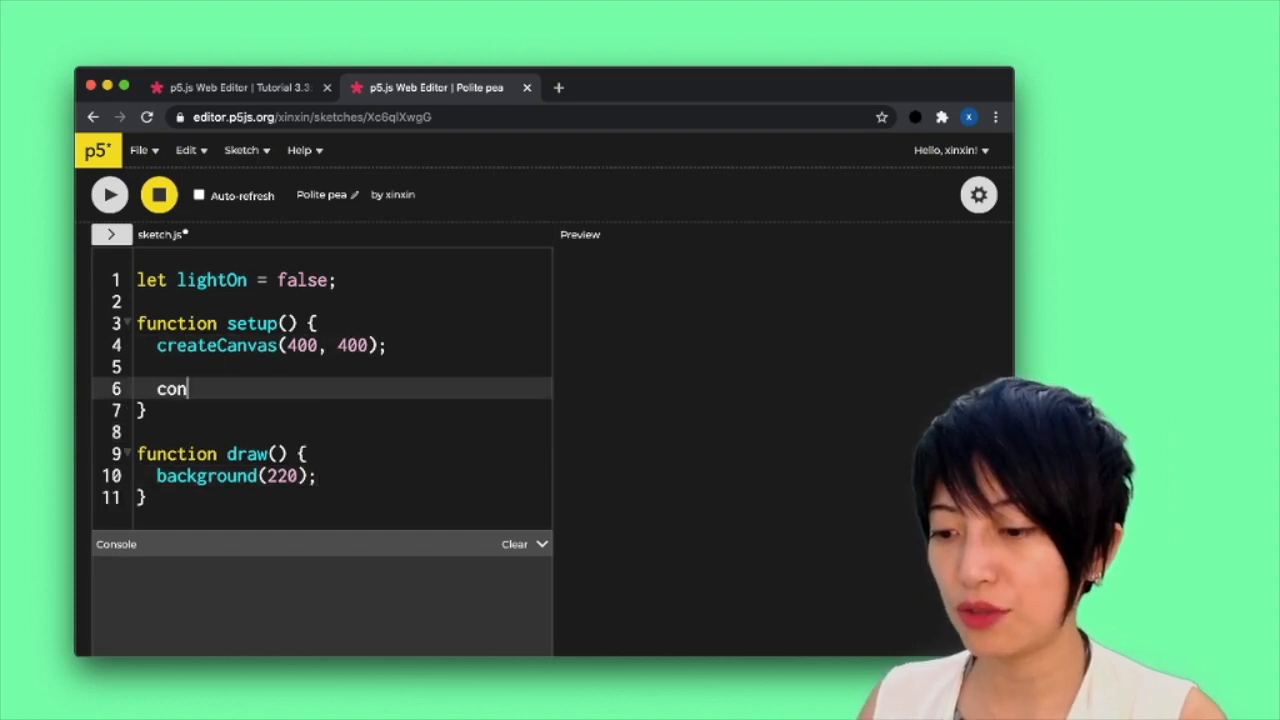
{"action": "type", "text": "sole."}
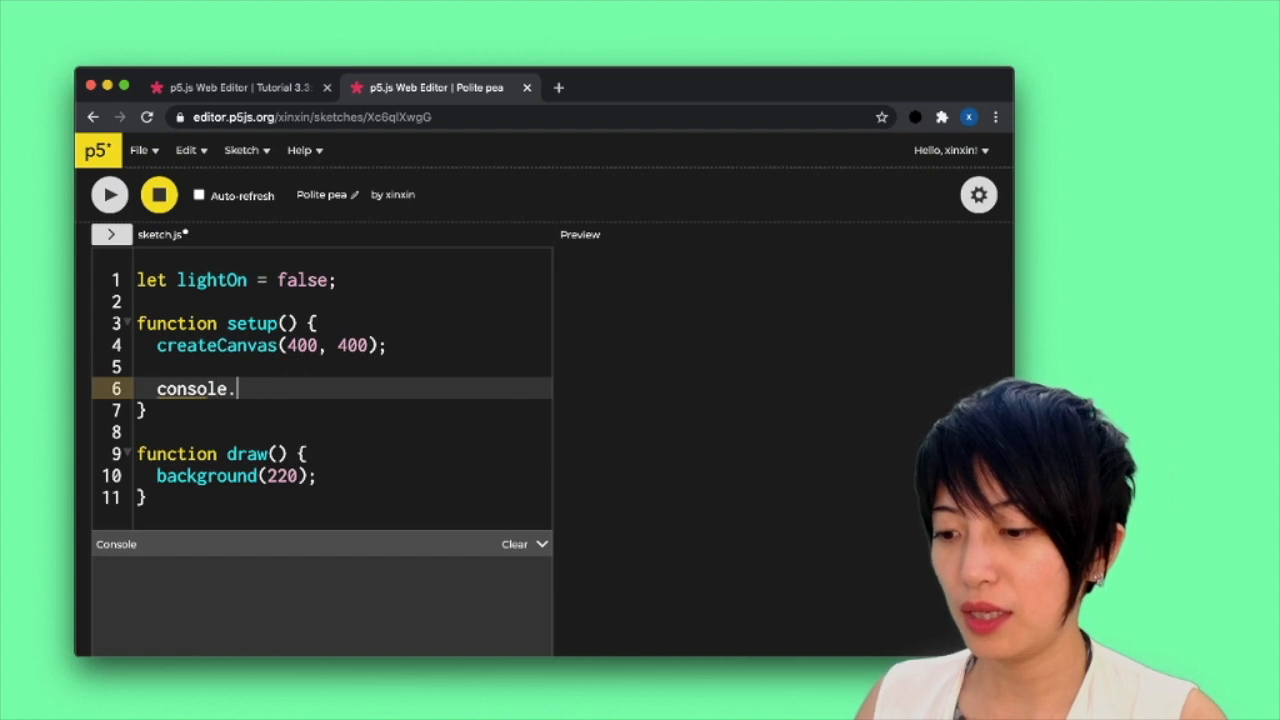
{"action": "type", "text": "log(lightO"}
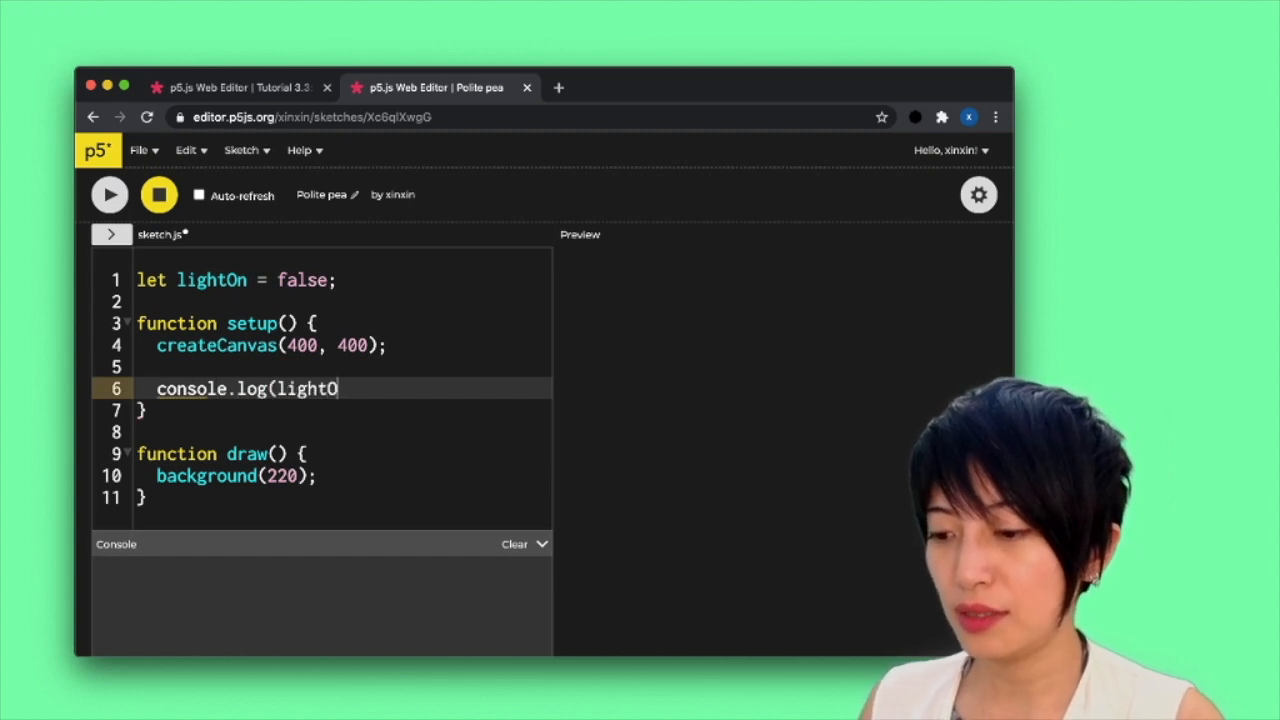
{"action": "type", "text": "n);"}
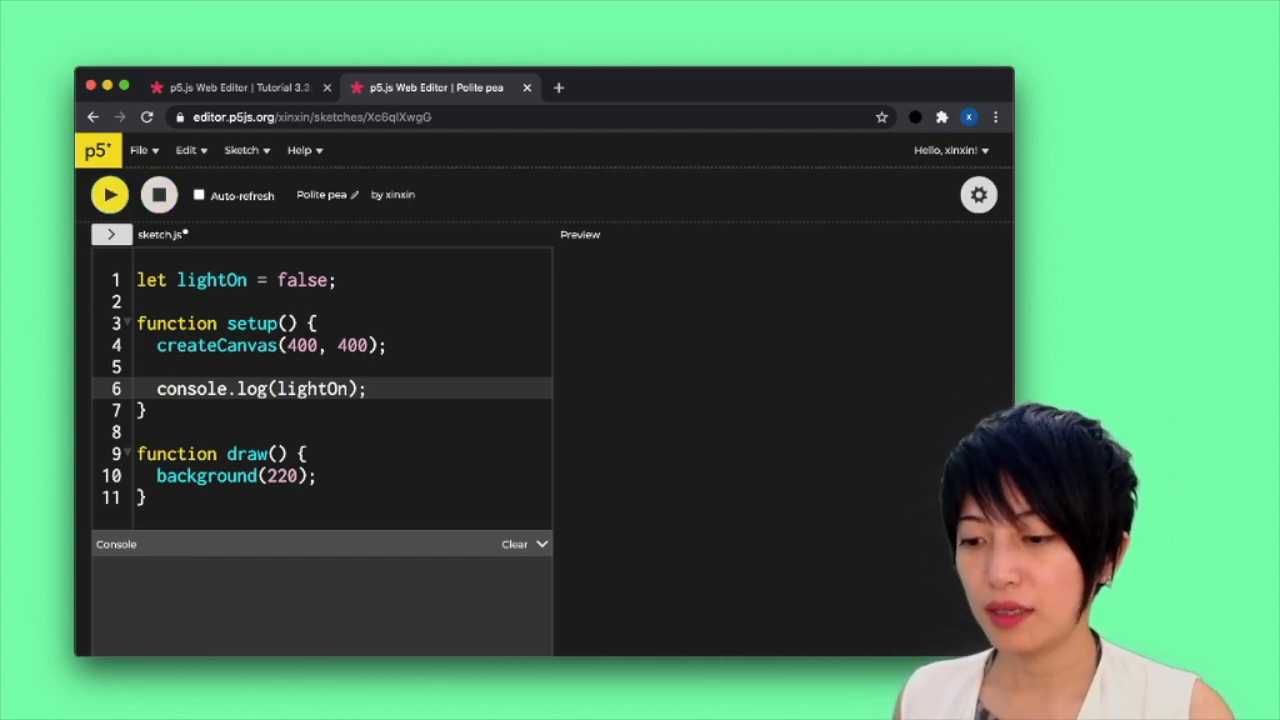
Add 'lightOn = true;' above the log in setup and rerun to print true
{"action": "left_click", "coordinate": [109, 194]}
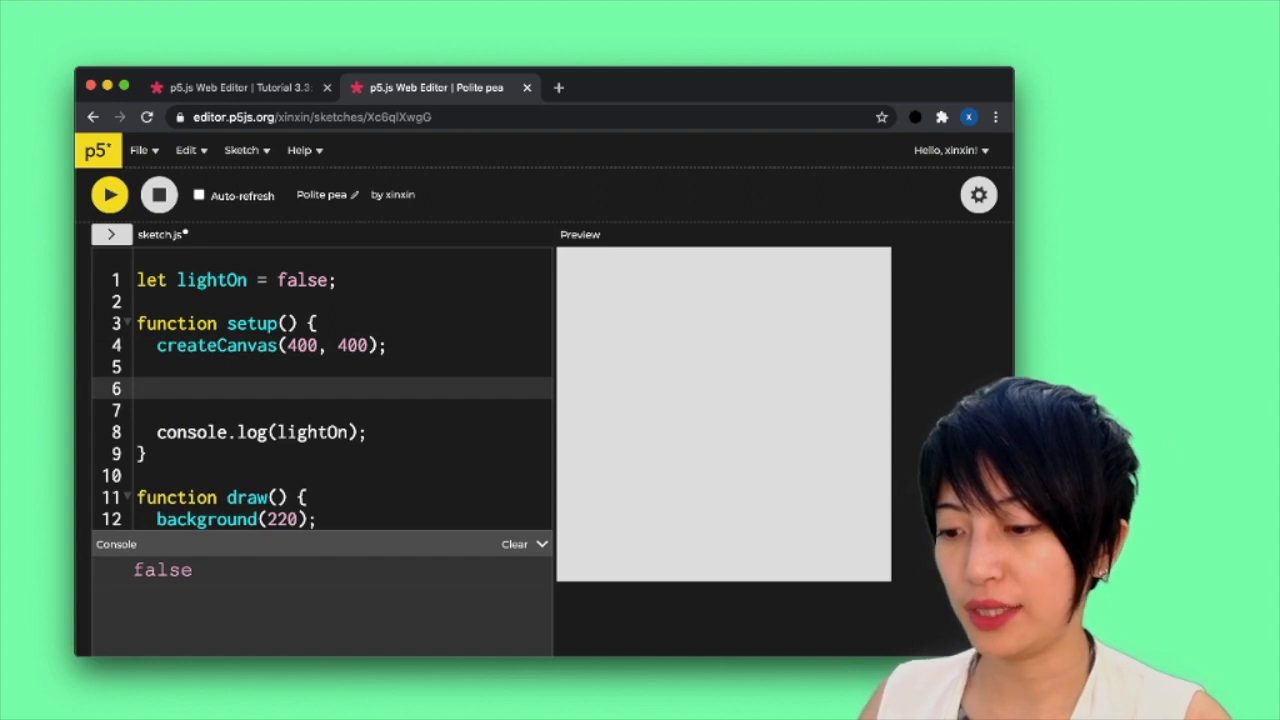
{"action": "type", "text": "lightOn ="}
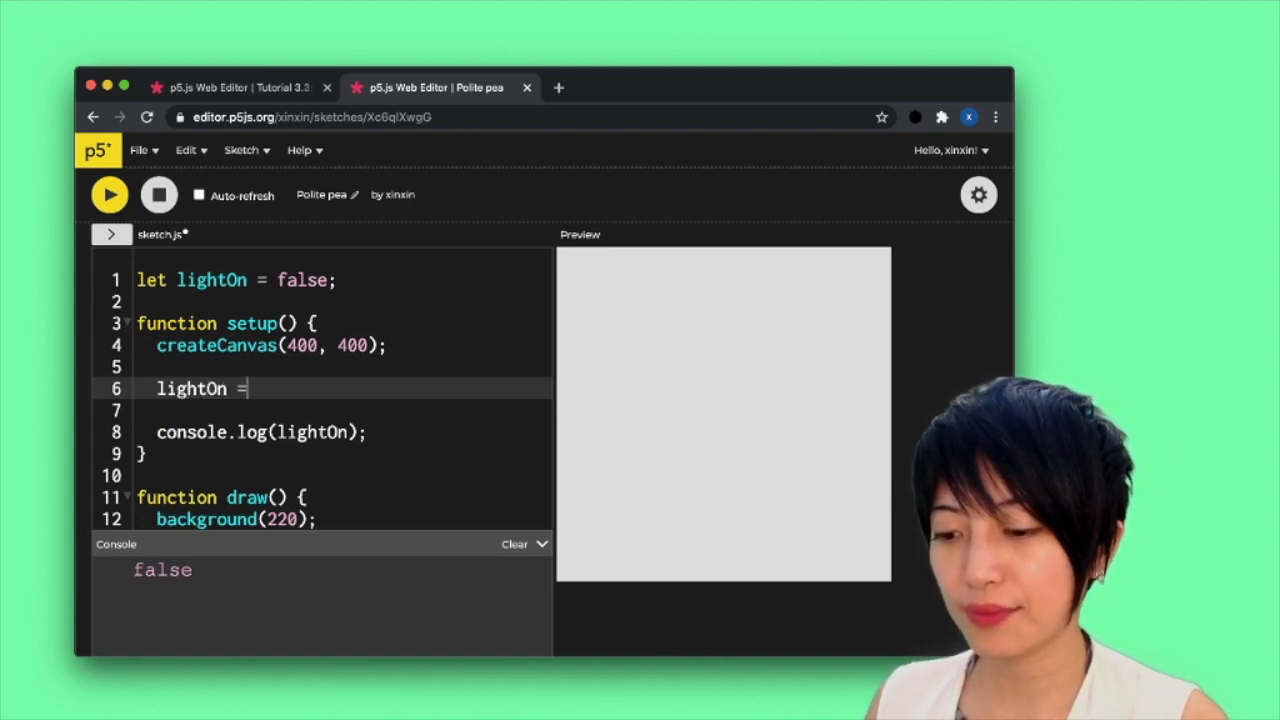
{"action": "type", "text": "true;"}
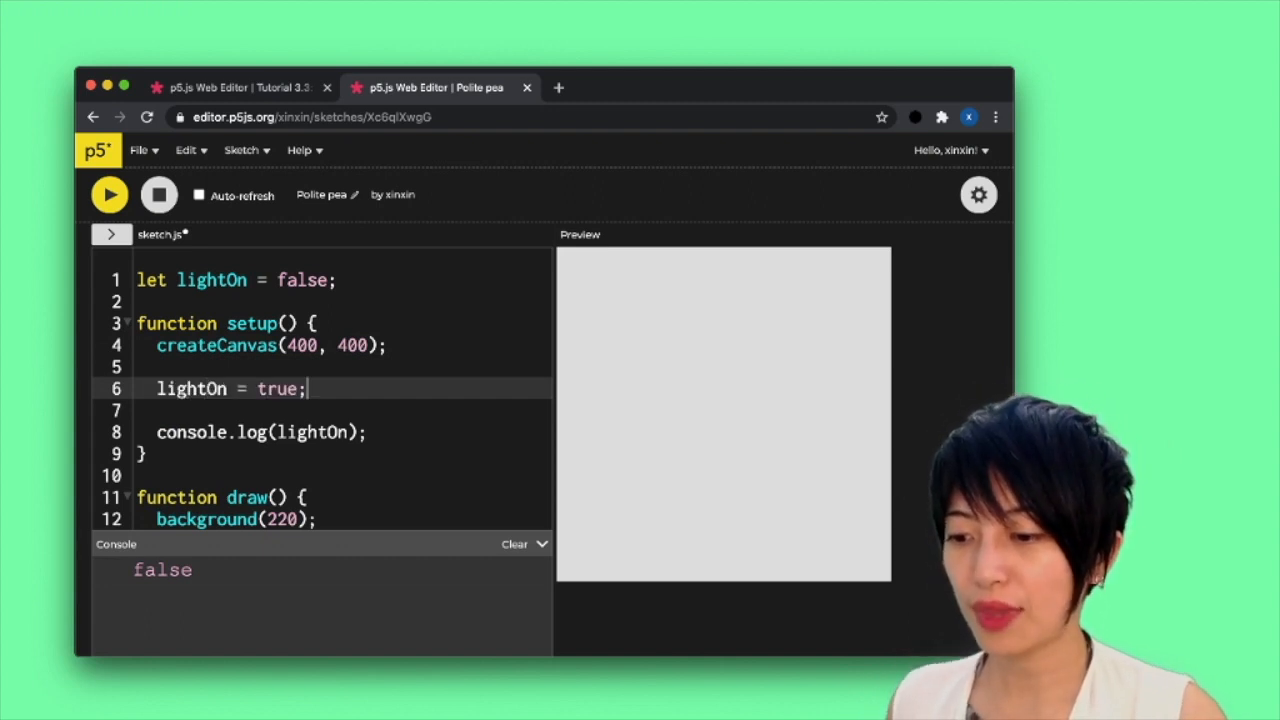
{"action": "left_click", "coordinate": [109, 194]}
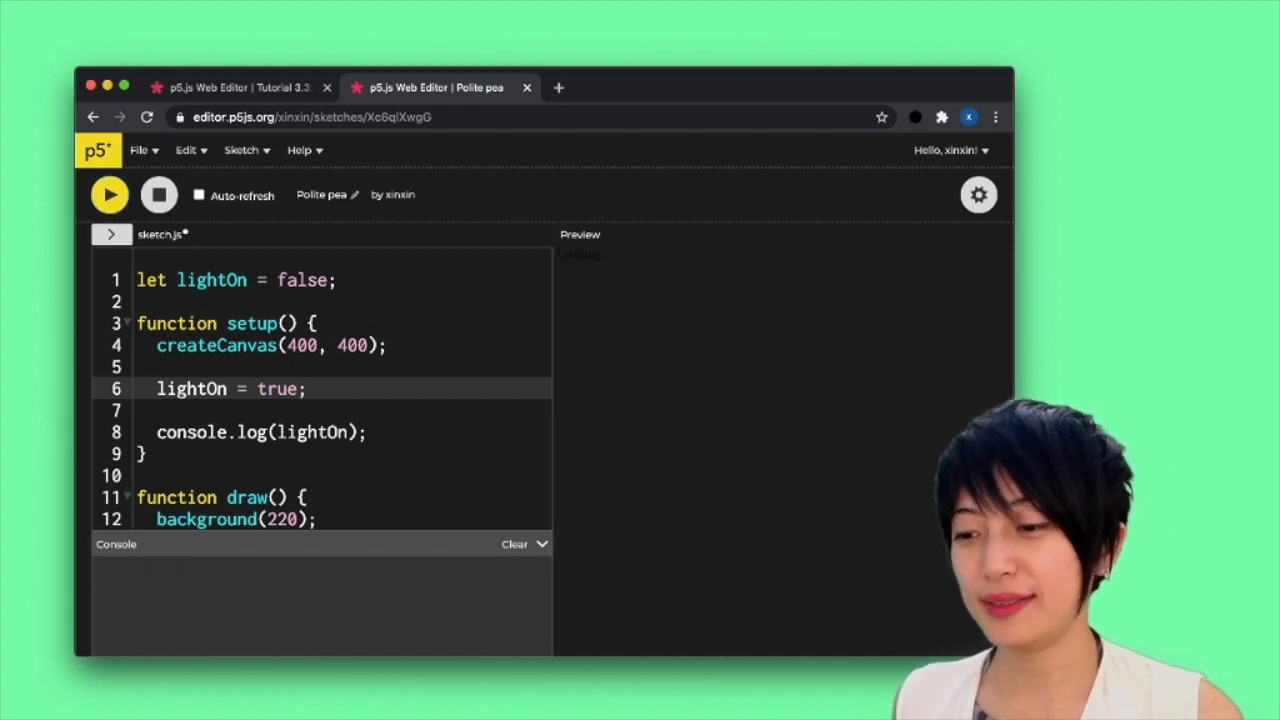
{"action": "left_click", "coordinate": [109, 194]}
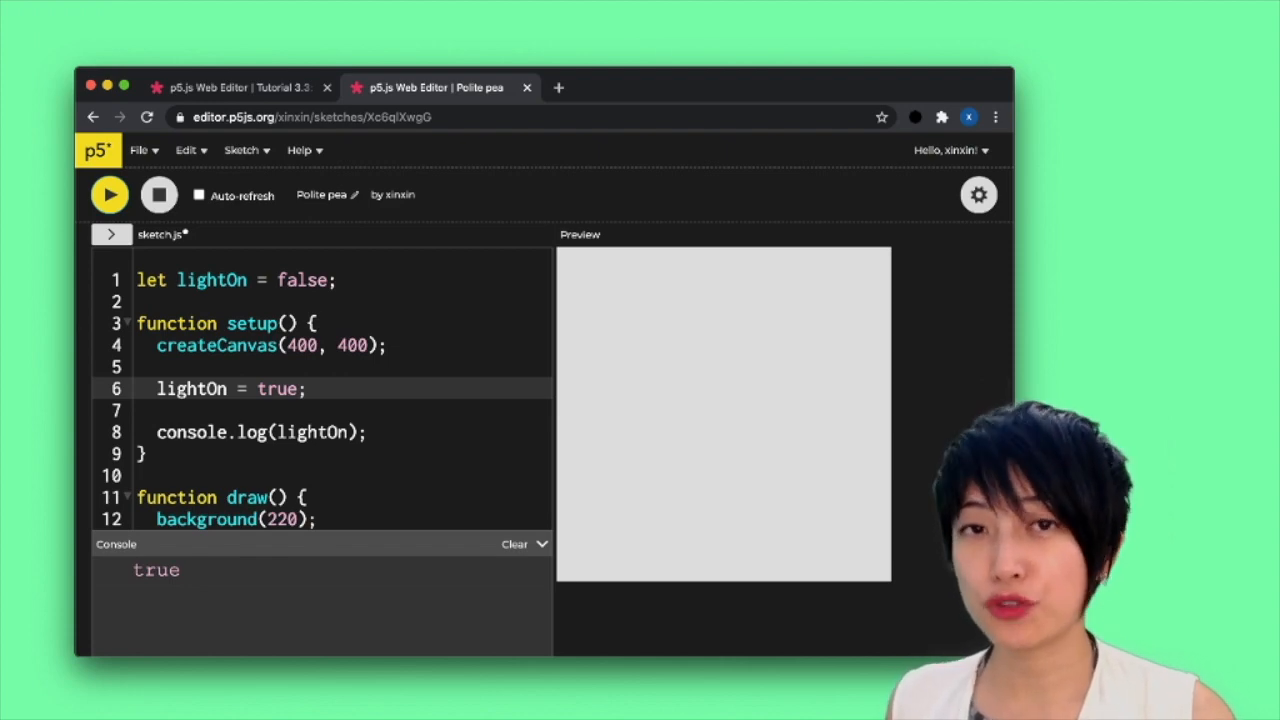
{"action": "left_click", "coordinate": [230, 87]}
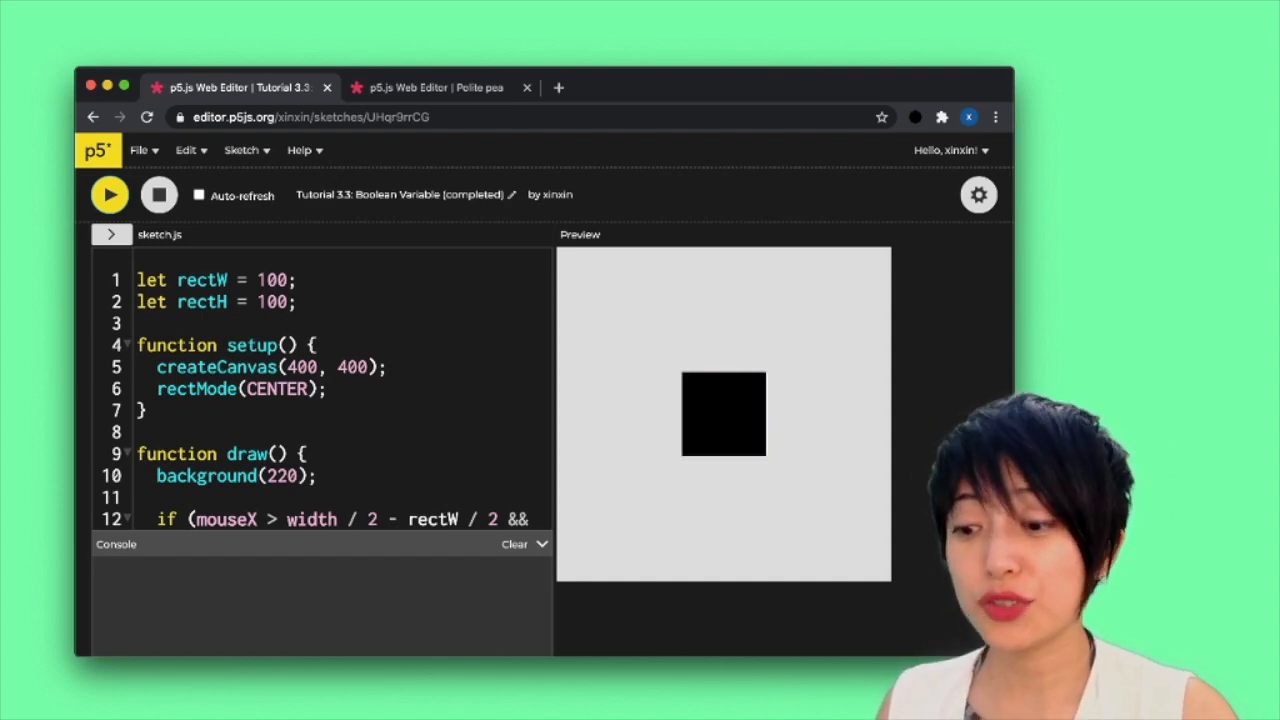
Add mousePressed() logging 'mouse has been pressed', then rerun and click the canvas
{"action": "scroll", "scroll_direction": "down", "scroll_amount": 3}
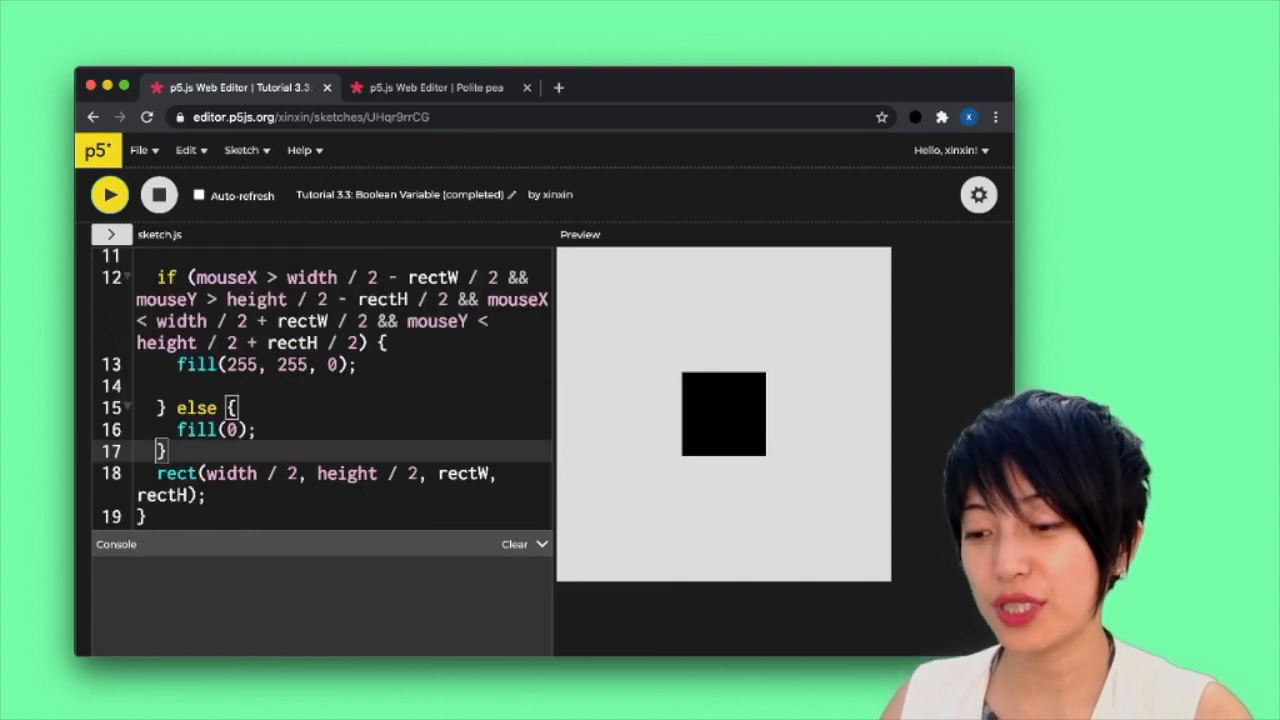
{"action": "type", "text": "function m"}
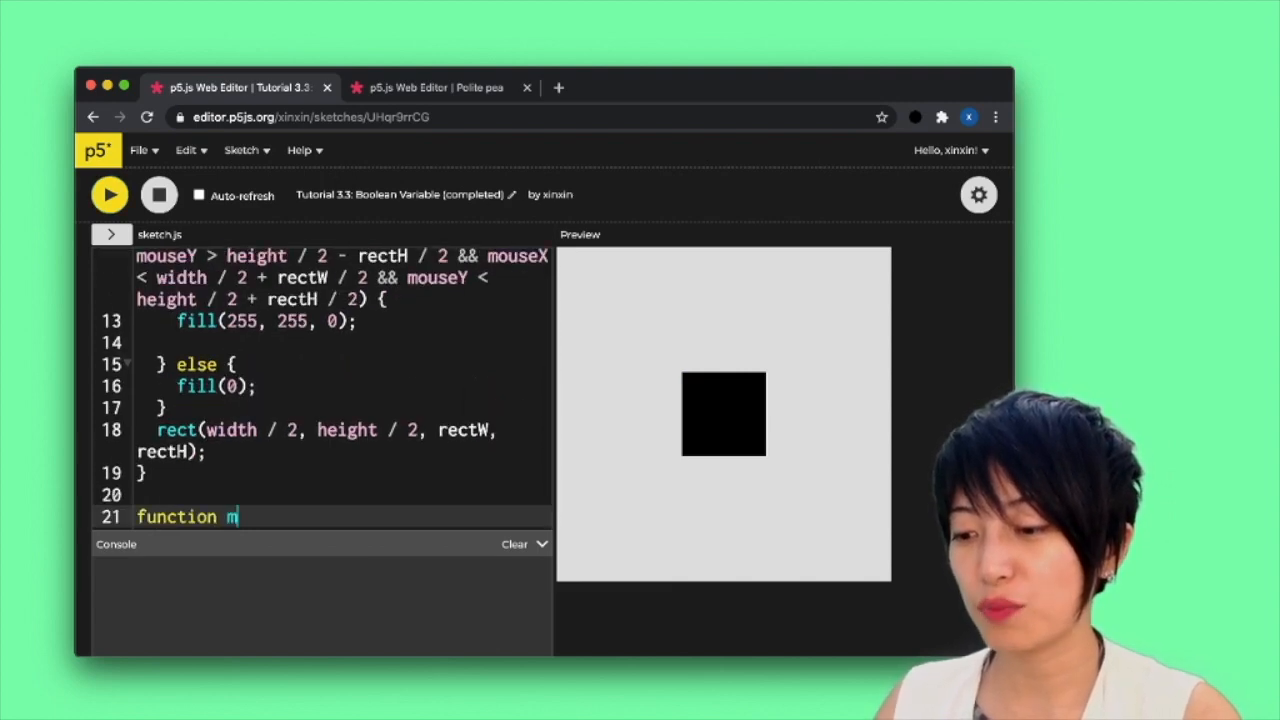
{"action": "type", "text": "ousePrs"}
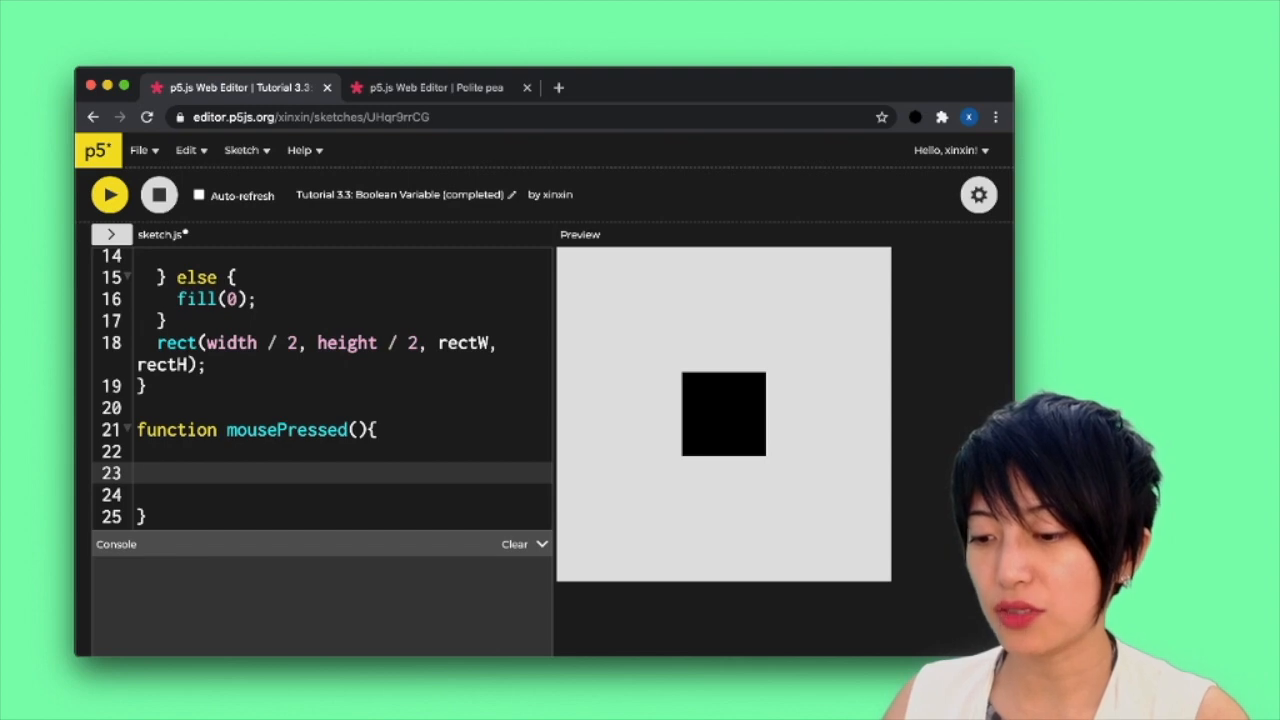
{"action": "type", "text": "console.log"}
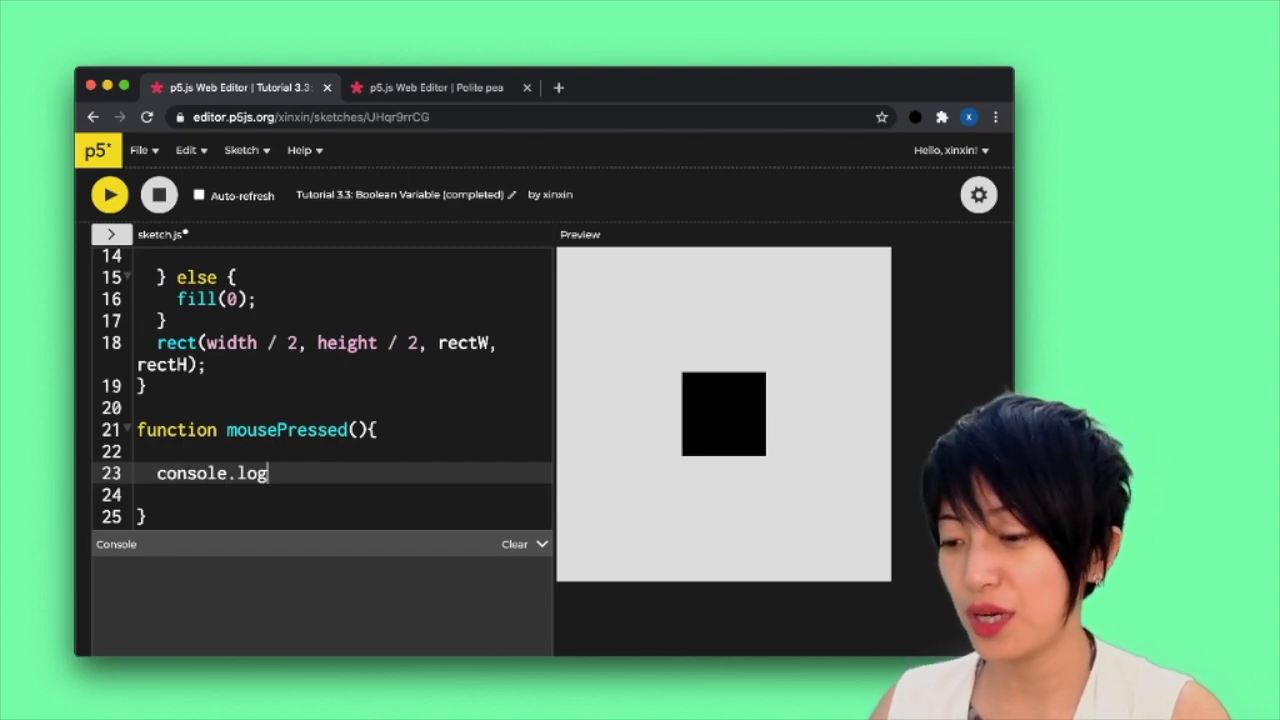
{"action": "type", "text": "('"}
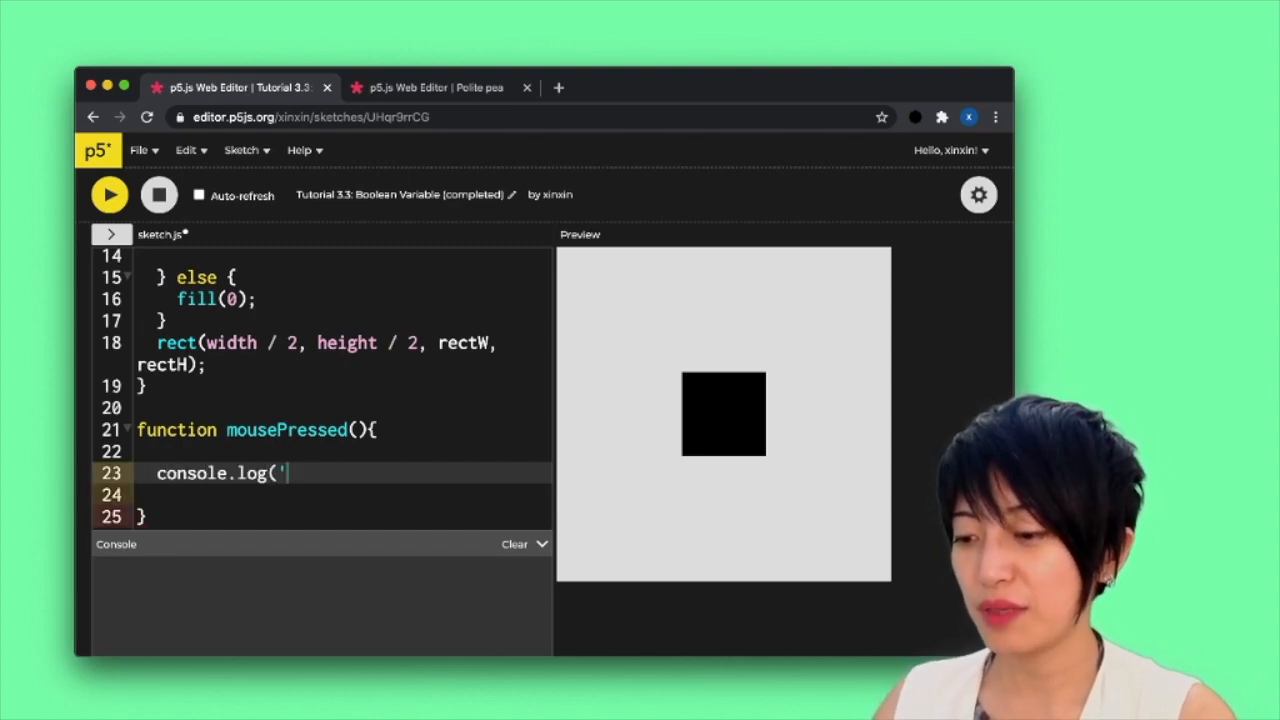
{"action": "type", "text": "mouse has been"}
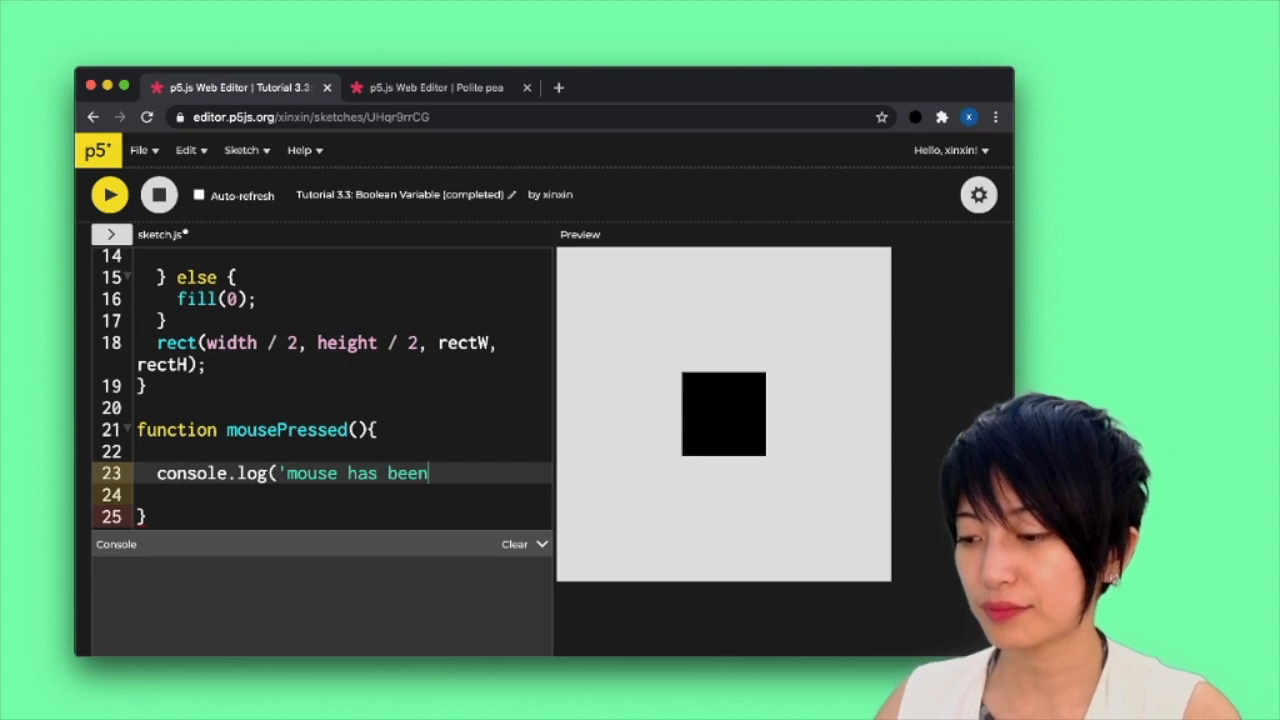
{"action": "type", "text": "pressed'"}
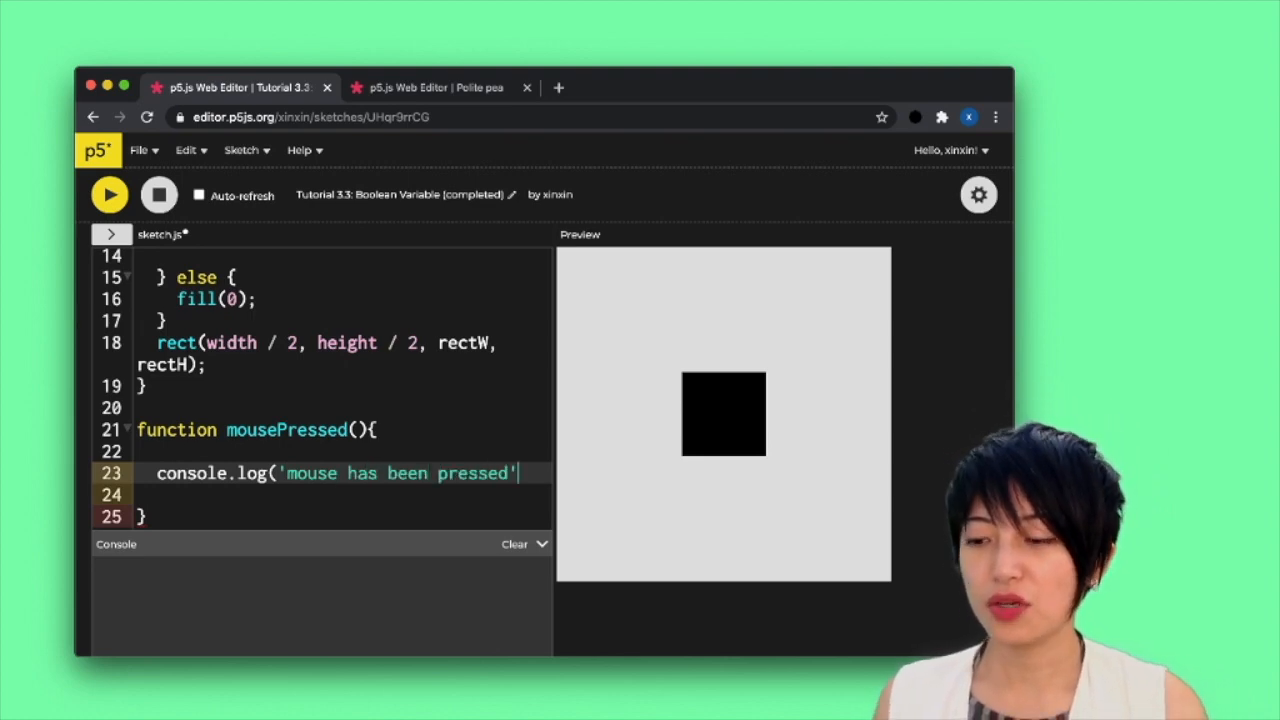
{"action": "type", "text": ");"}
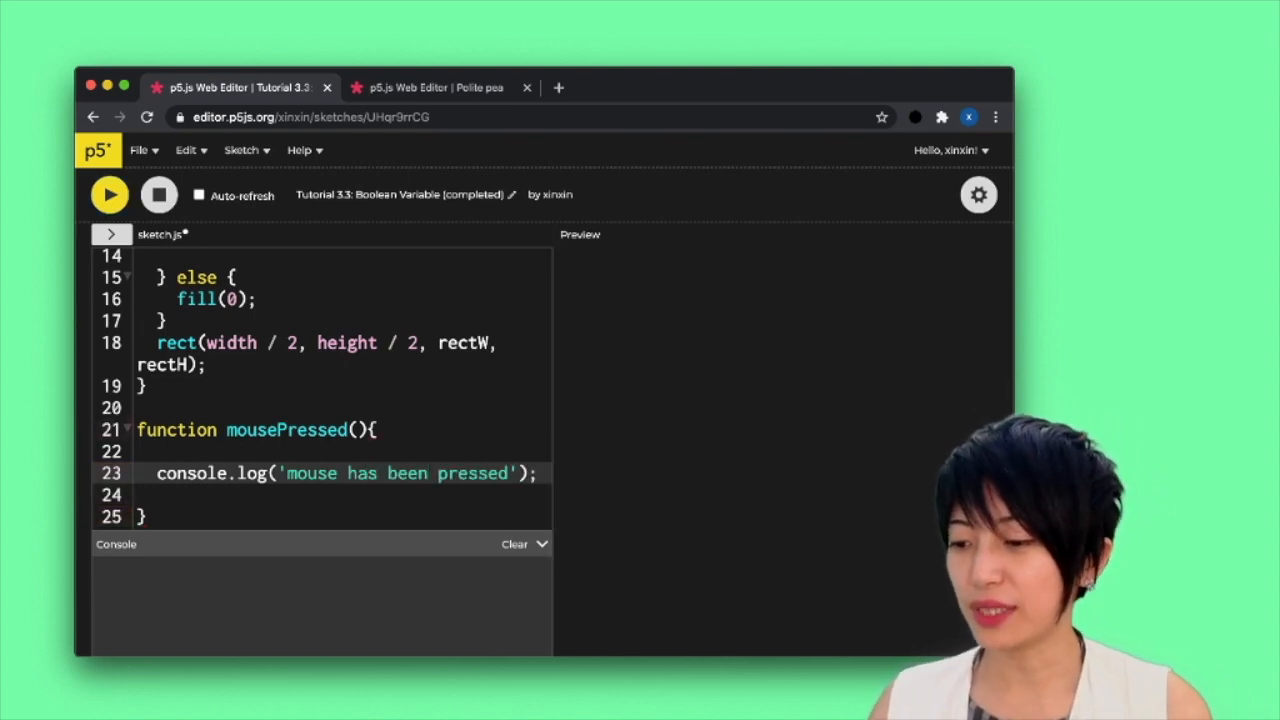
{"action": "left_click", "coordinate": [109, 194]}
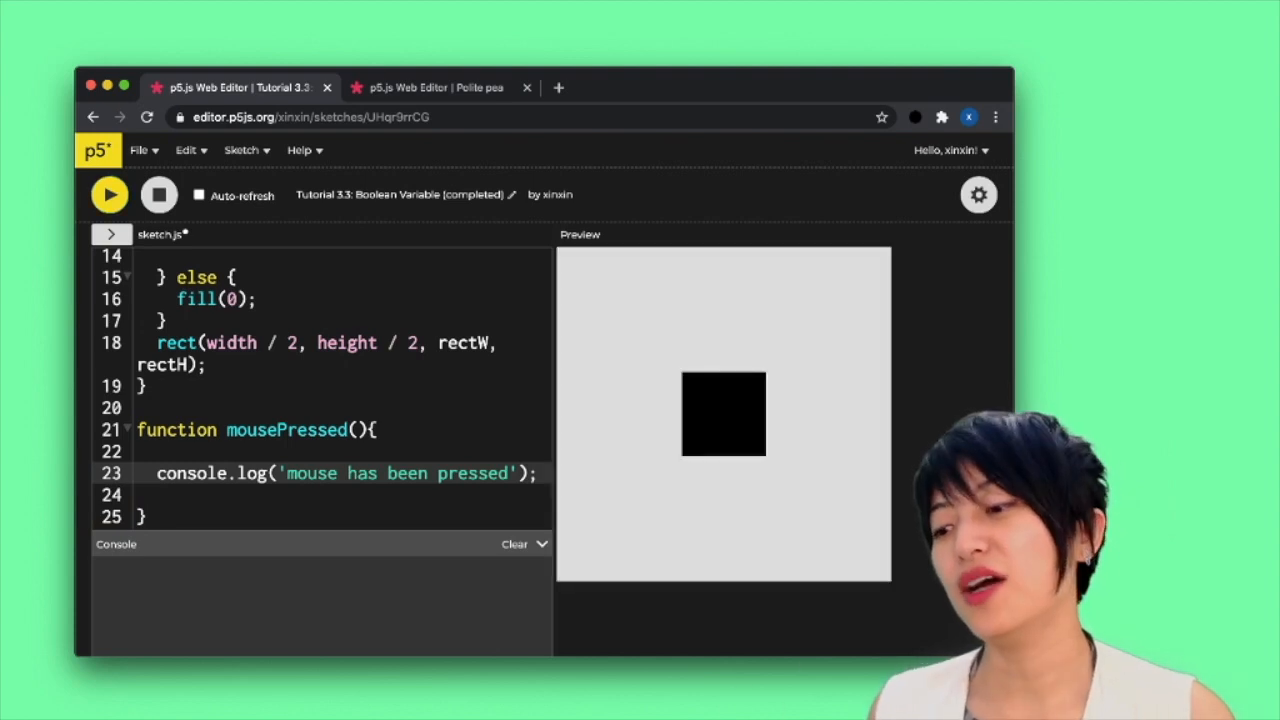
{"action": "left_click", "coordinate": [723, 413]}
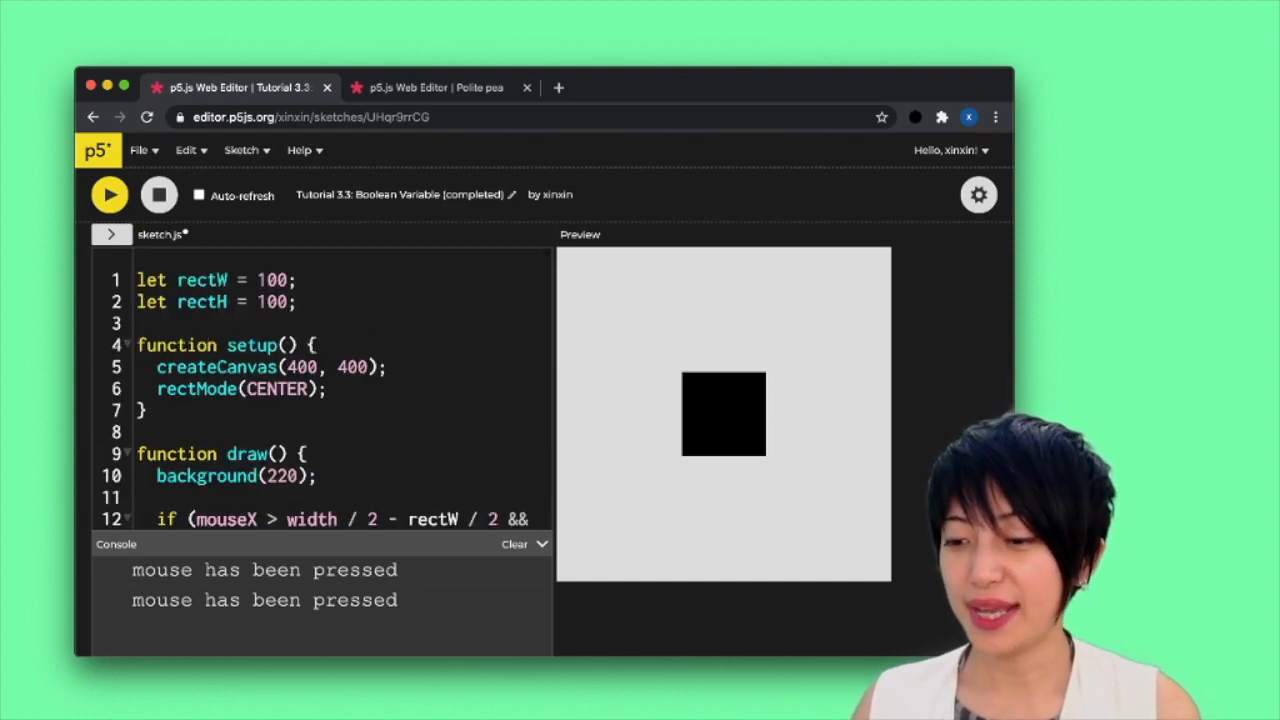
Move the if/else fill block from draw() into mousePressed() above console.log
{"action": "scroll", "scroll_direction": "down", "scroll_amount": 3}
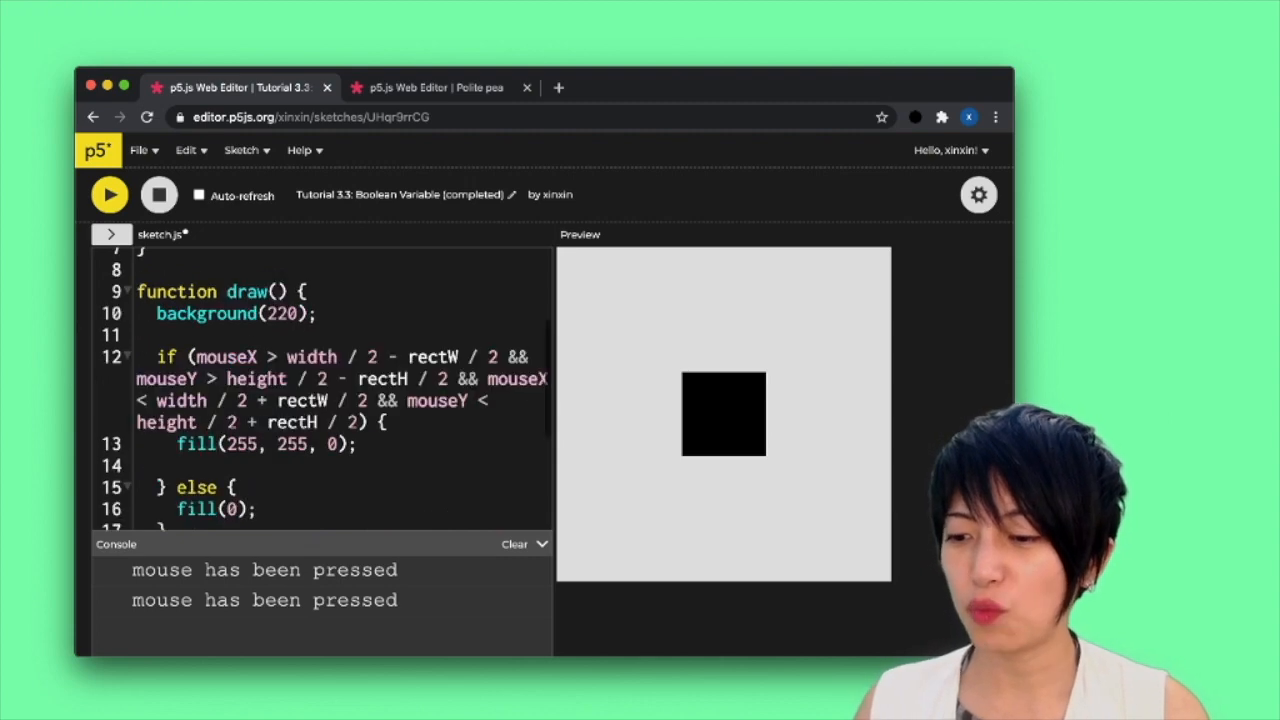
{"action": "scroll", "scroll_direction": "down", "scroll_amount": 3}
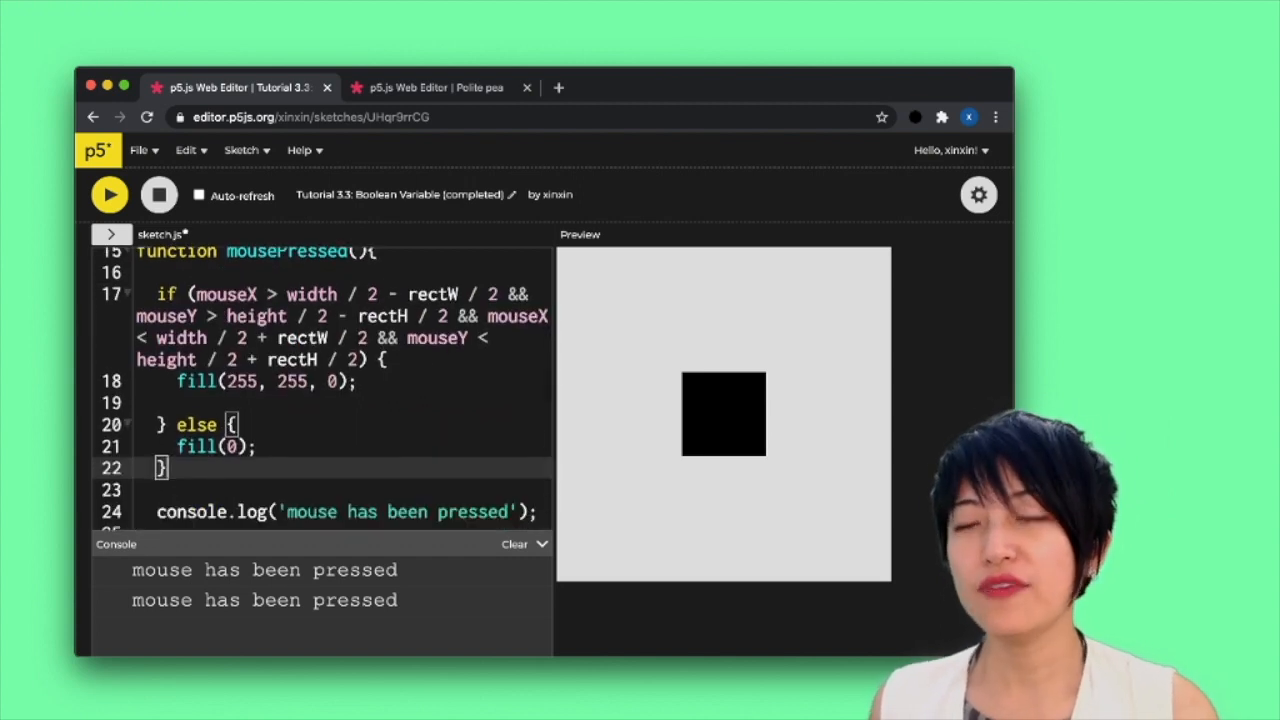
{"action": "left_click", "coordinate": [723, 413]}
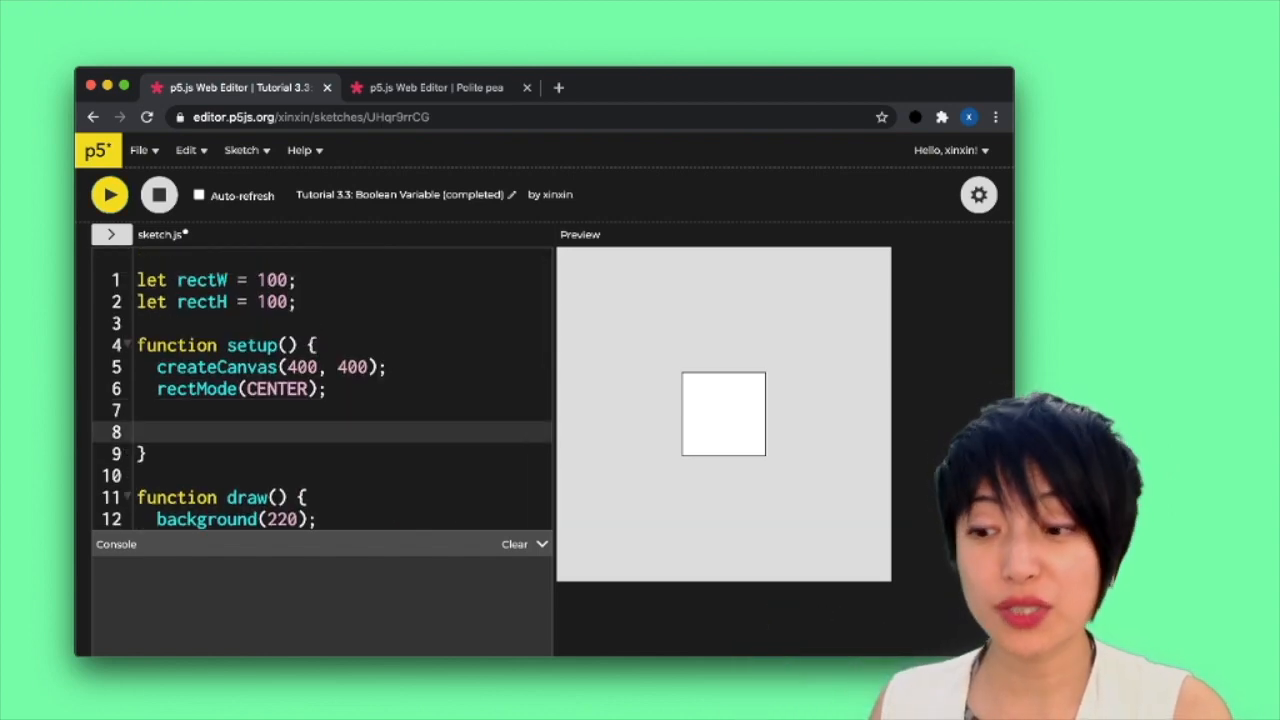
Add fill(0); to setup() and rerun the sketch
{"action": "type", "text": "f"}
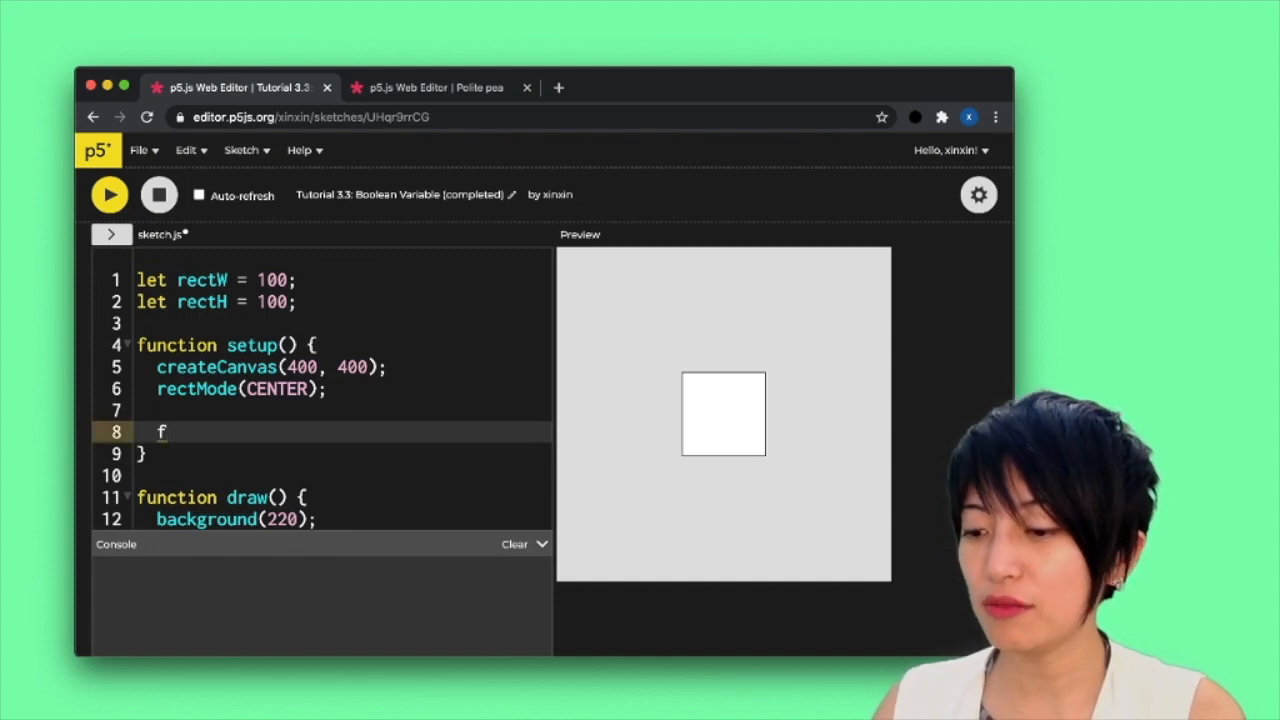
{"action": "type", "text": "ill(0);"}
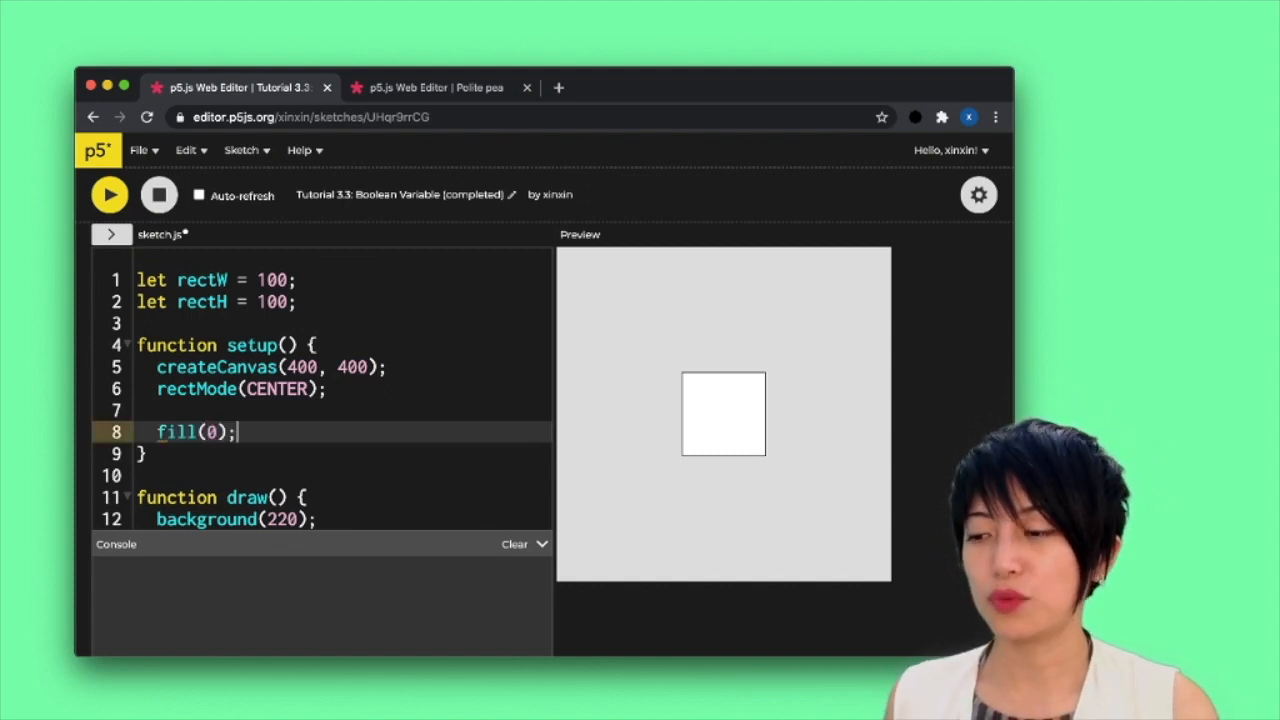
{"action": "left_click", "coordinate": [109, 194]}
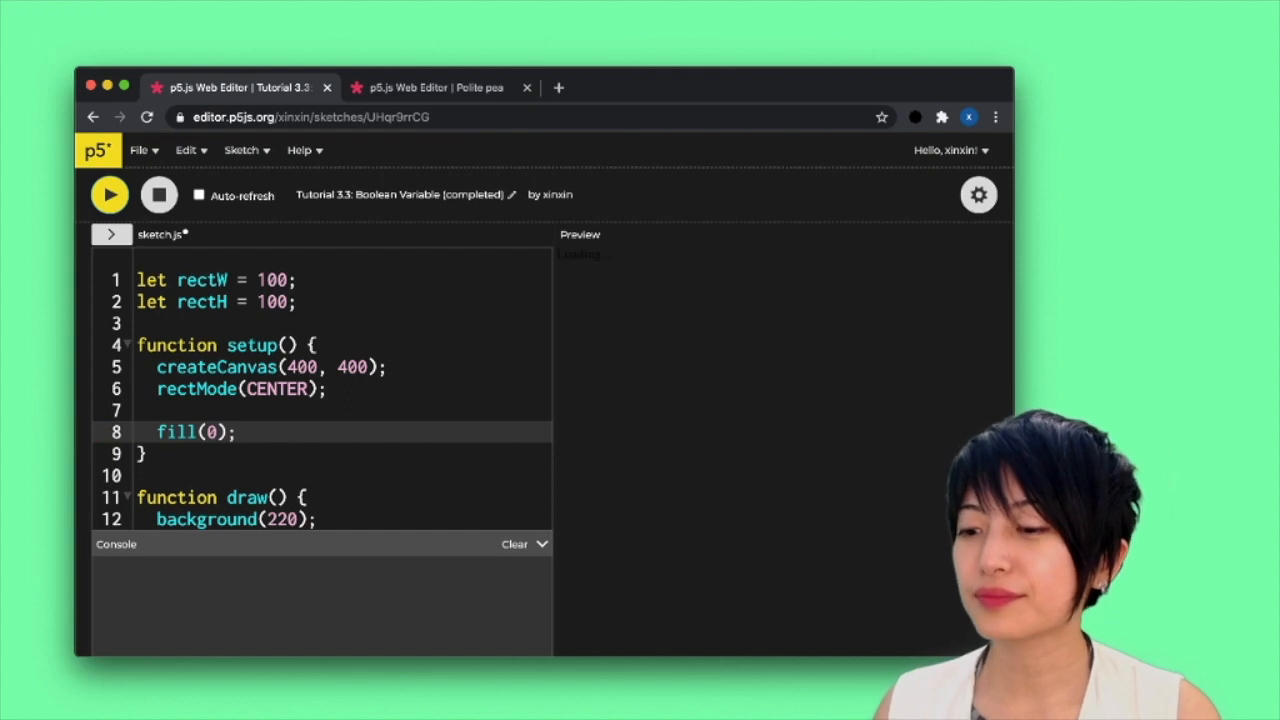
{"action": "left_click", "coordinate": [109, 194]}
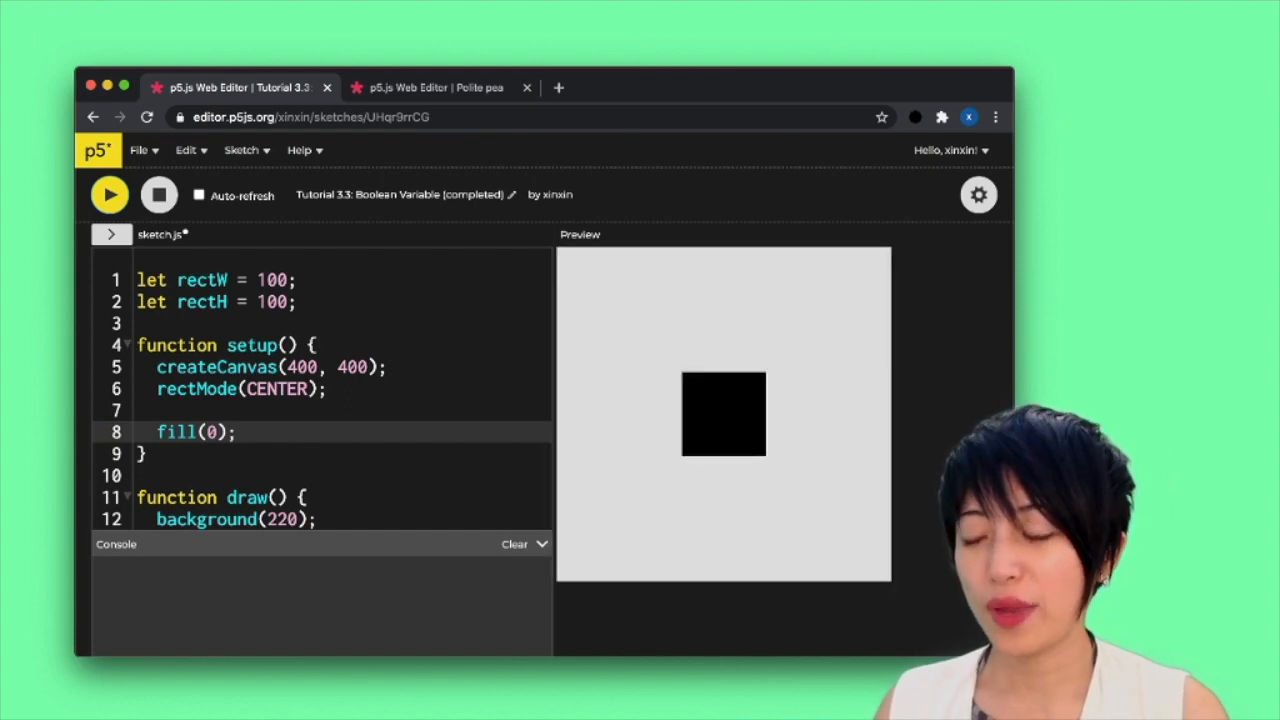
{"action": "scroll", "scroll_direction": "down", "scroll_amount": 3}
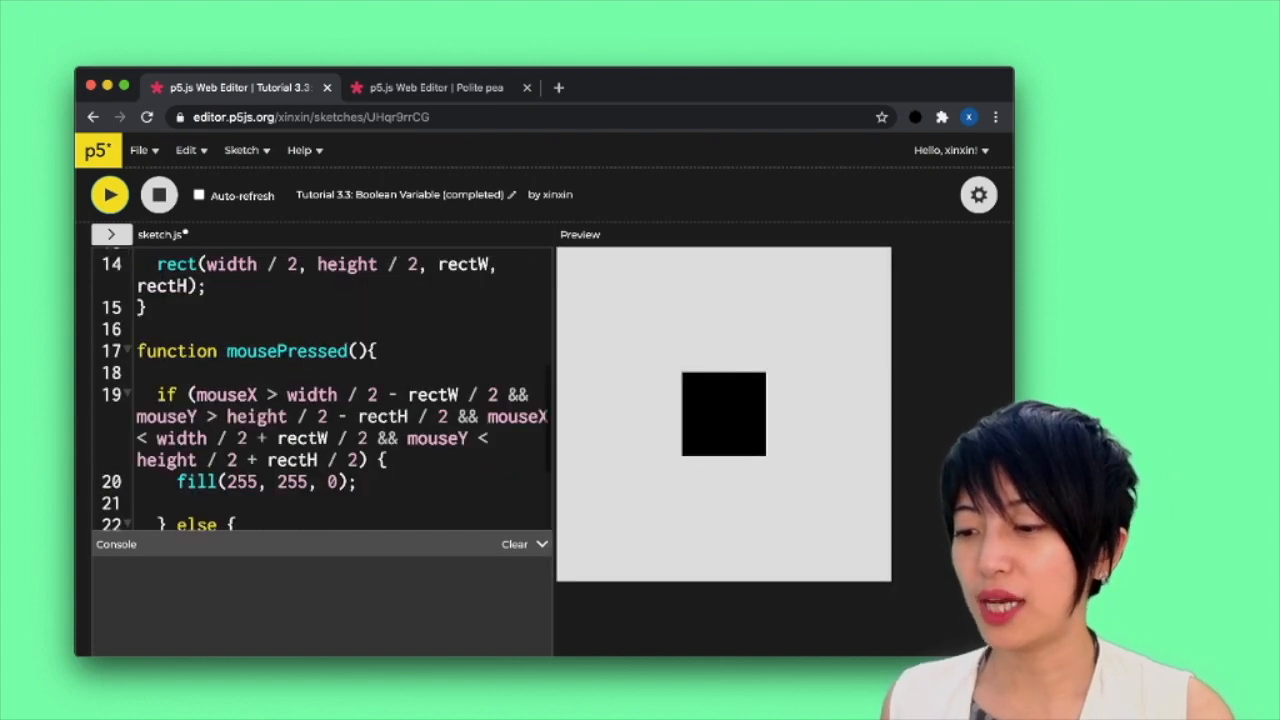
Click the square to toggle it yellow, black, then yellow again
{"action": "left_click", "coordinate": [722, 413]}
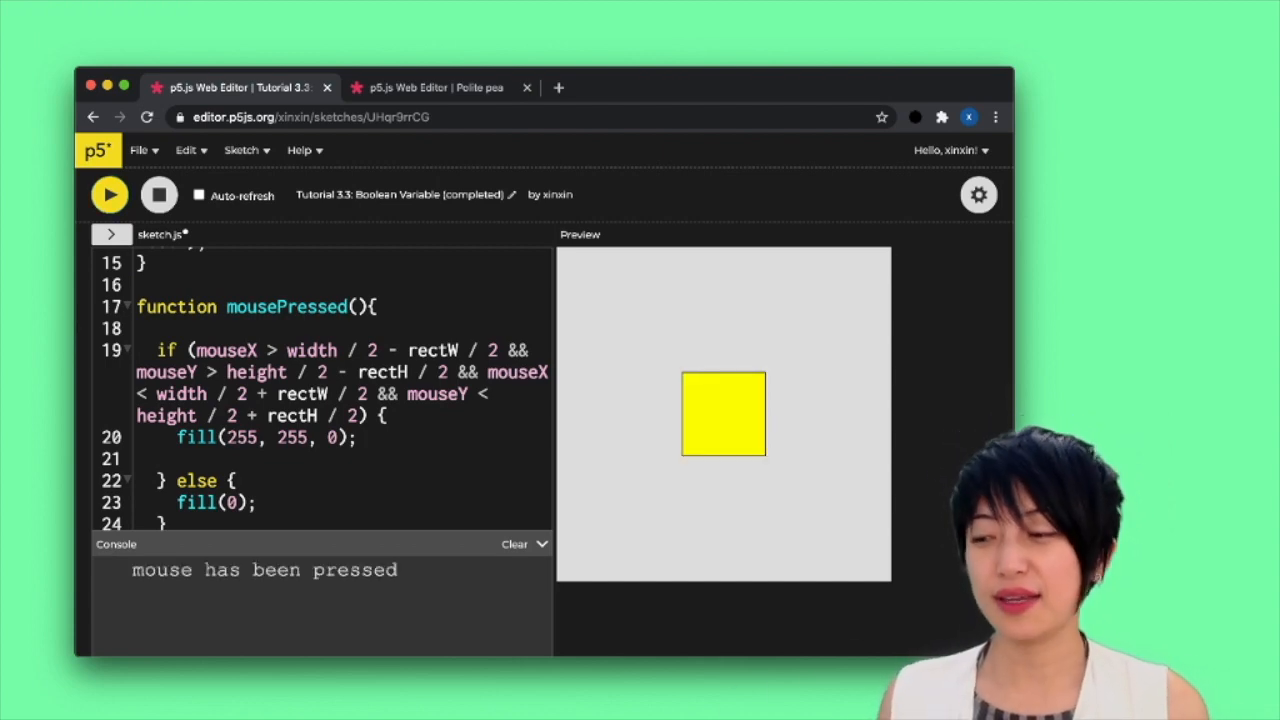
{"action": "left_click", "coordinate": [723, 413]}
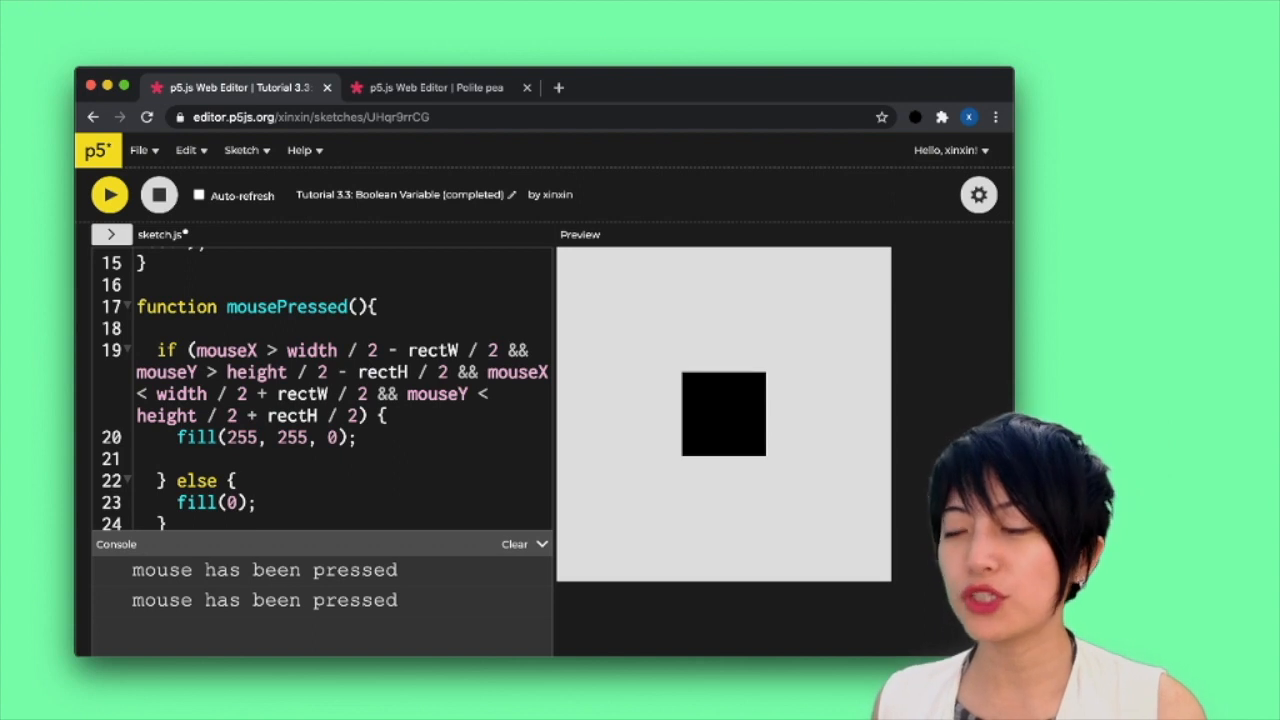
{"action": "left_click", "coordinate": [723, 413]}
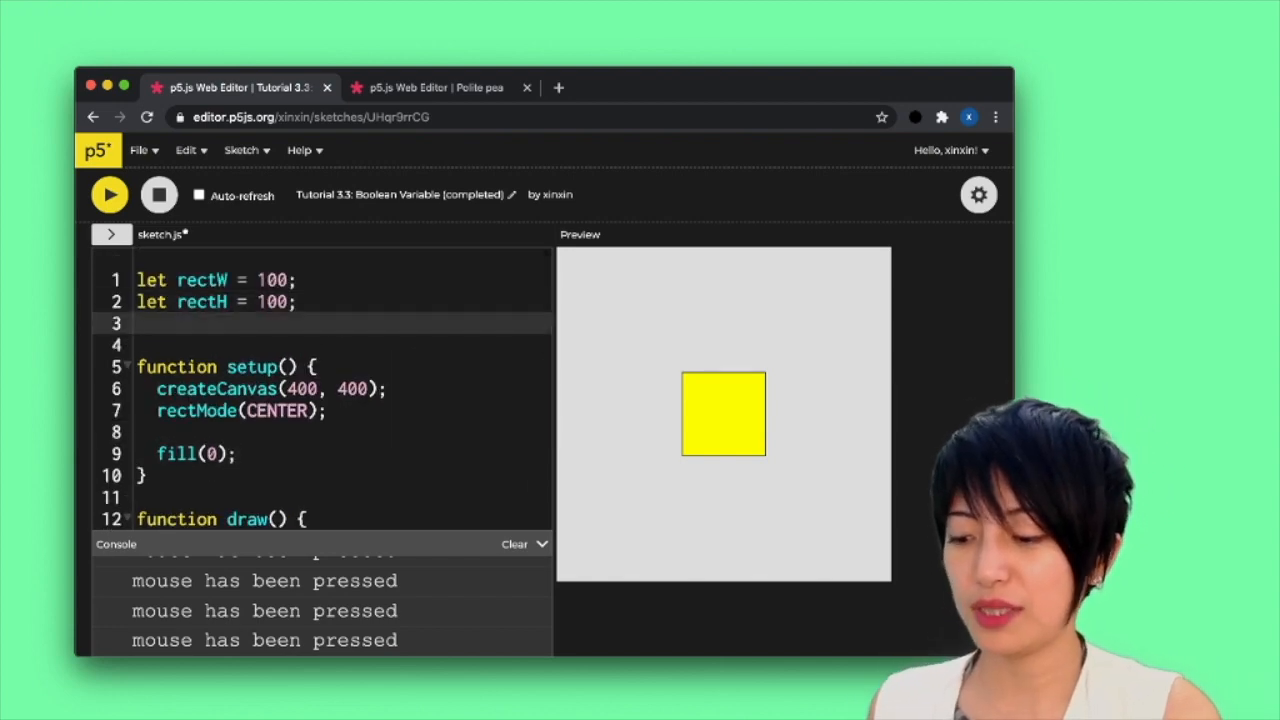
Declare 'let lightSwitch = false;' on line 3 and delete fill(0) from setup()
{"action": "type", "text": "let"}
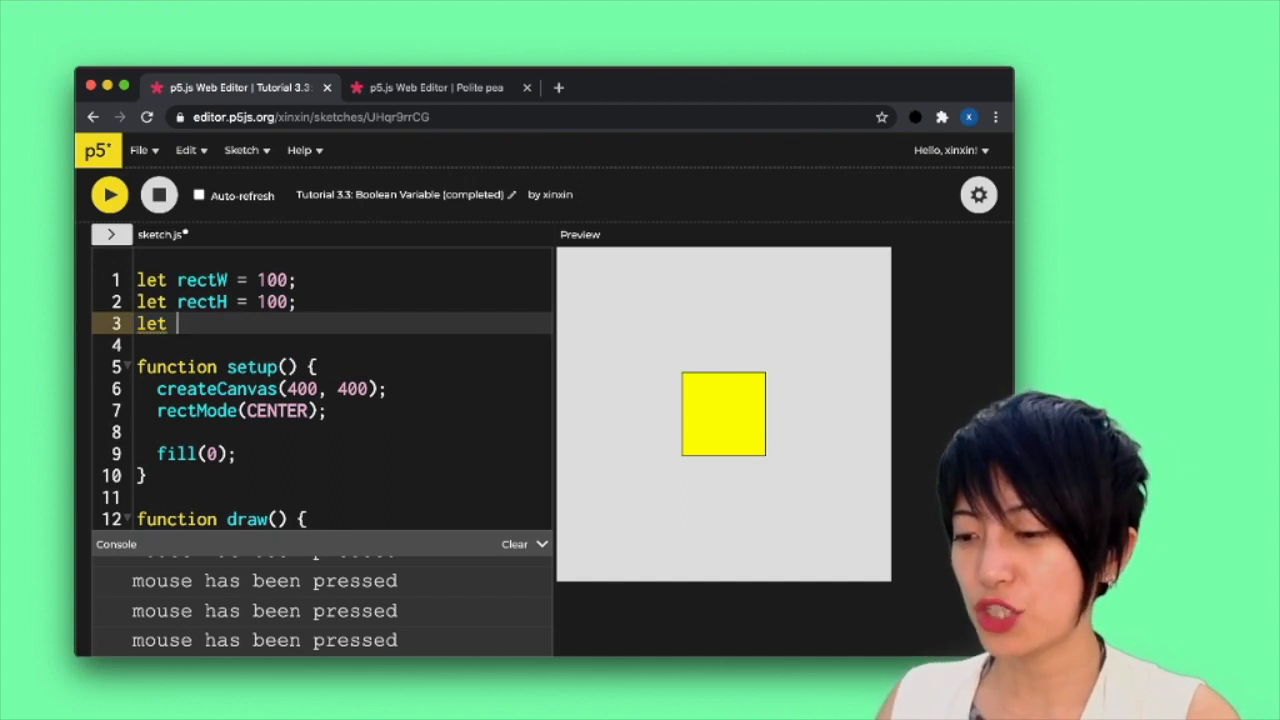
{"action": "type", "text": "lightSwit"}
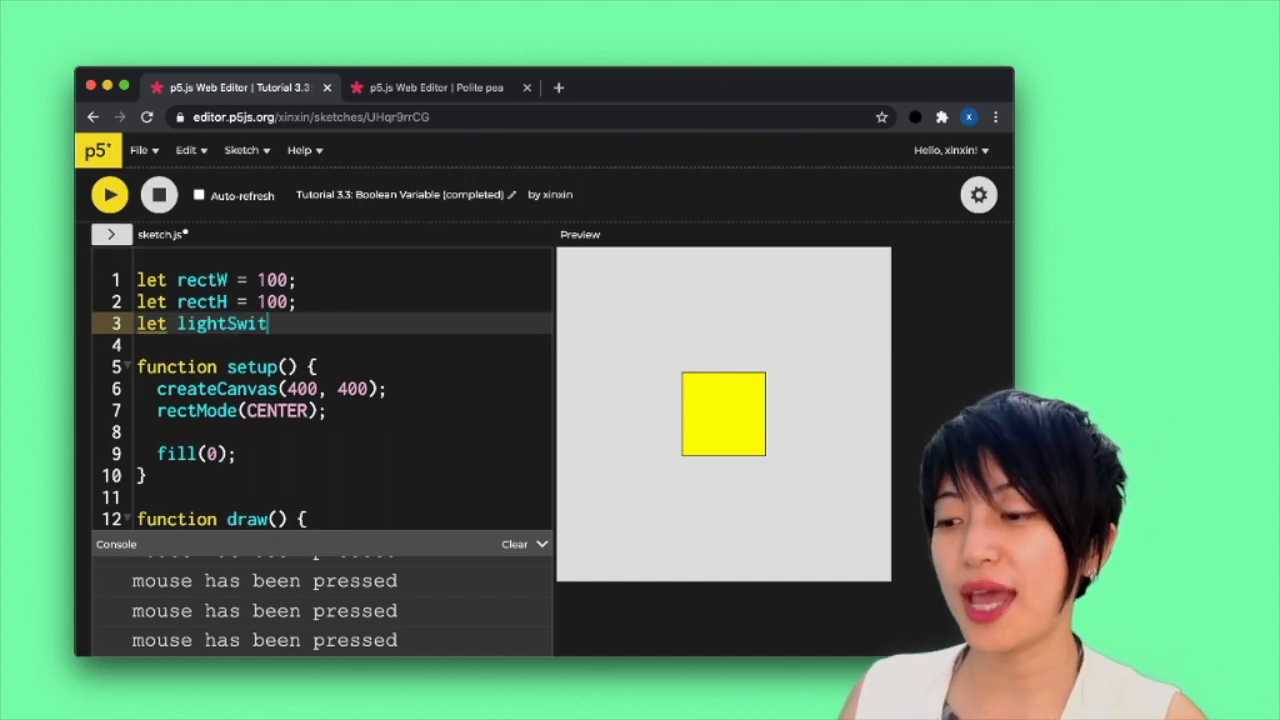
{"action": "type", "text": "ch = false;"}
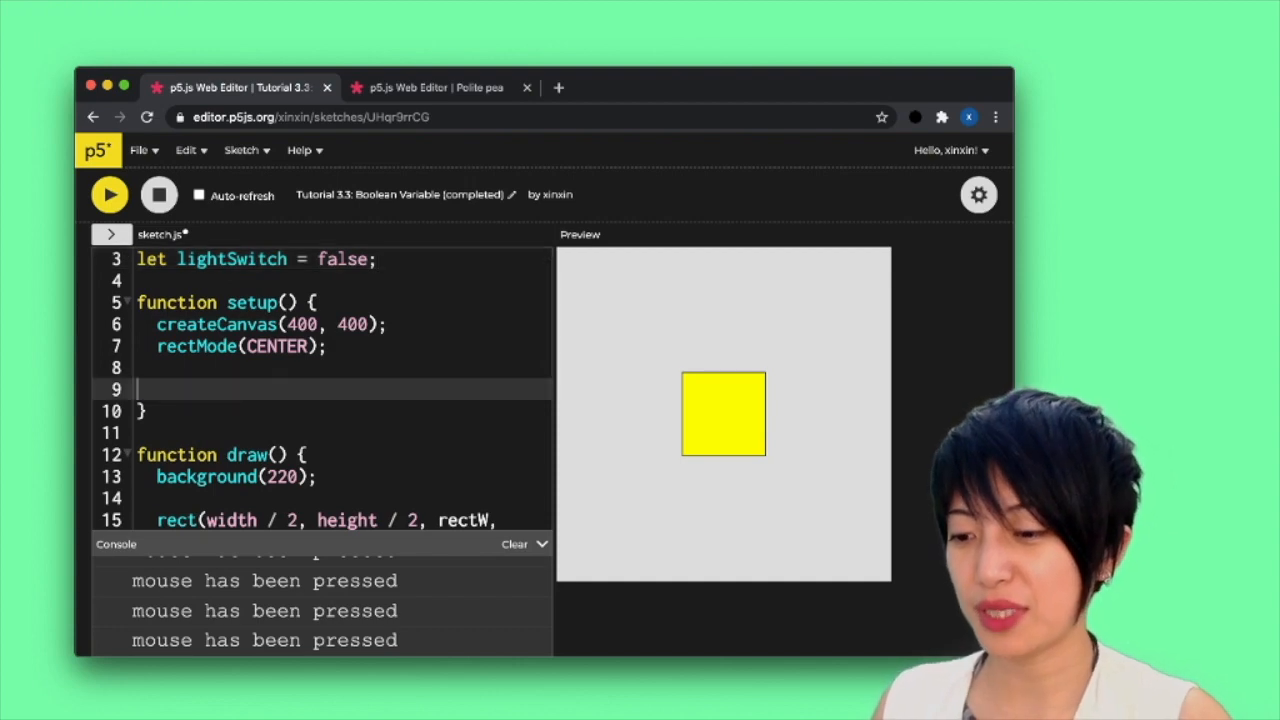
{"action": "key", "text": "Backspace"}
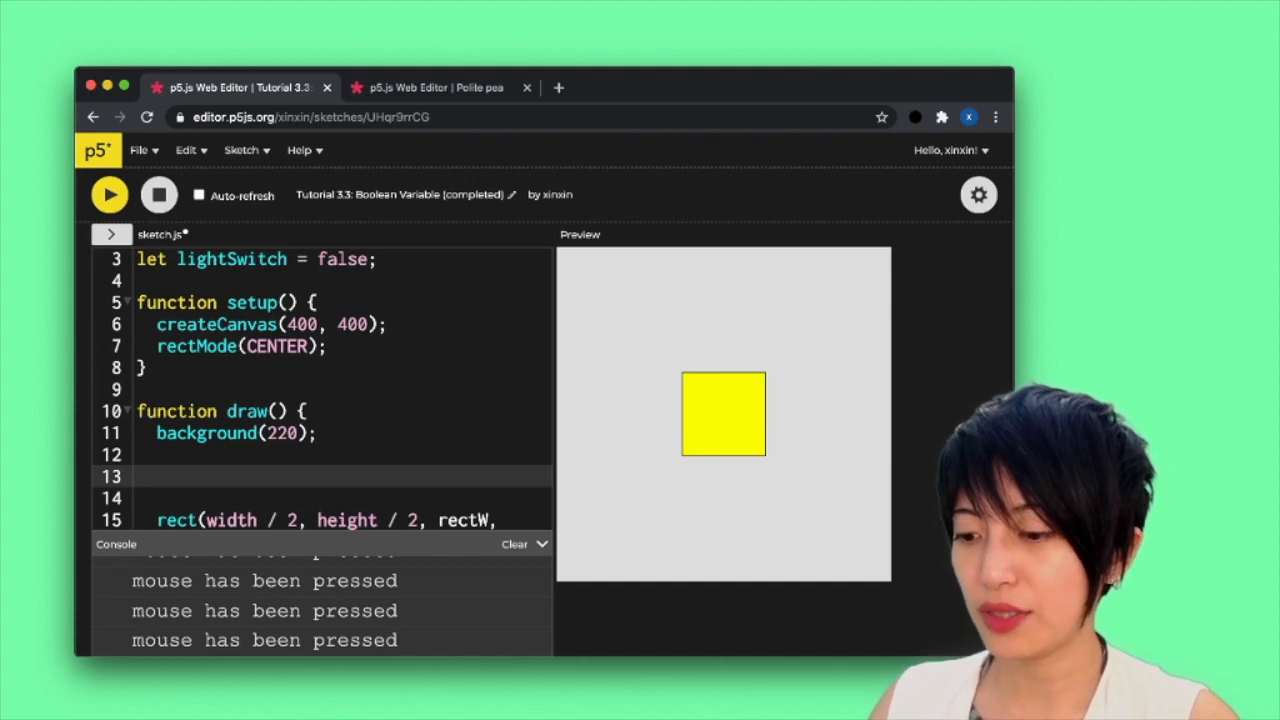
In draw(), fill(0) when lightSwitch == false and begin the else-if true branch
{"action": "type", "text": "if (lightSw"}
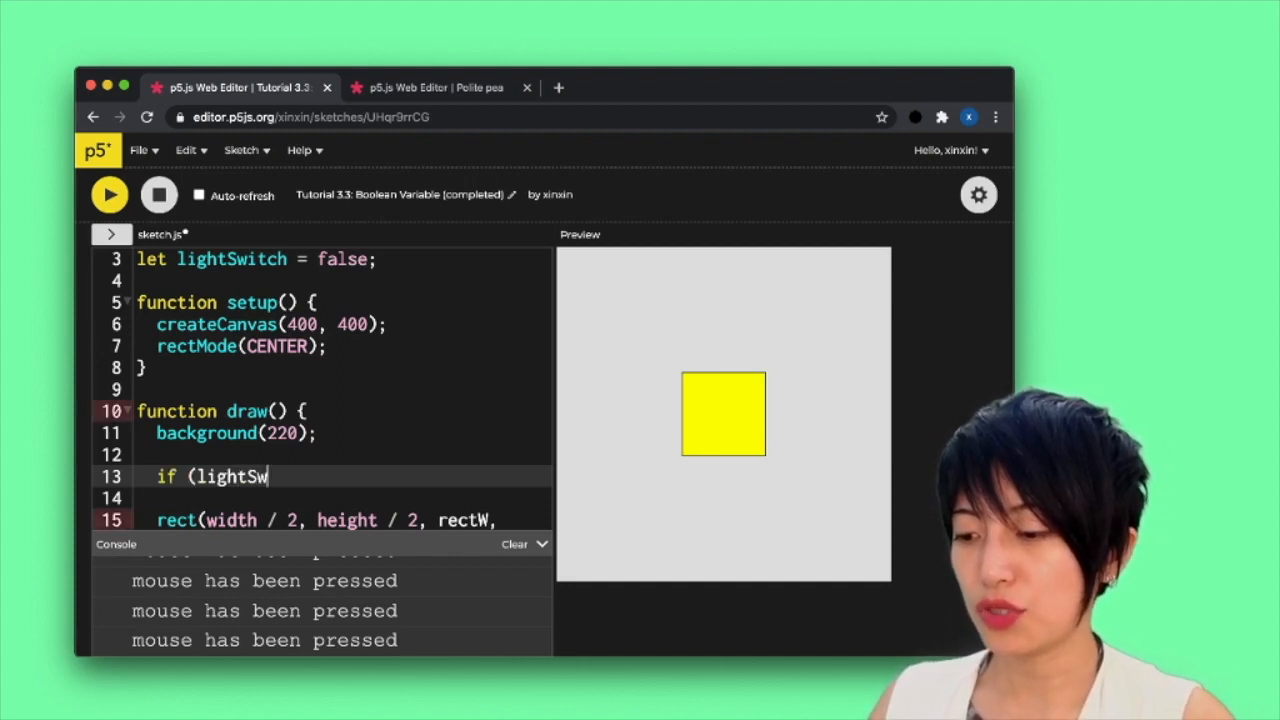
{"action": "type", "text": "itch == false){"}
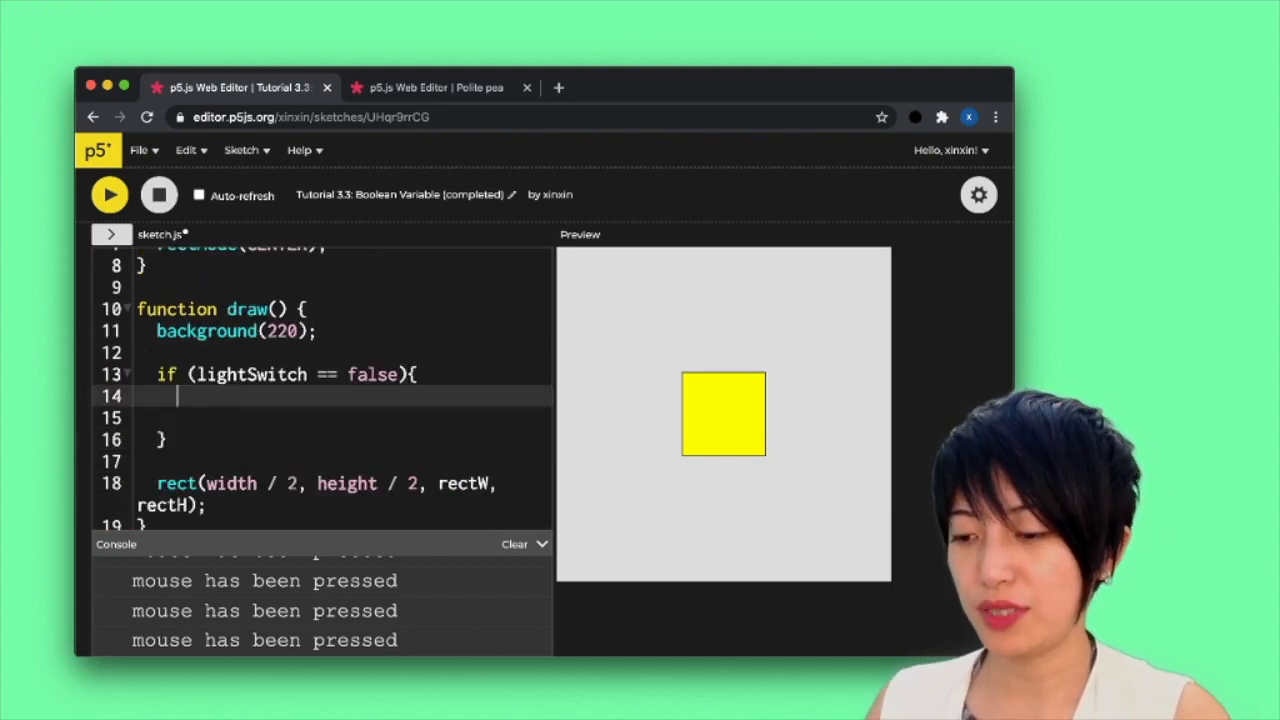
{"action": "type", "text": "fill(0);"}
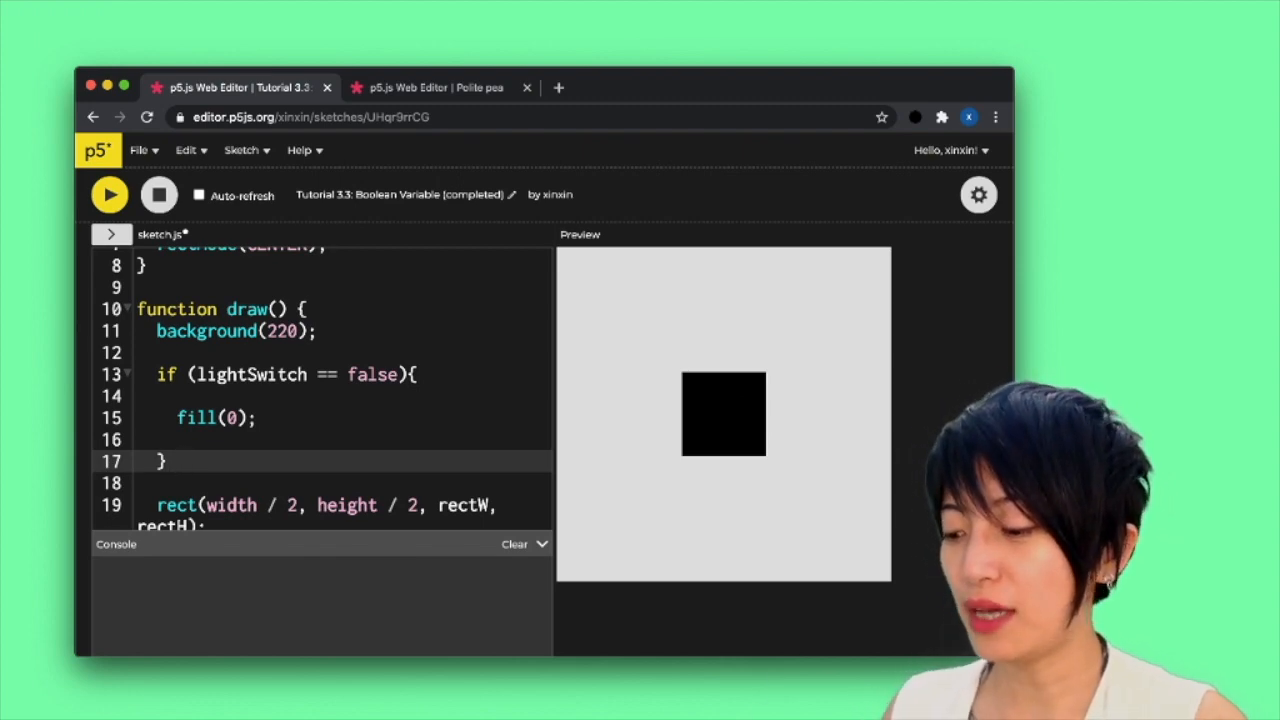
{"action": "type", "text": "else"}
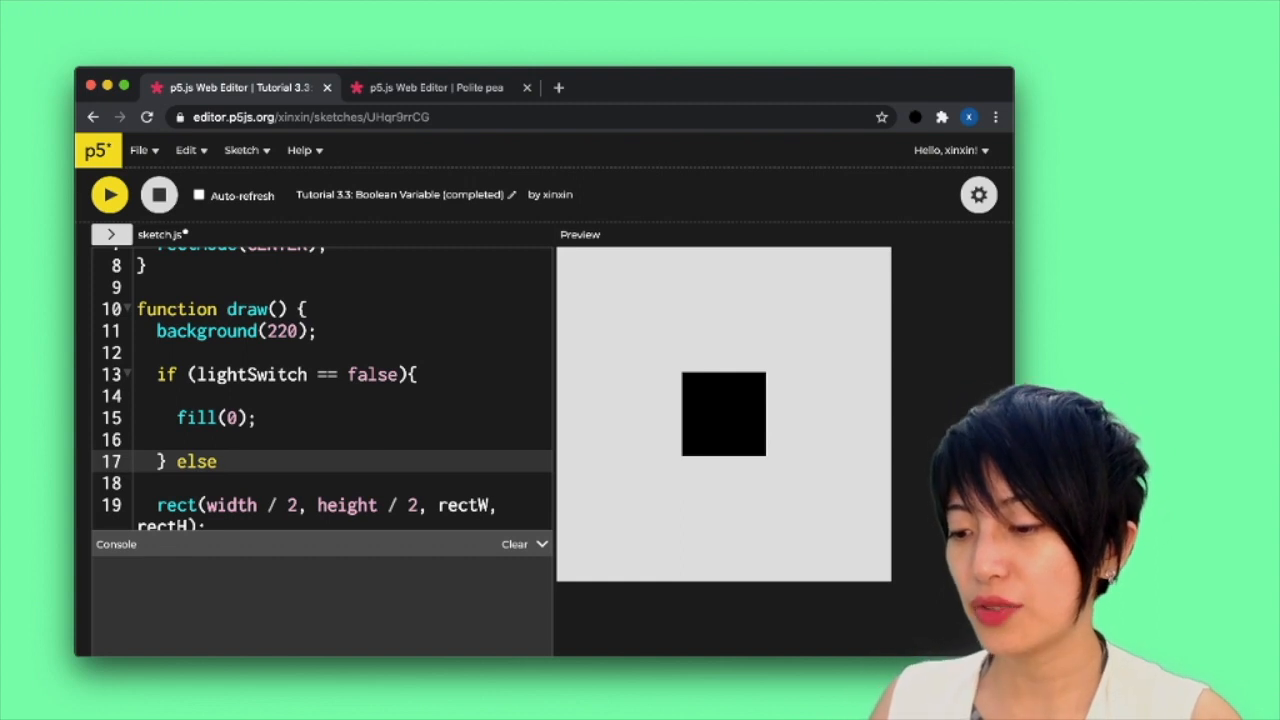
{"action": "type", "text": "if (lightSwitch == r"}
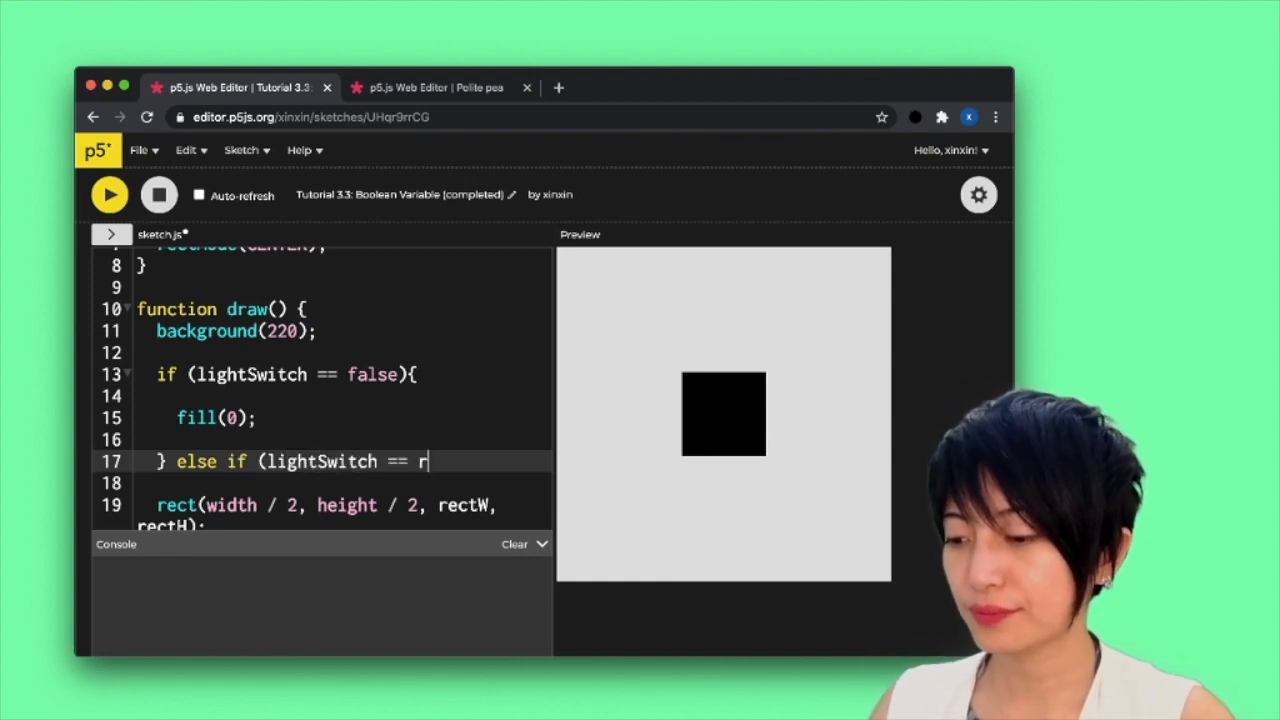
{"action": "type", "text": "true){"}
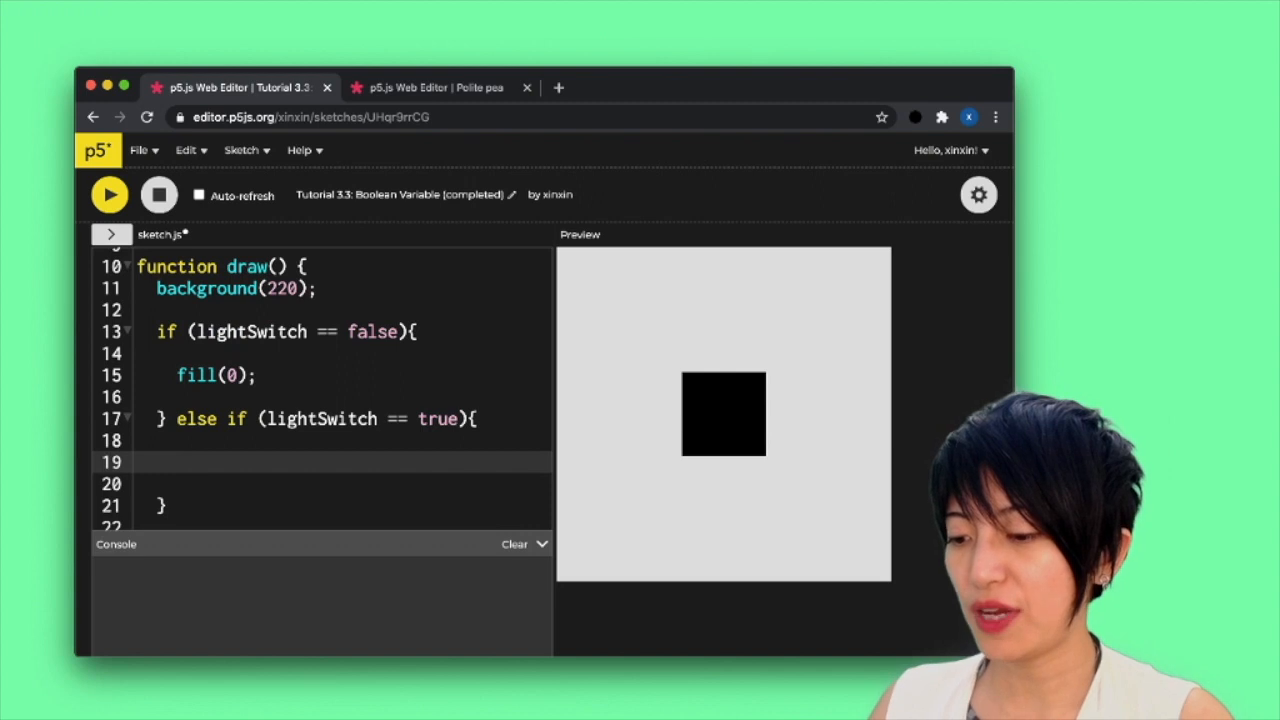
Complete the fill(255,255,0) yellow branch and rerun to show a black square
{"action": "type", "text": "fill(255,"}
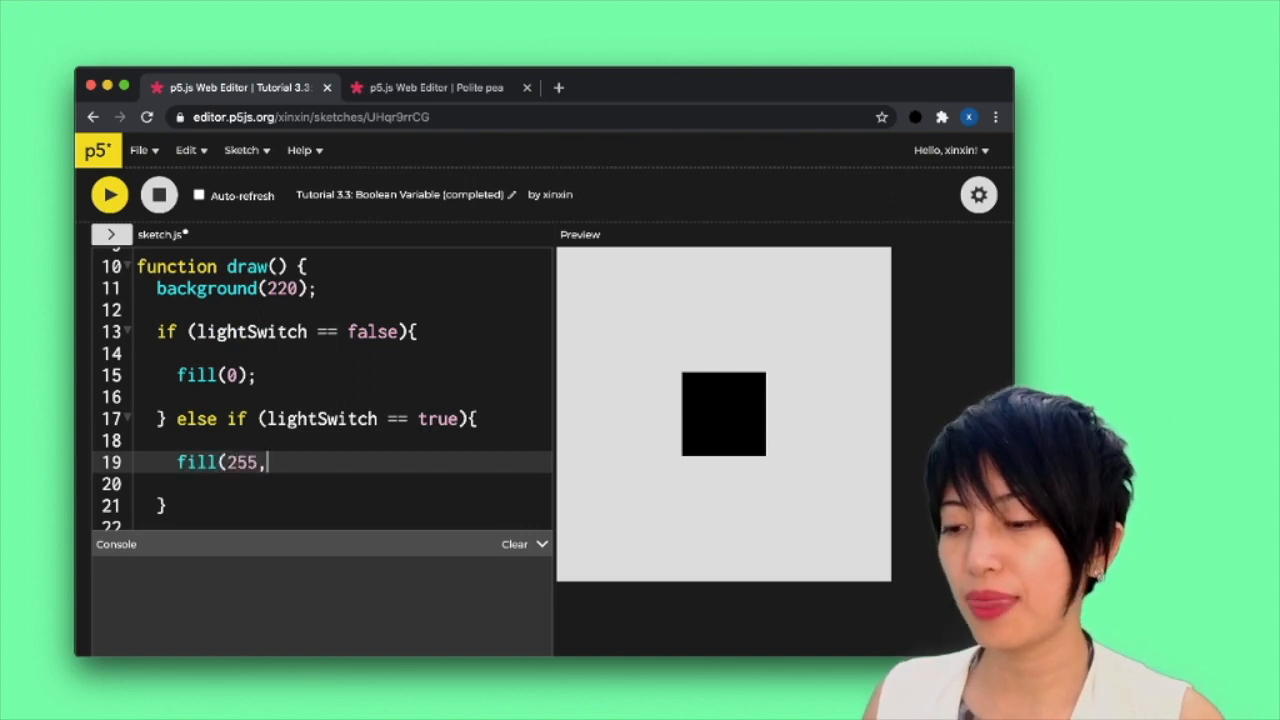
{"action": "type", "text": "255,0);"}
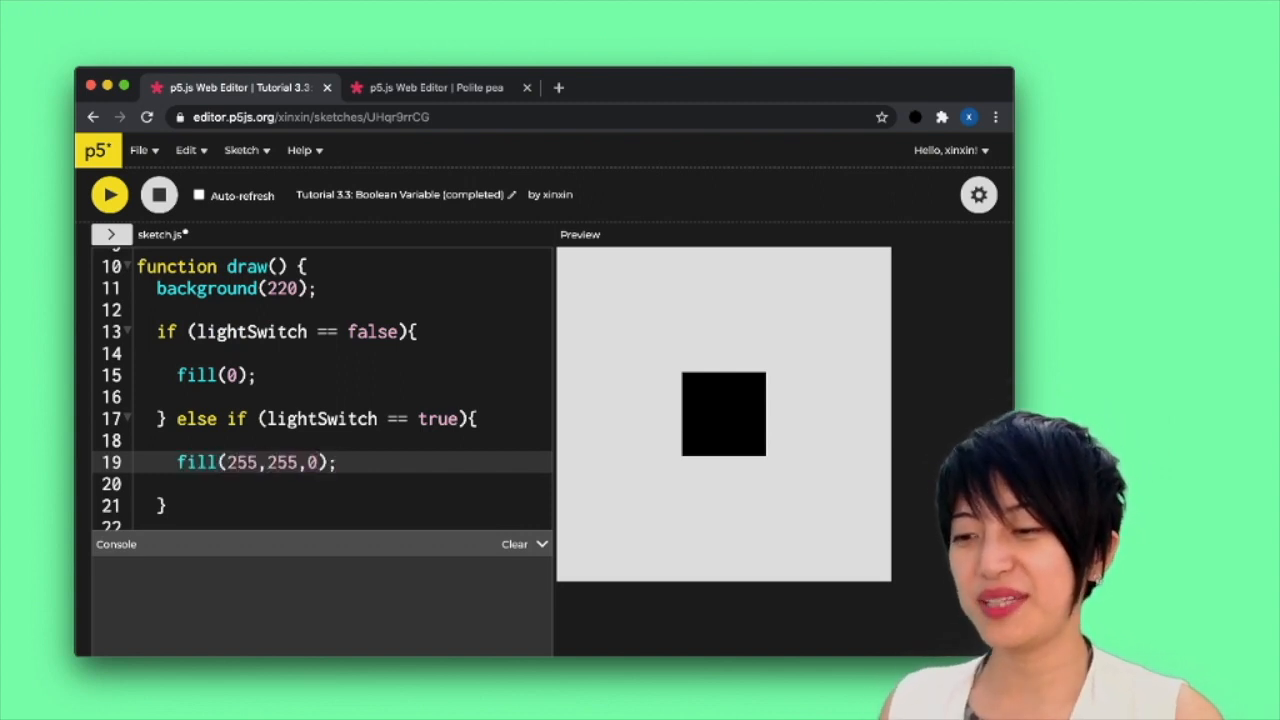
{"action": "left_click", "coordinate": [158, 194]}
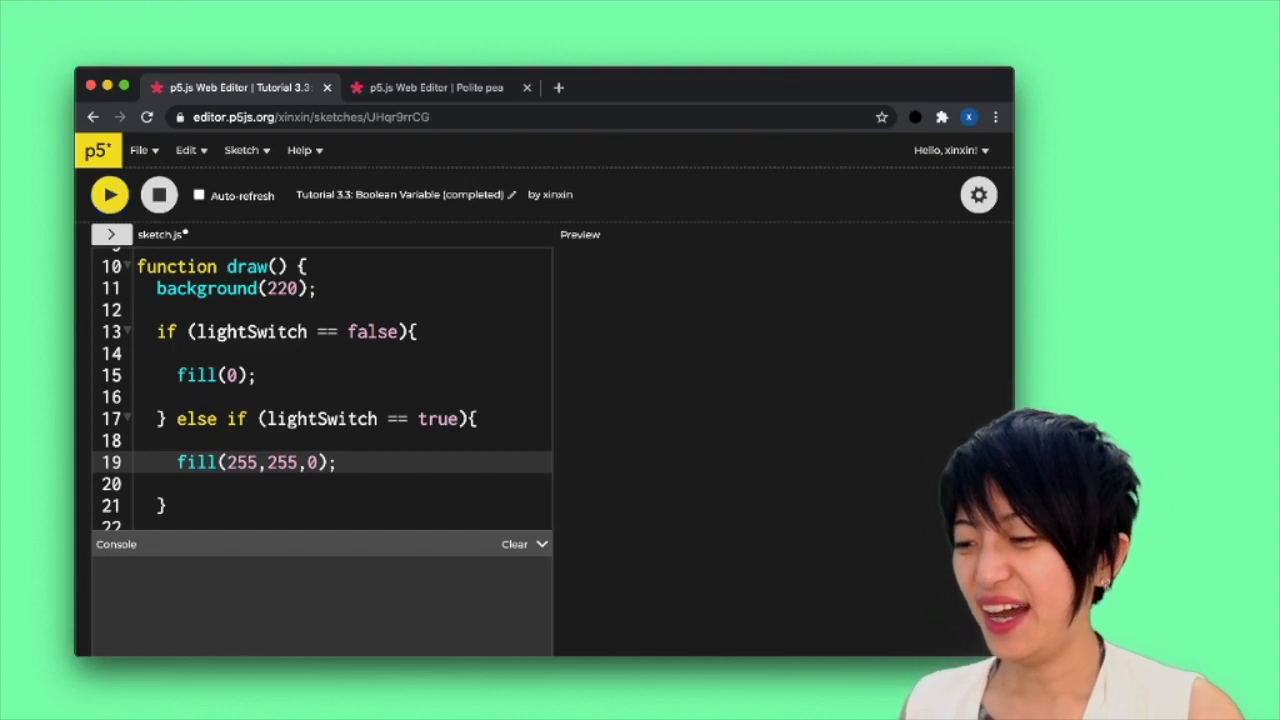
{"action": "left_click", "coordinate": [109, 194]}
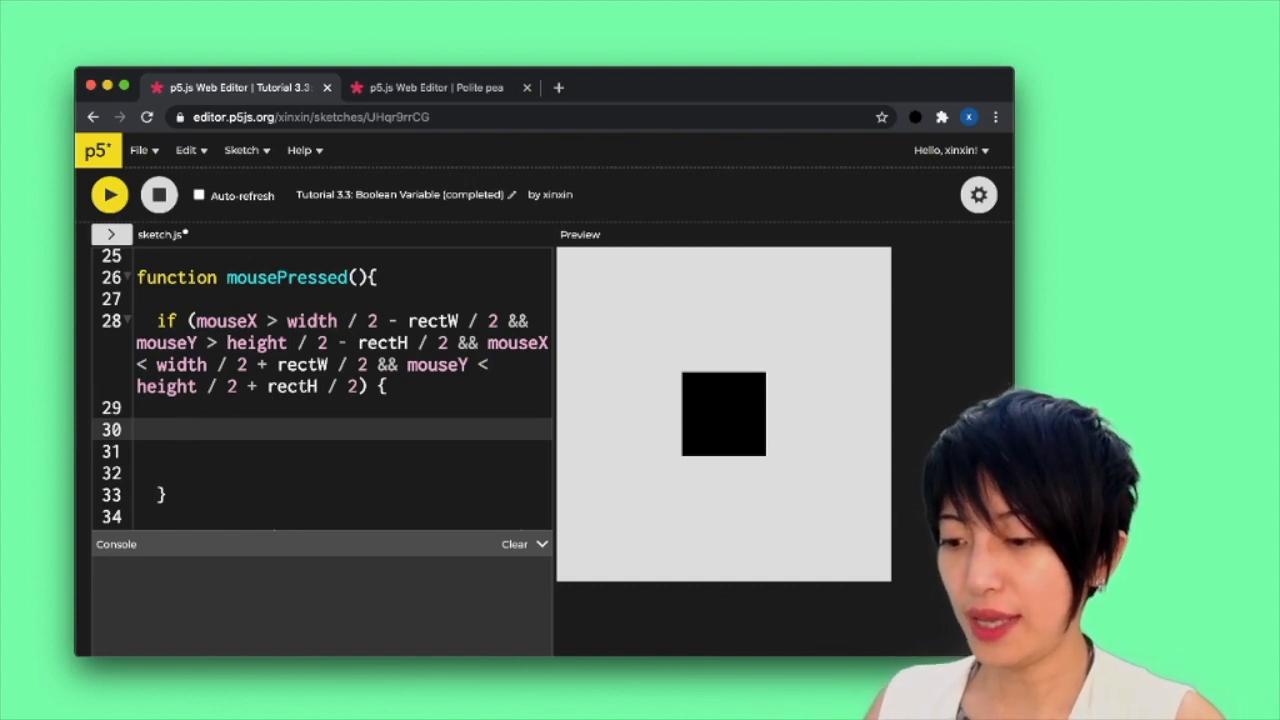
In mousePressed, add if (lightSwitch == false) setting lightSwitch = true
{"action": "type", "text": "if"}
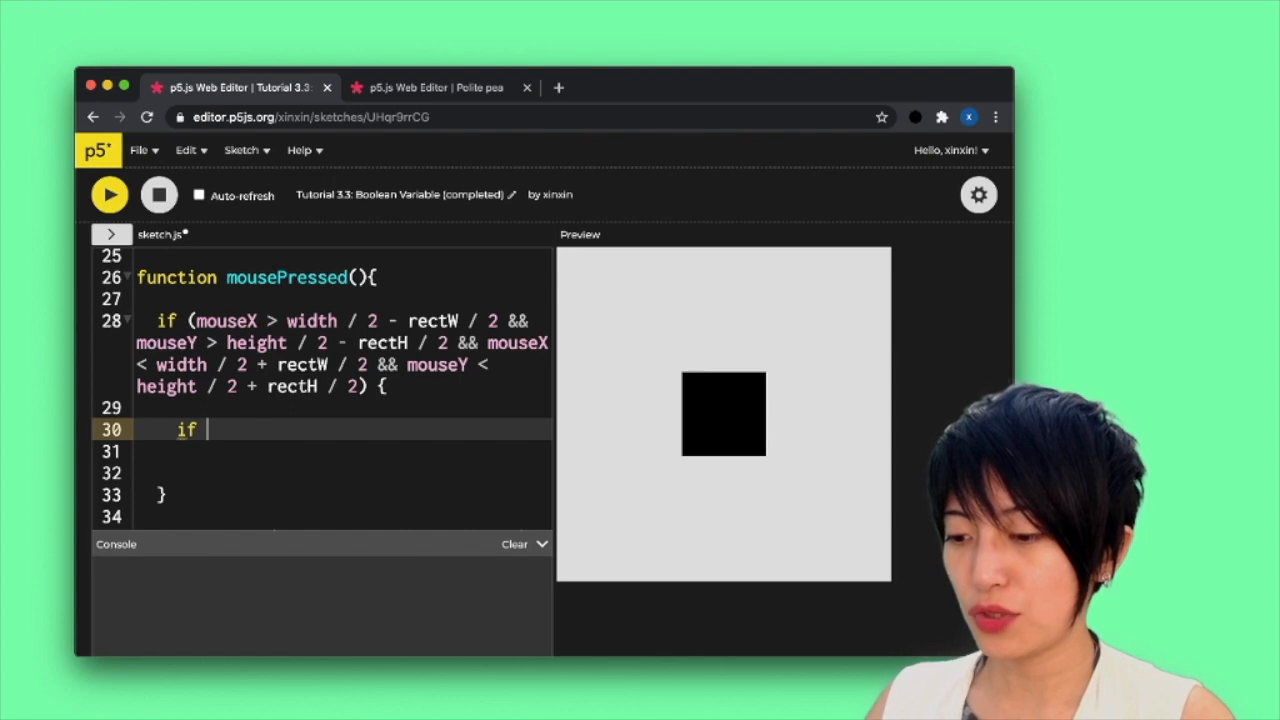
{"action": "type", "text": "(lightSw"}
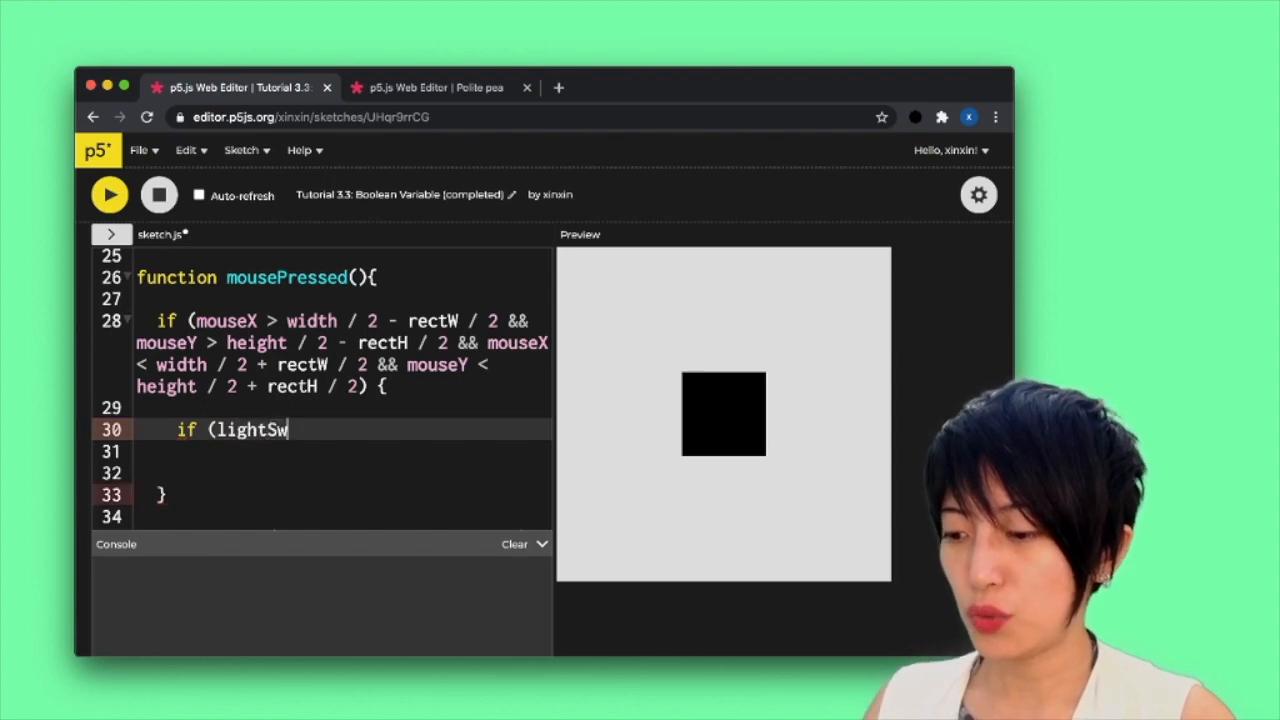
{"action": "type", "text": "itch =="}
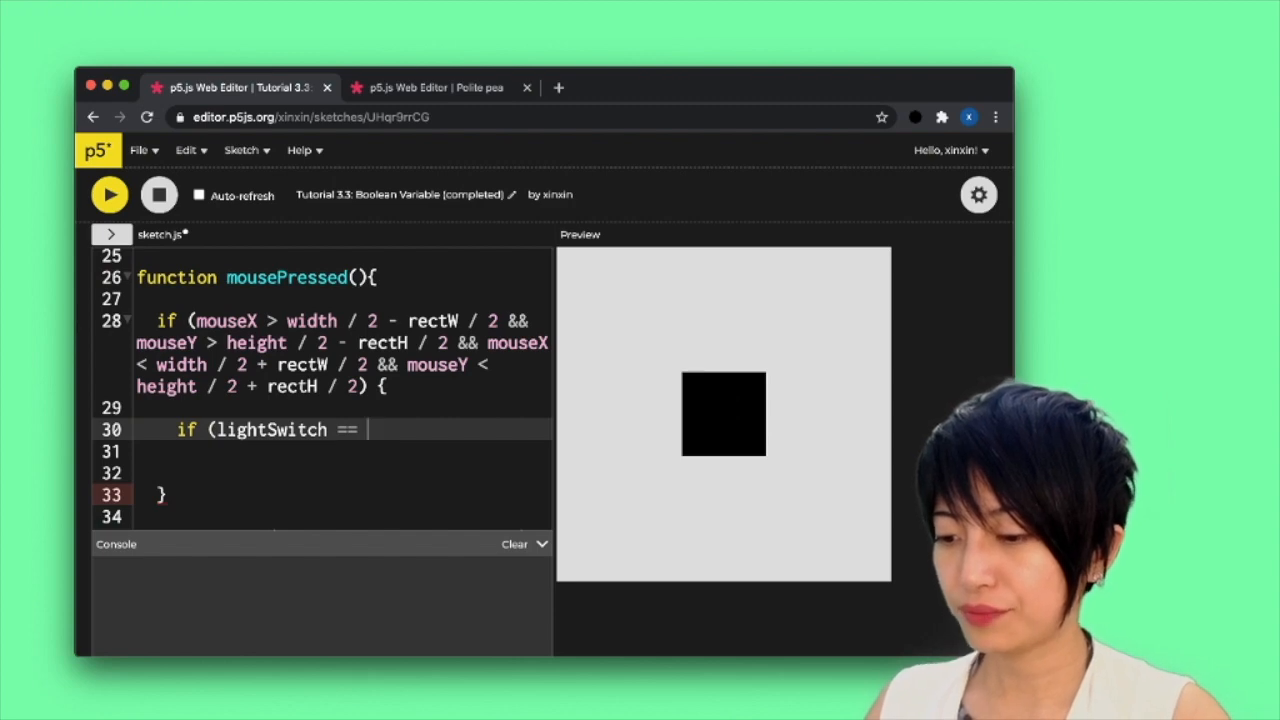
{"action": "type", "text": "false){"}
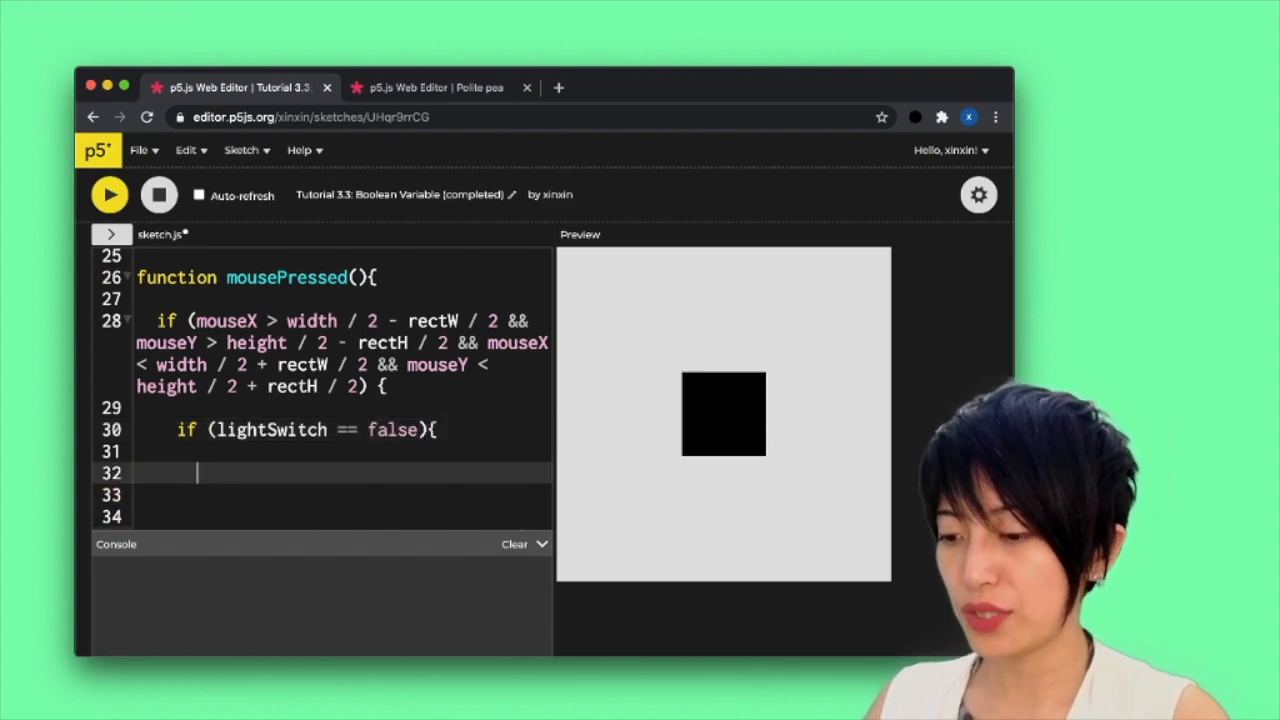
{"action": "type", "text": "lightSwi"}
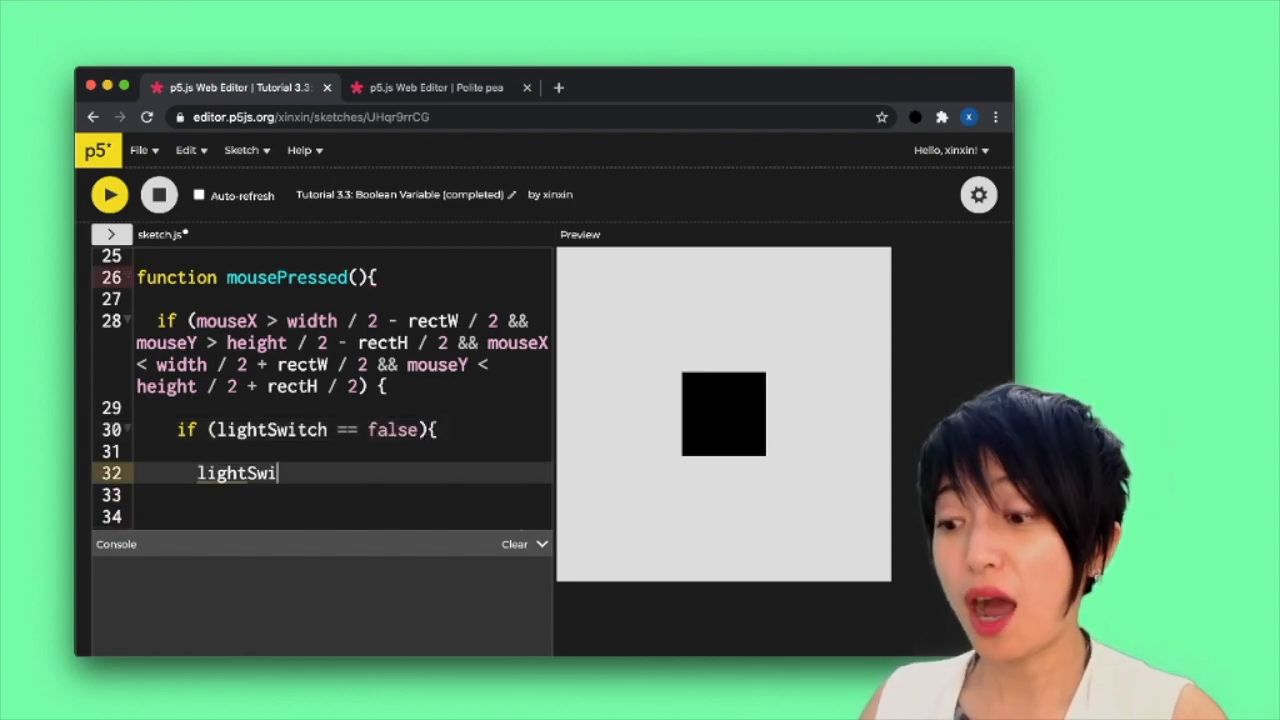
{"action": "type", "text": "tch -"}
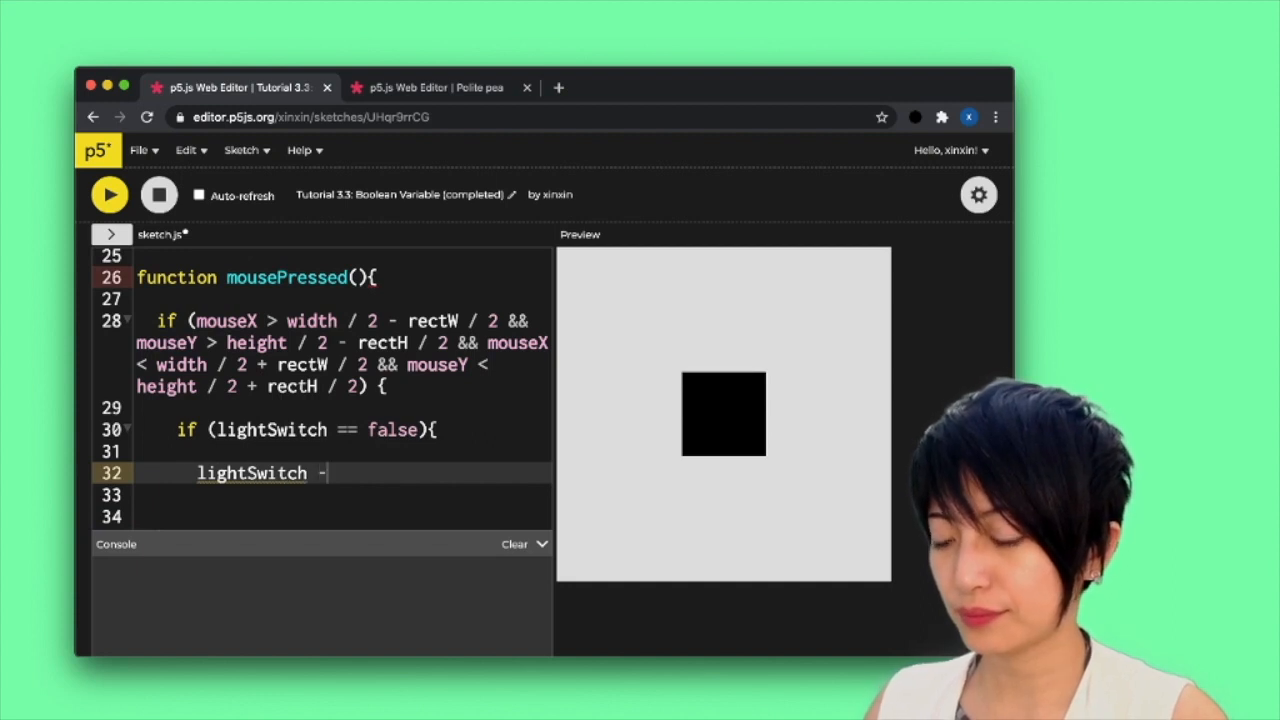
{"action": "type", "text": "= true;"}
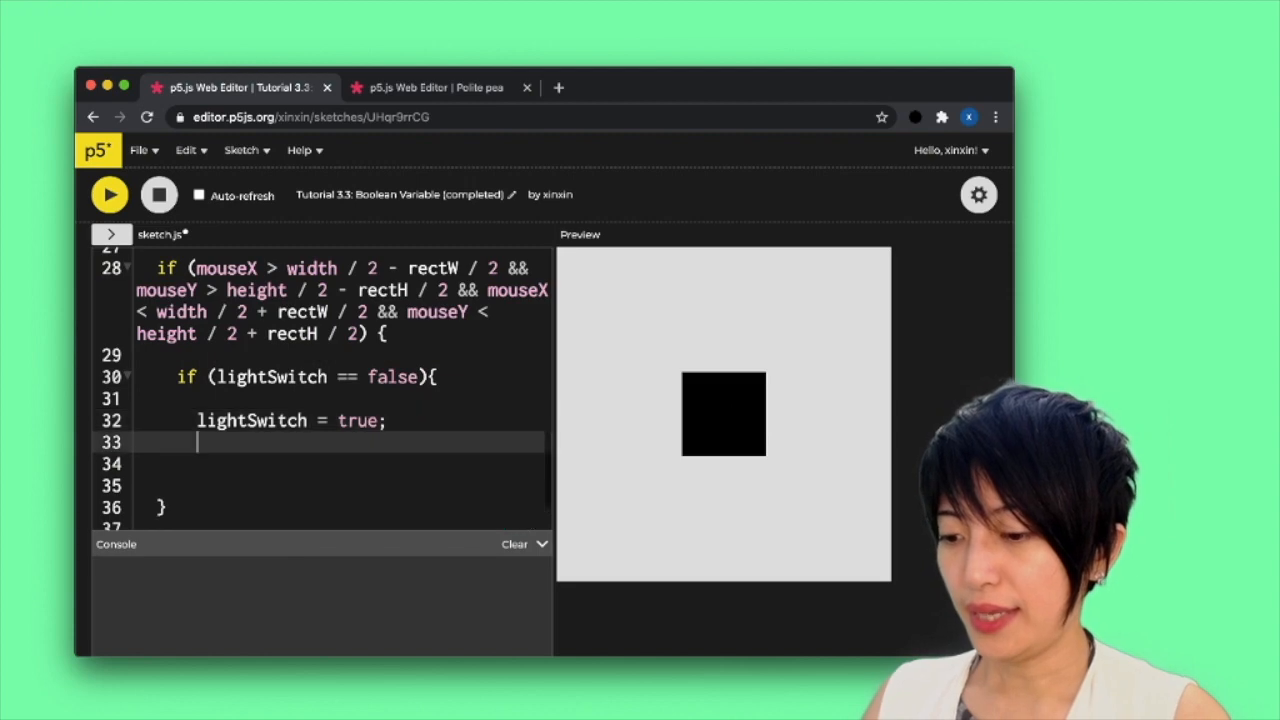
Add else if (lightSwitch == true) setting lightSwitch = false
{"action": "type", "text": "} e"}
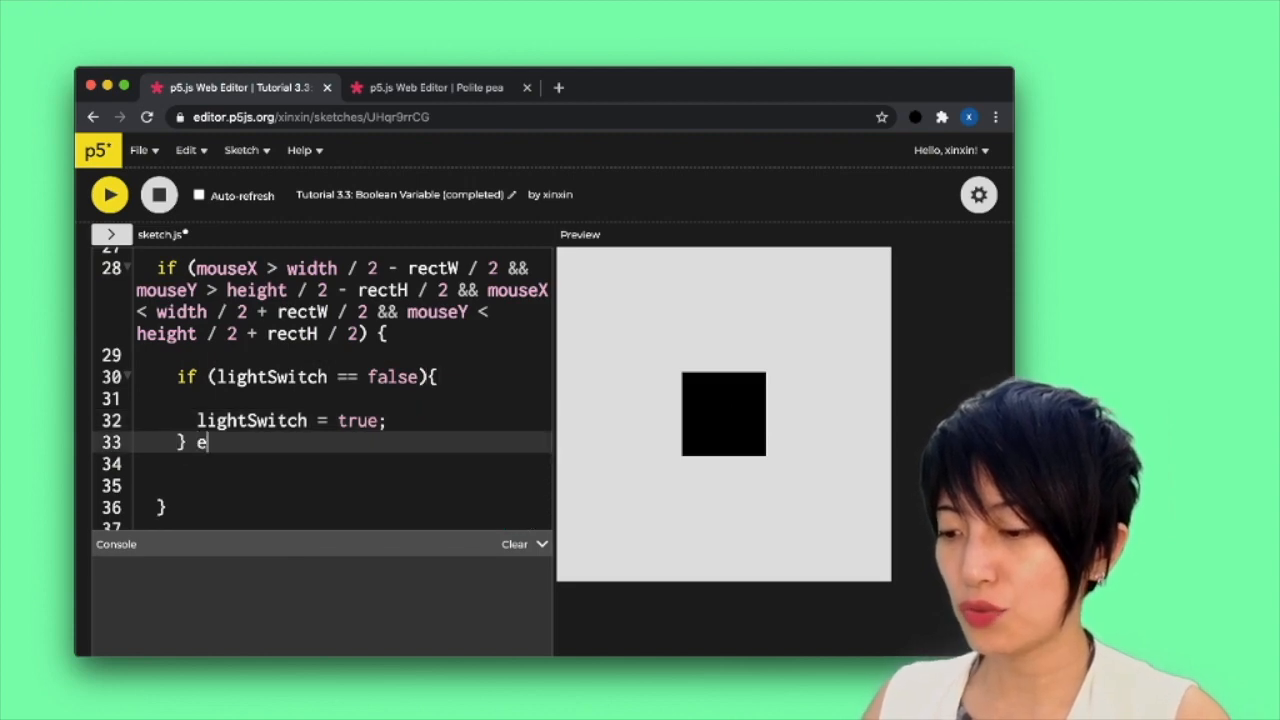
{"action": "type", "text": "lse if (light"}
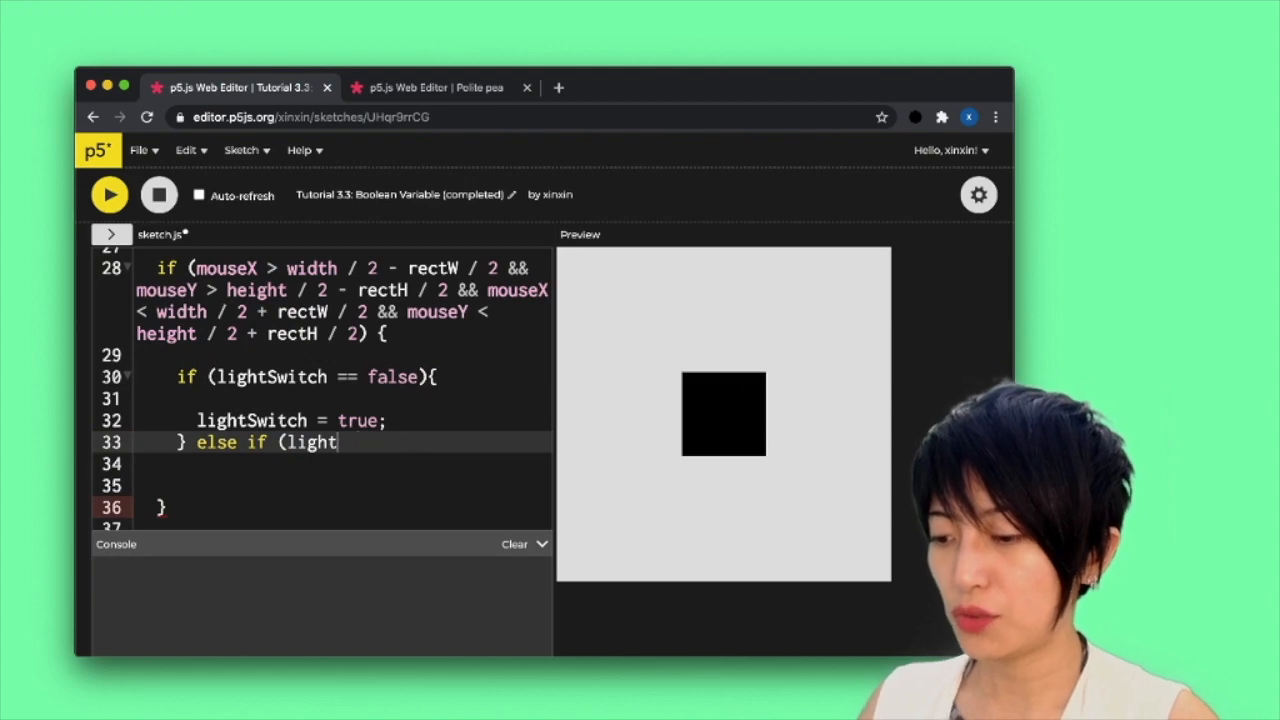
{"action": "type", "text": "Switch =="}
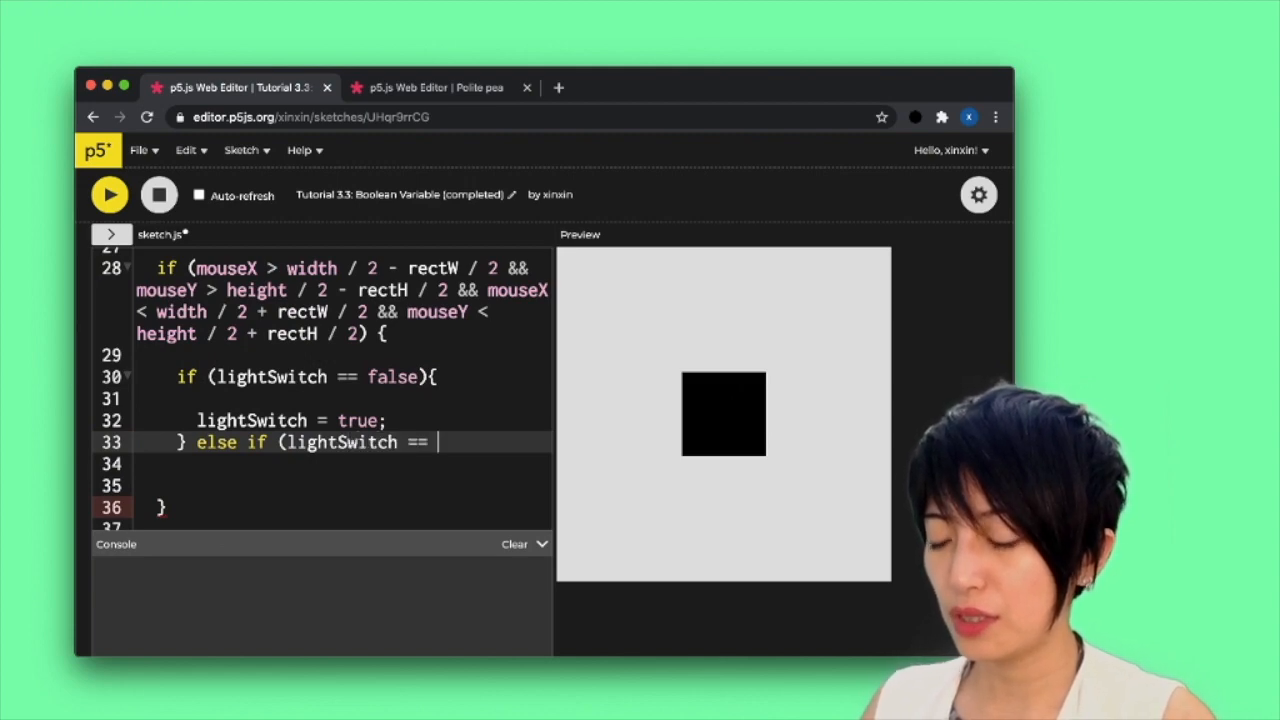
{"action": "type", "text": "true){"}
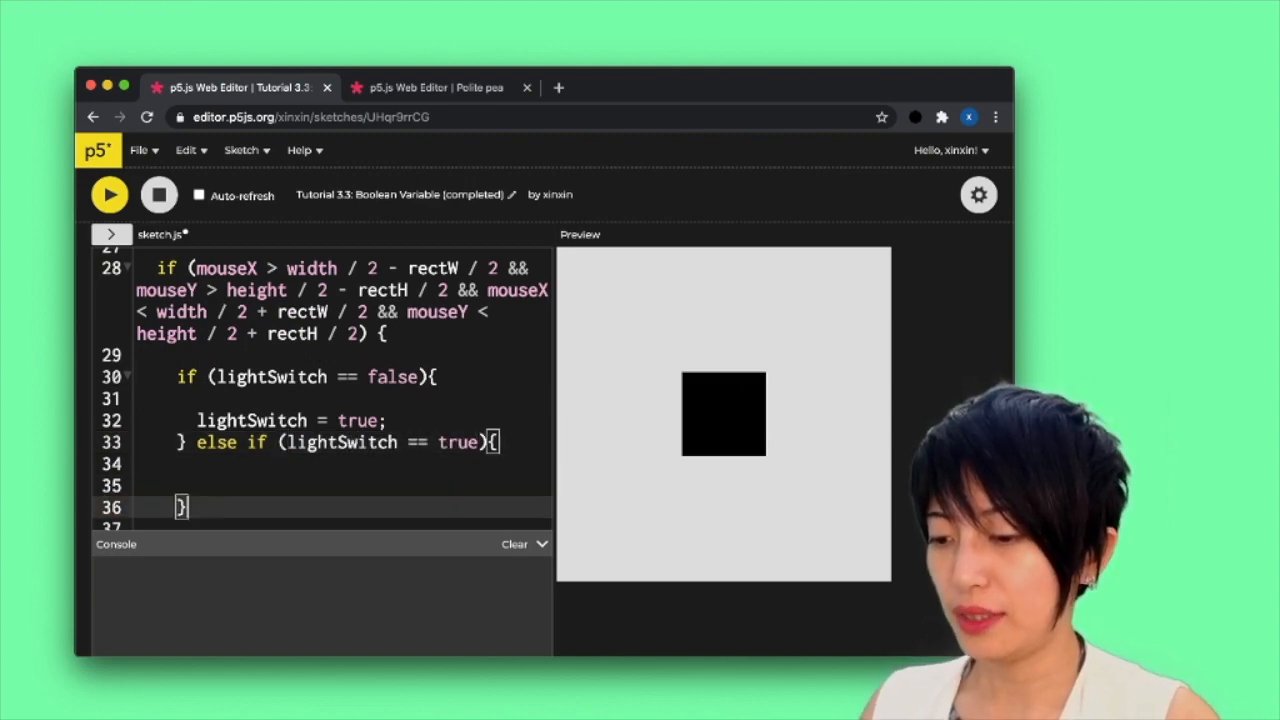
{"action": "type", "text": ";i"}
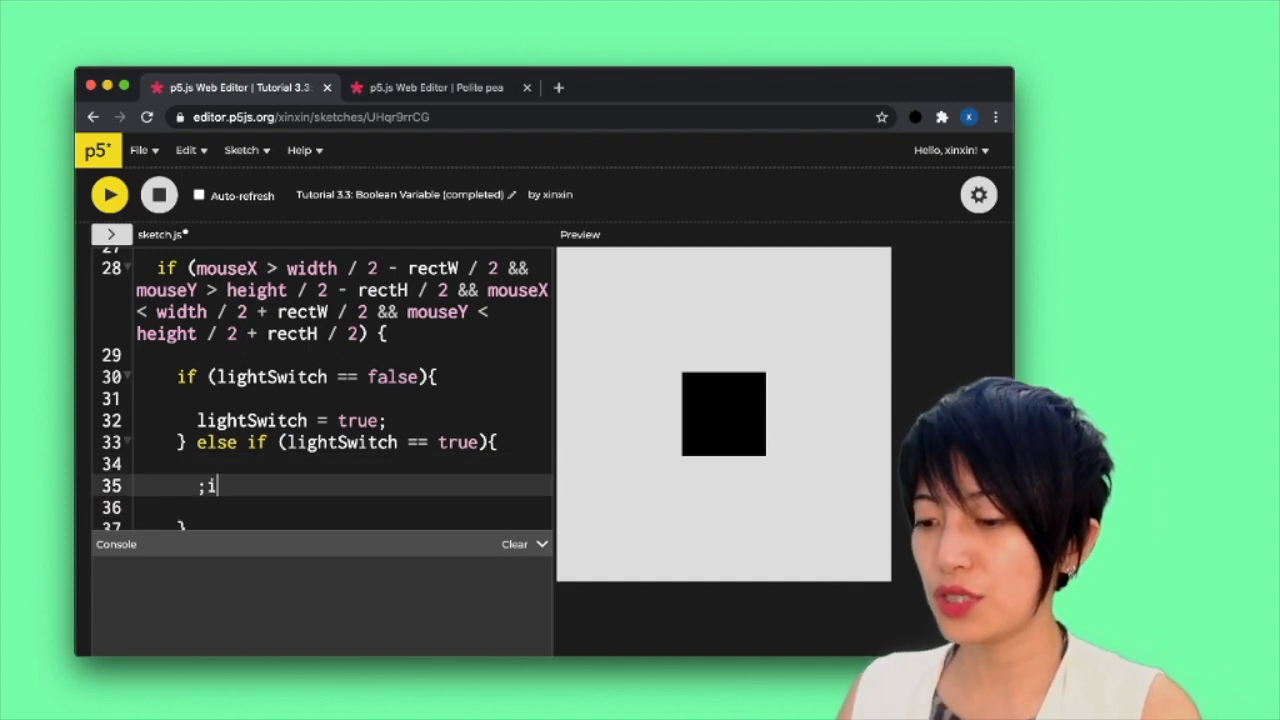
{"action": "type", "text": "lightSwi"}
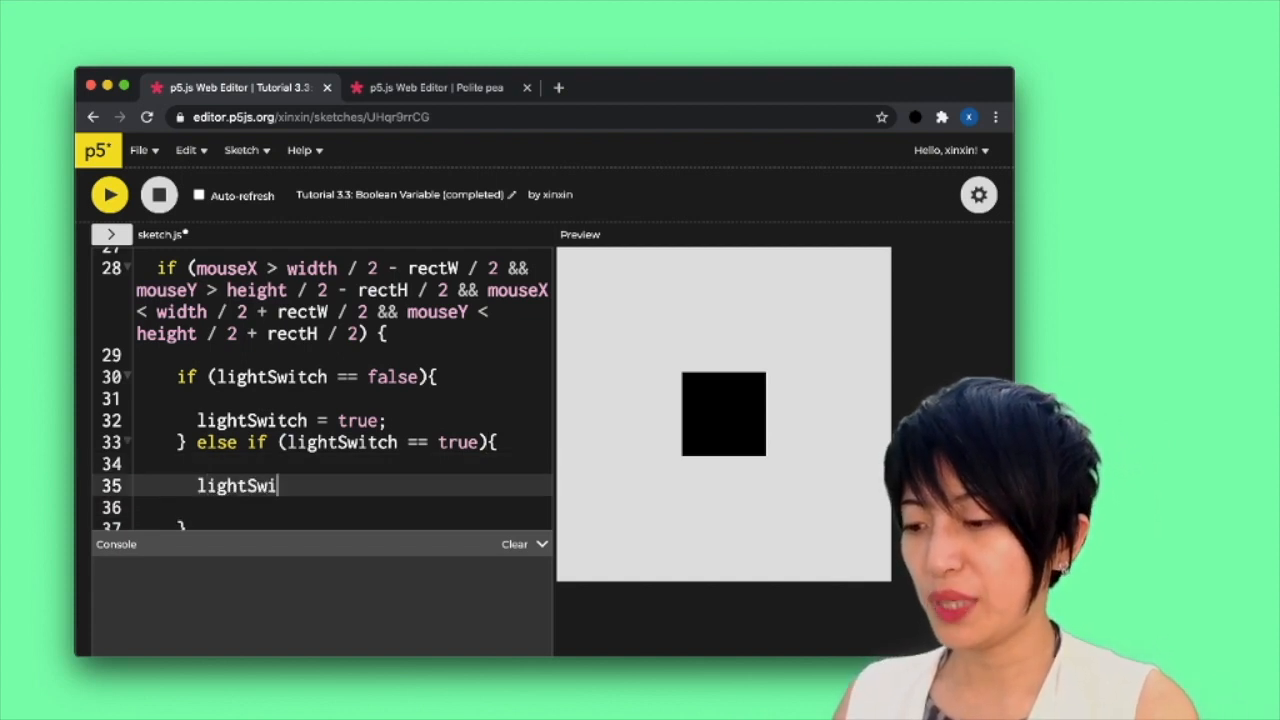
{"action": "type", "text": "tch ="}
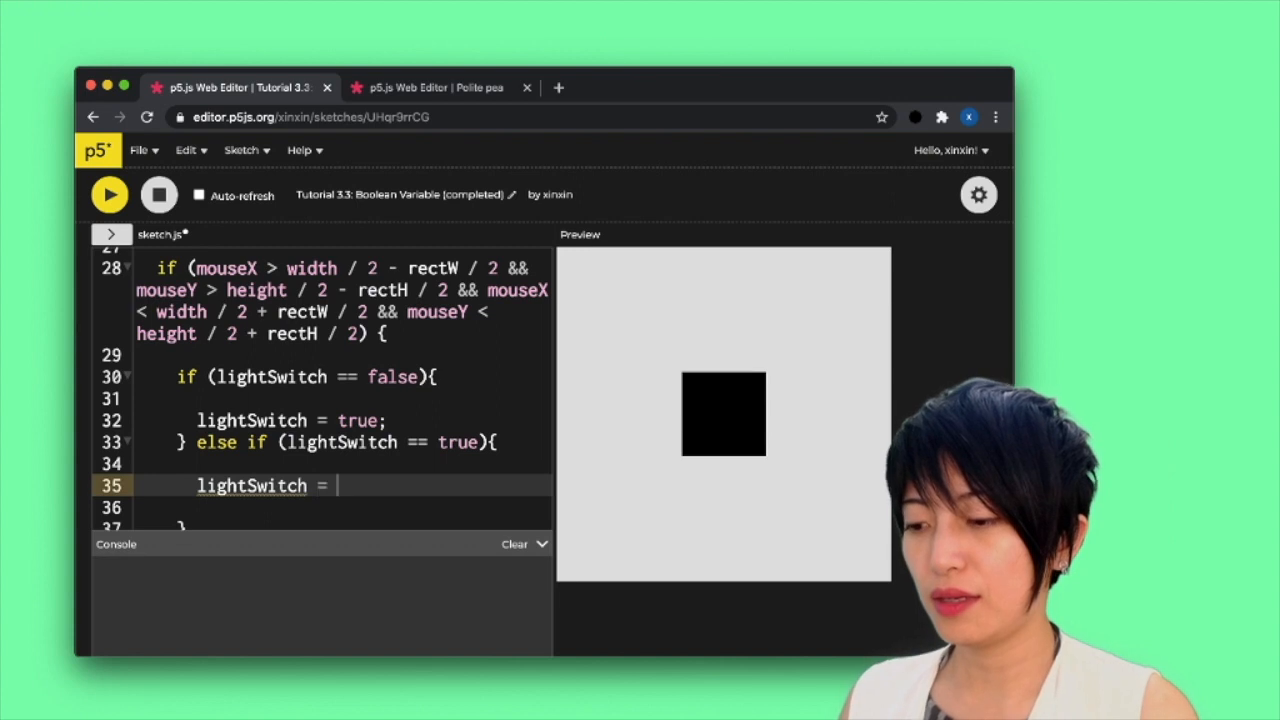
{"action": "type", "text": "false;"}
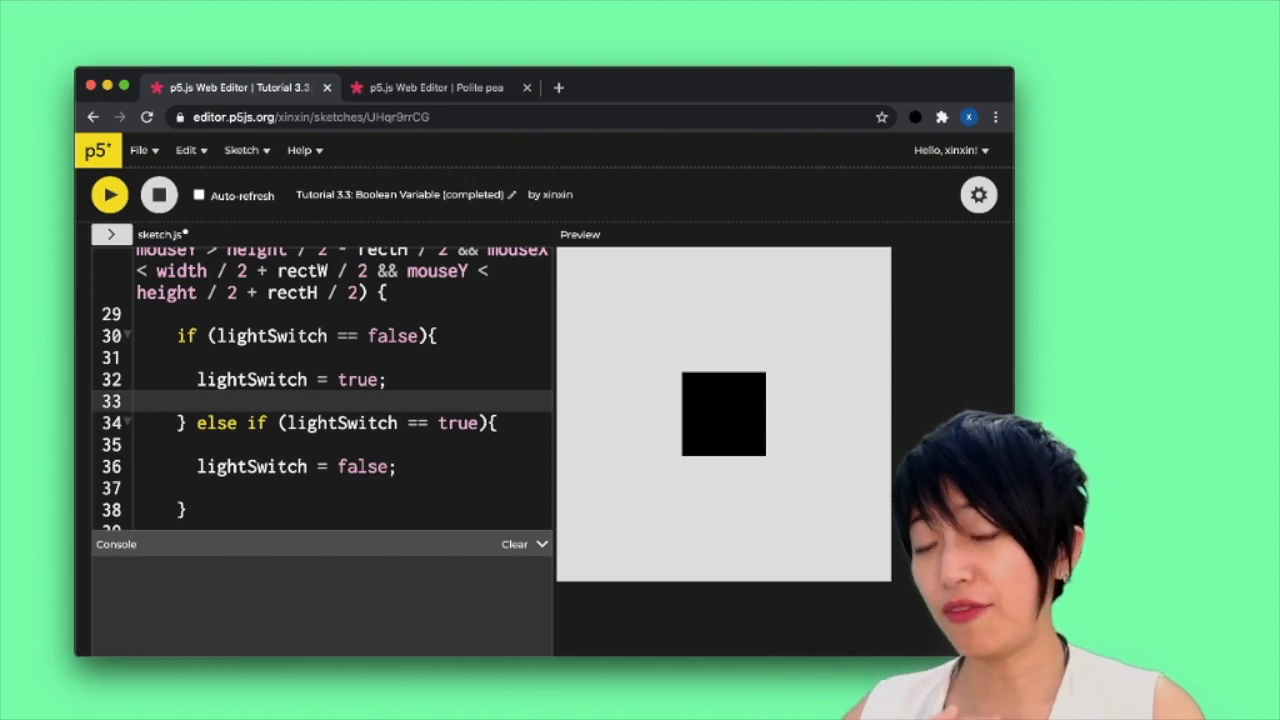
Click the square to toggle it yellow and back to black, then select the else-if condition
{"action": "left_click", "coordinate": [197, 400]}
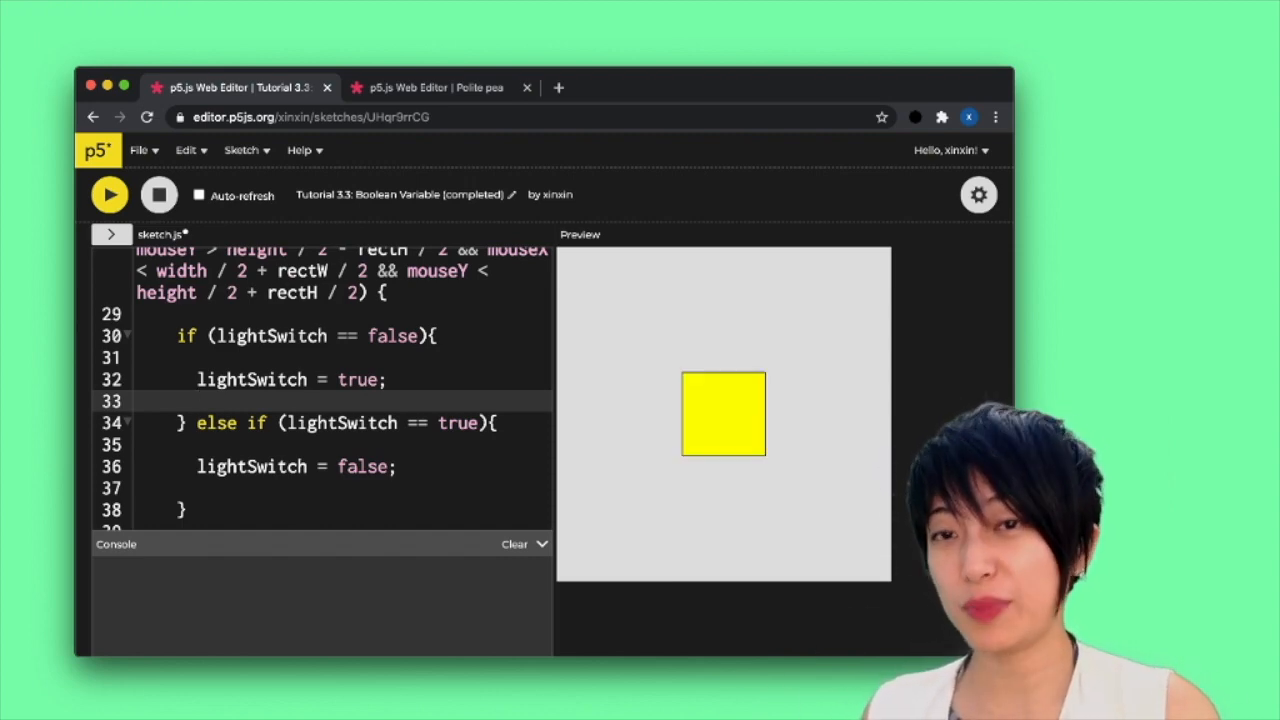
{"action": "left_click", "coordinate": [723, 414]}
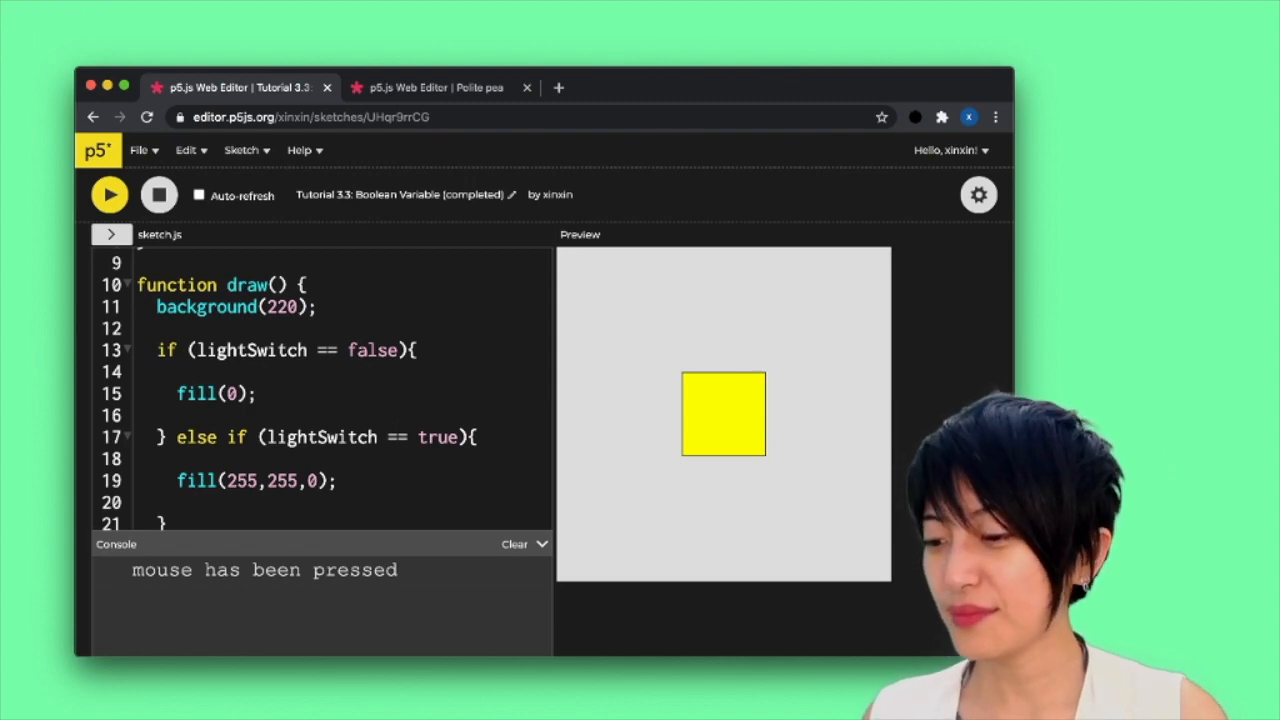
{"action": "scroll", "scroll_direction": "down", "scroll_amount": 3}
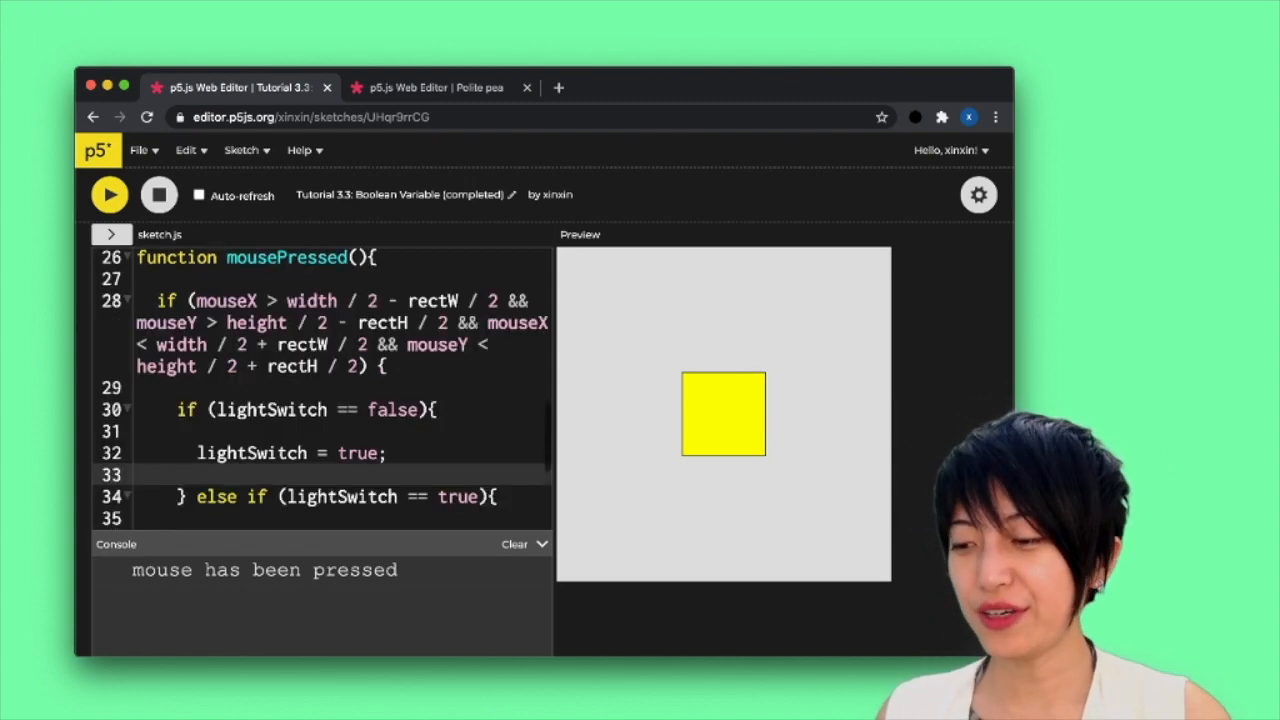
{"action": "scroll", "scroll_direction": "down", "scroll_amount": 3}
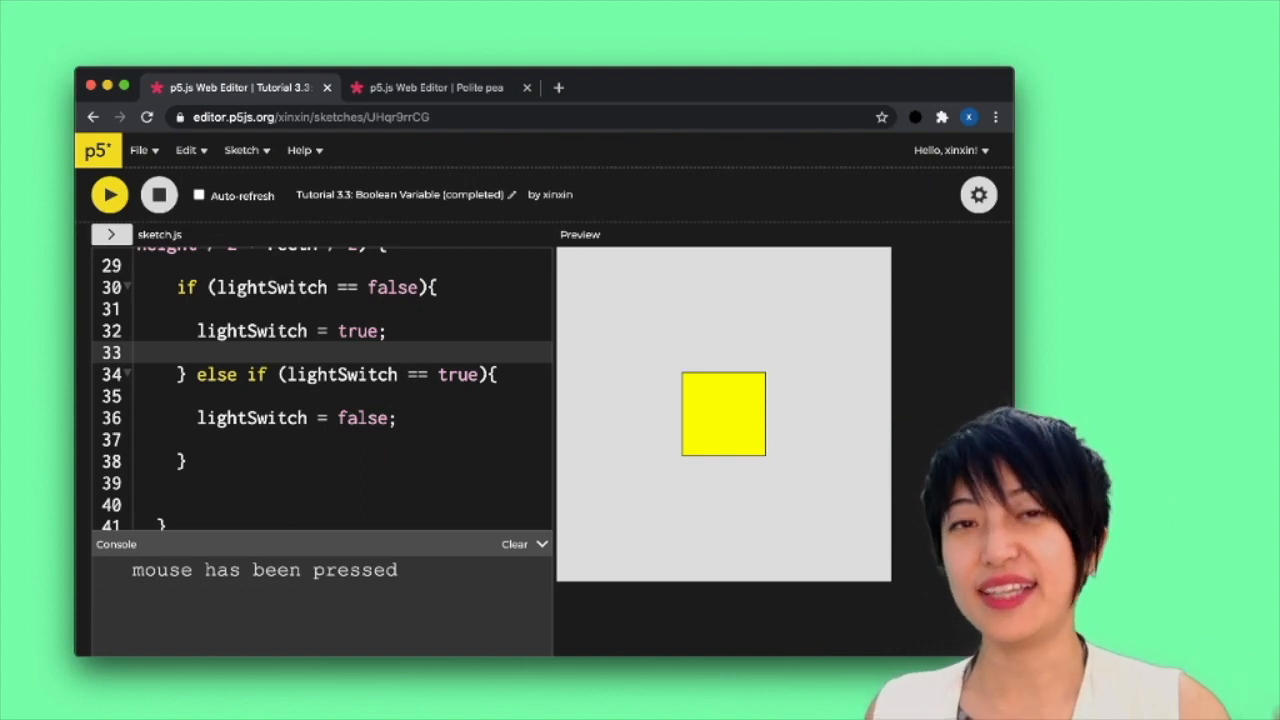
{"action": "left_click", "coordinate": [723, 413]}
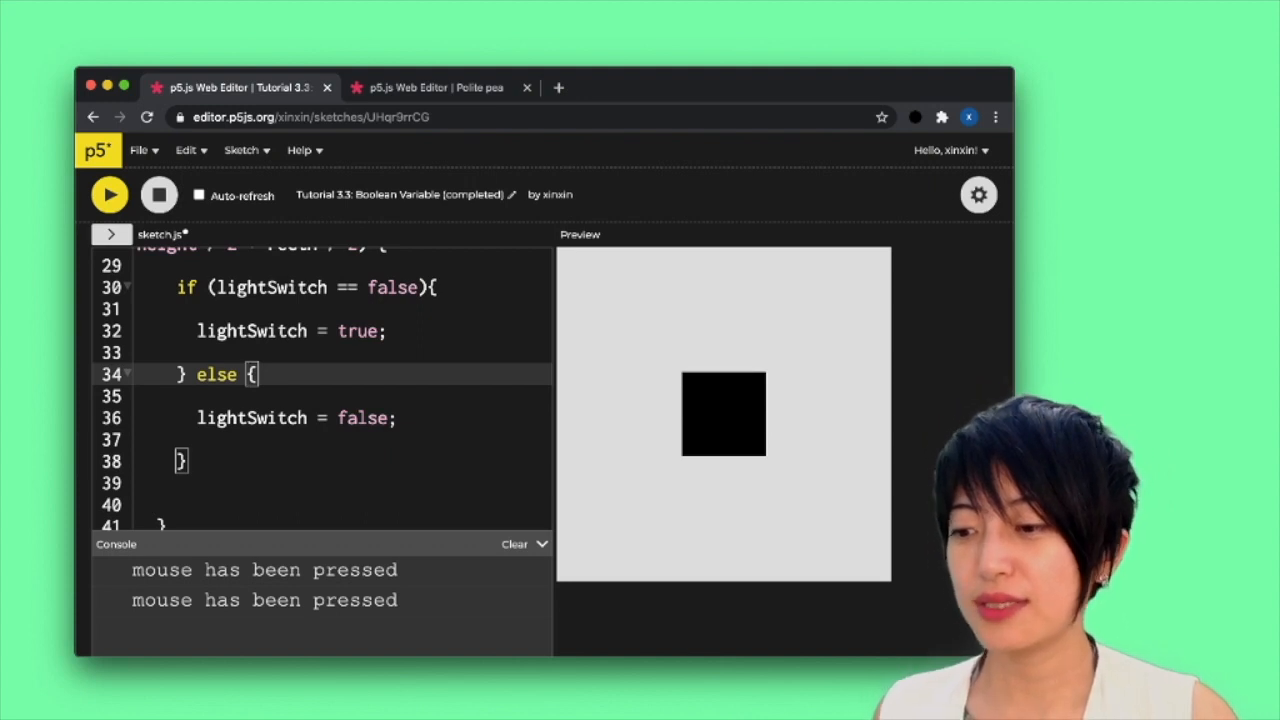
Rerun the sketch to check the plain else branch, then stop it
{"action": "left_click", "coordinate": [158, 194]}
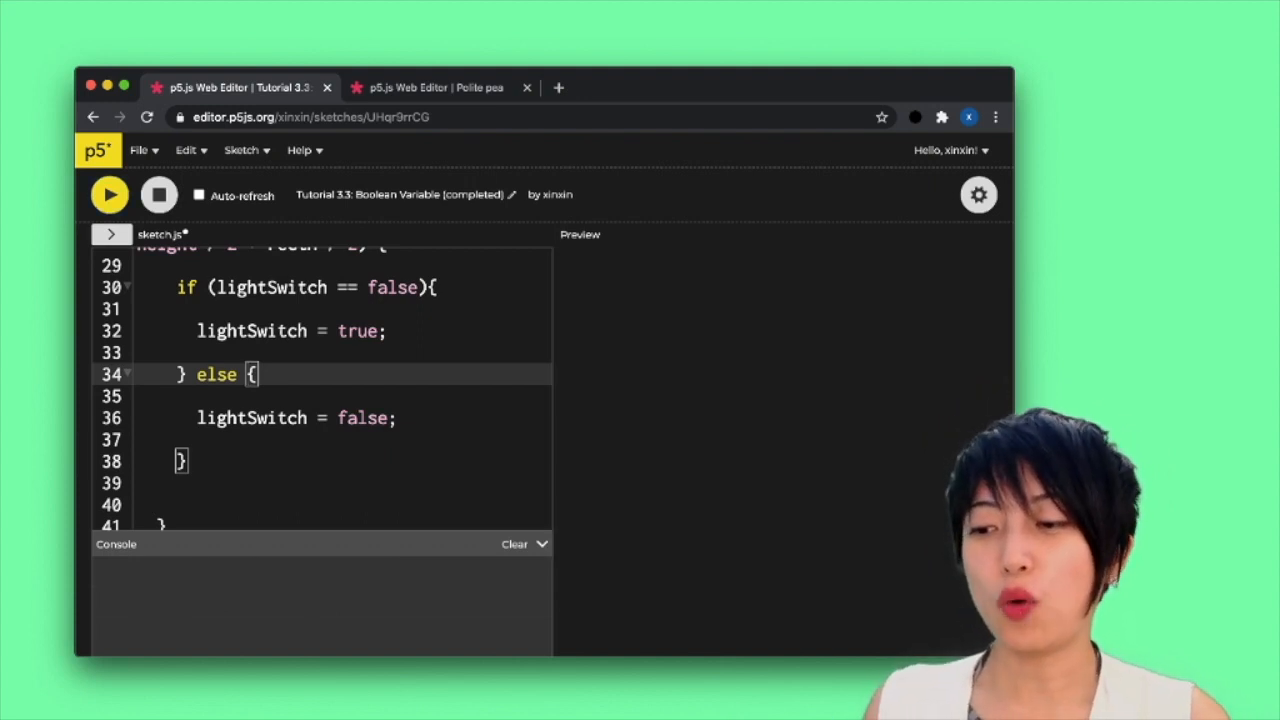
{"action": "left_click", "coordinate": [109, 194]}
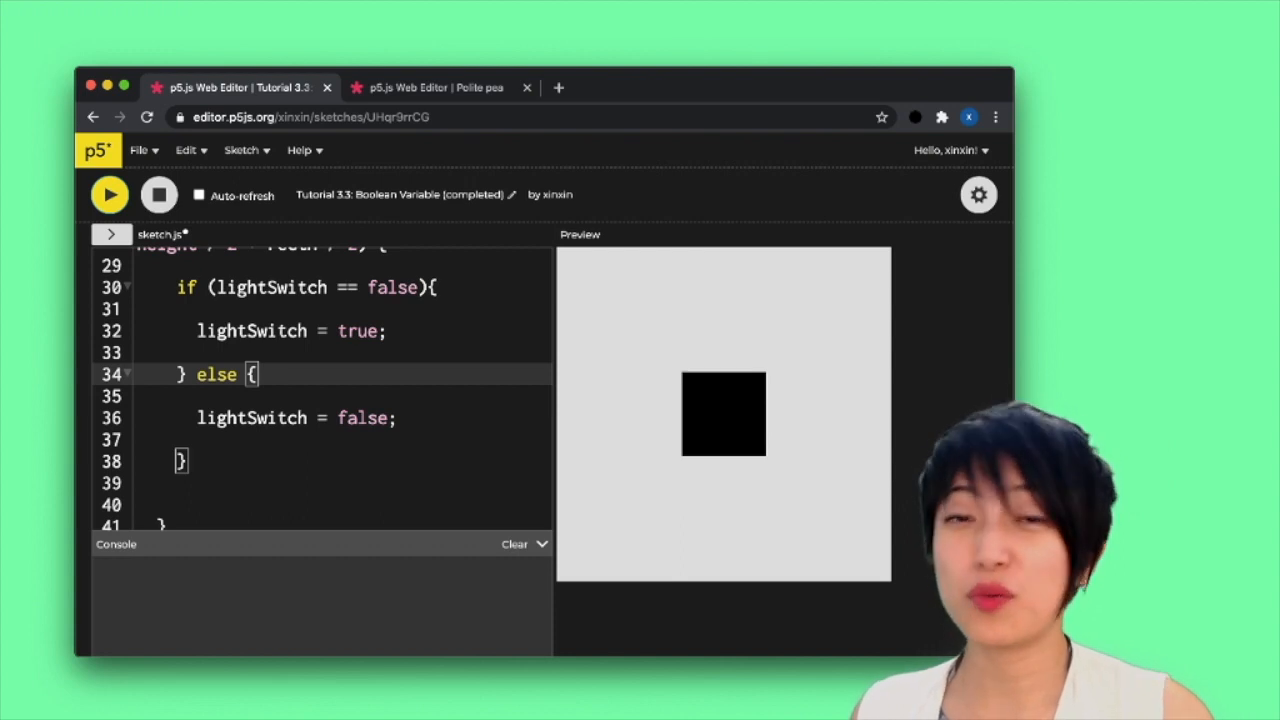
{"action": "left_click", "coordinate": [723, 413]}
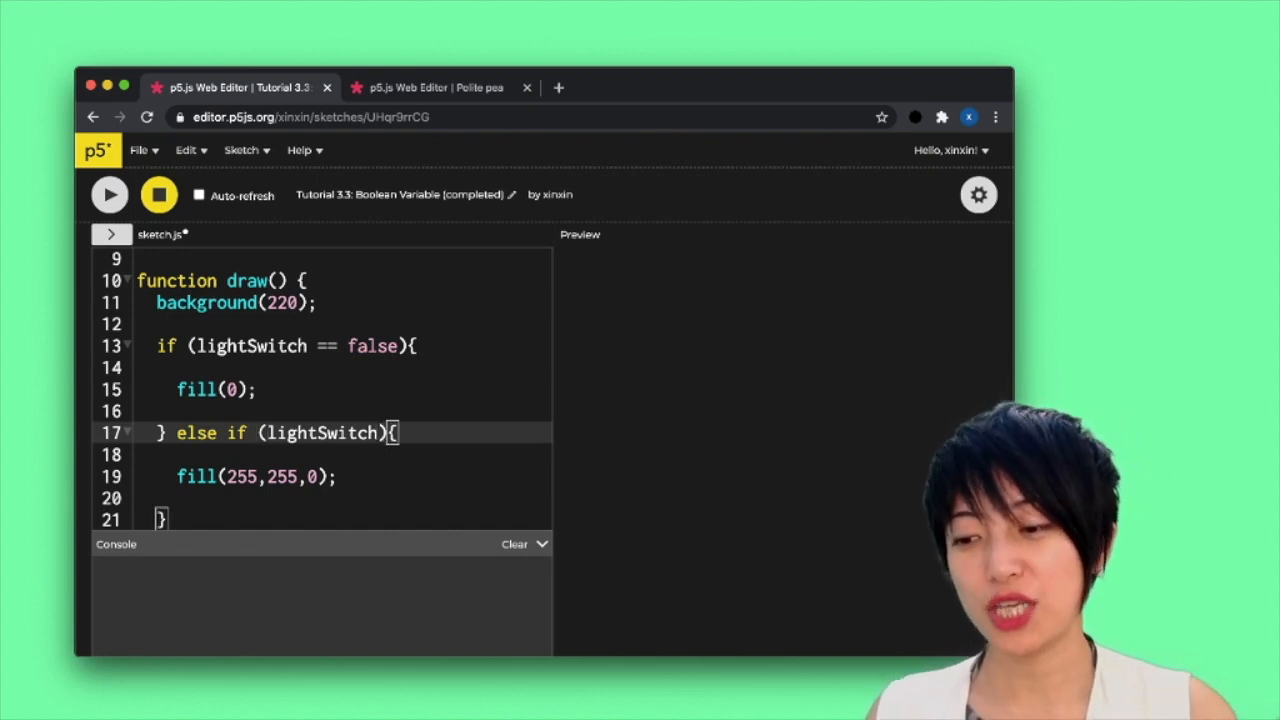
Comment line 17's else-if '// verifying if lightSwitch is true', then select line 13's lightSwitch == false
{"action": "double_click", "coordinate": [322, 433]}
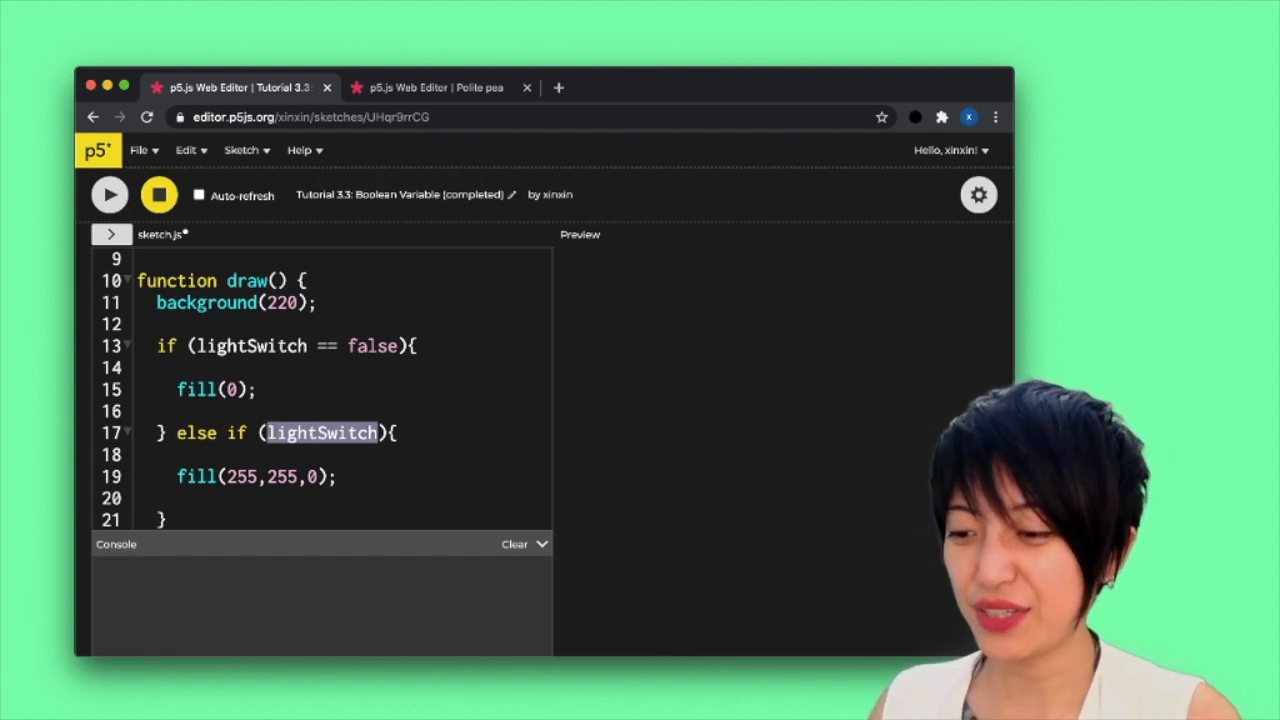
{"action": "type", "text": "// v"}
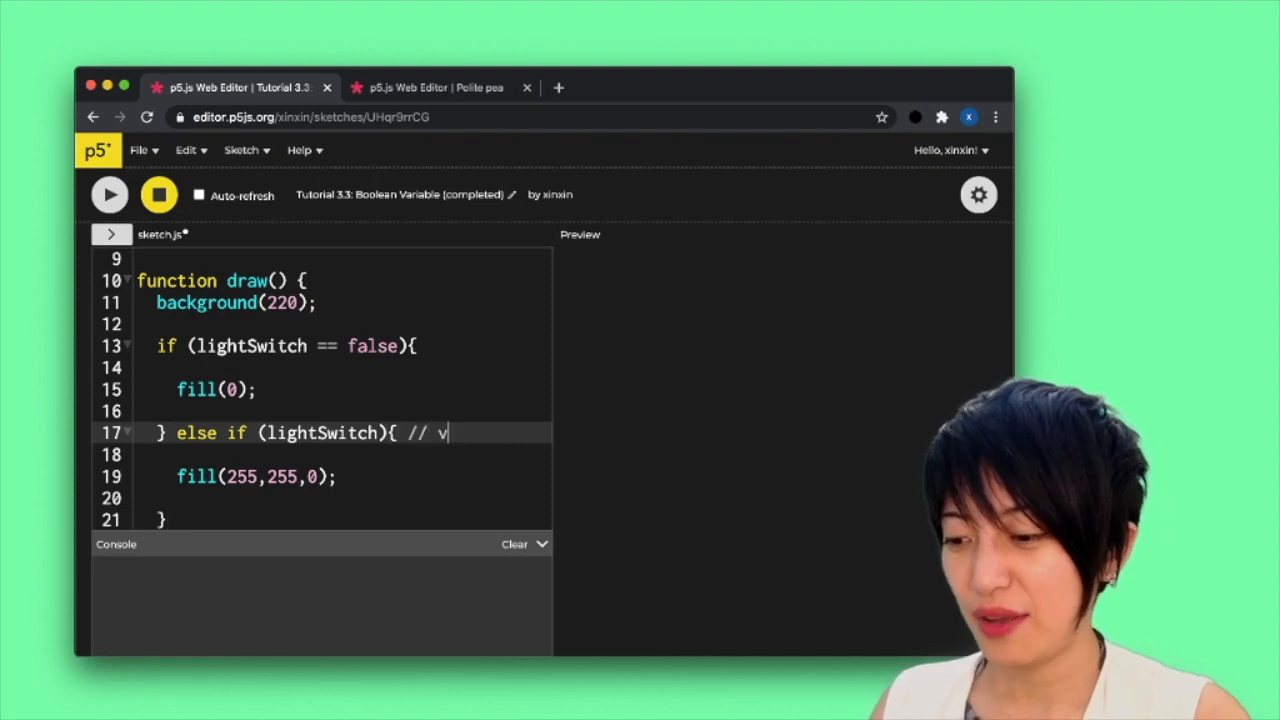
{"action": "type", "text": "eri"}
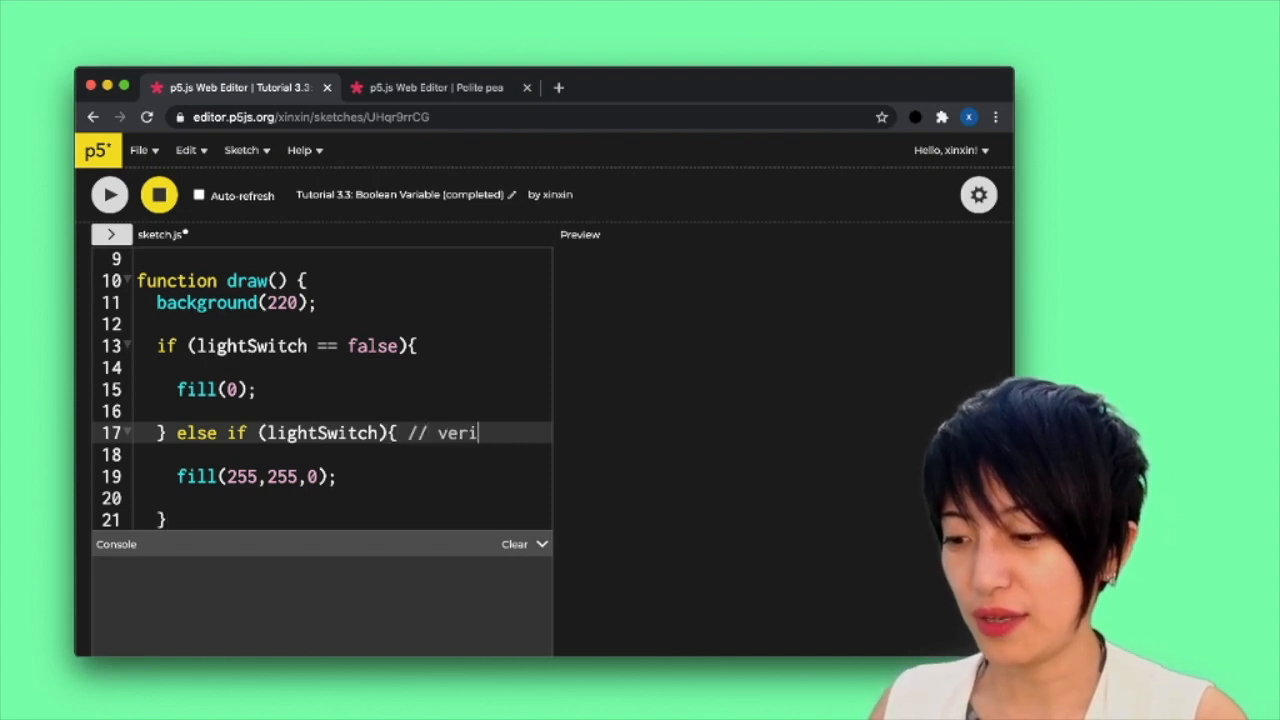
{"action": "type", "text": "fying if"}
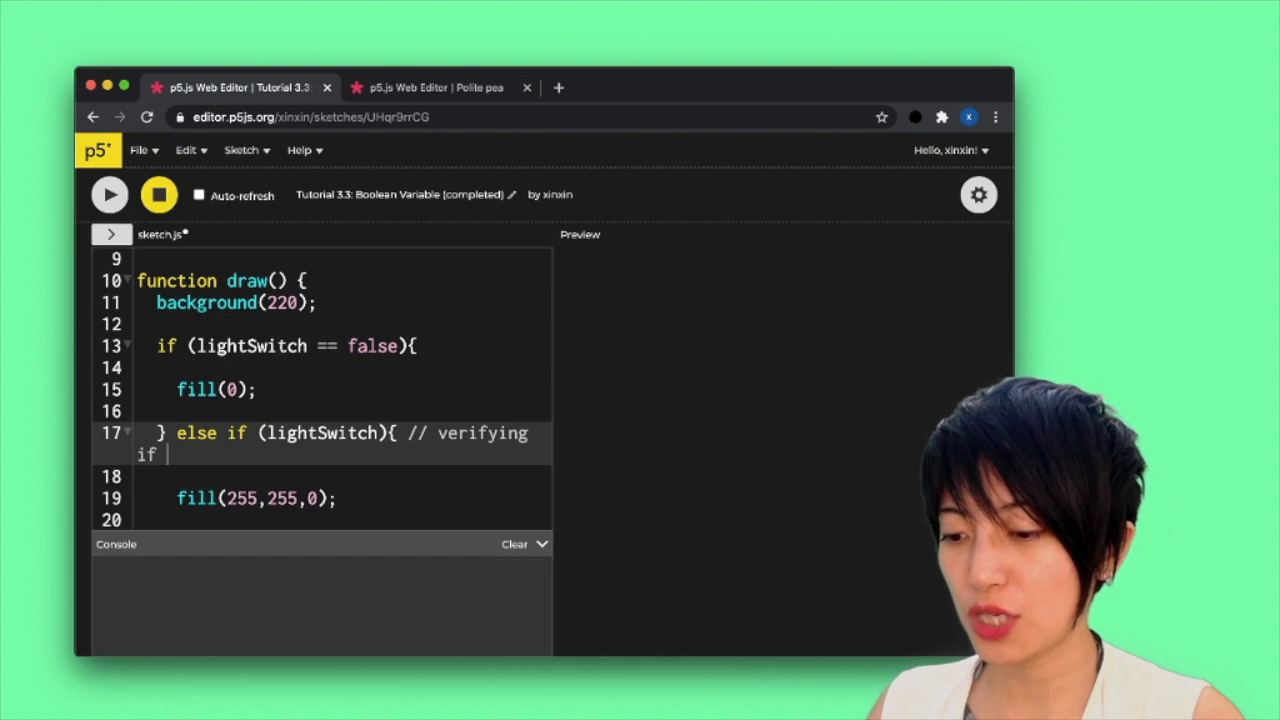
{"action": "type", "text": "lightSwitch"}
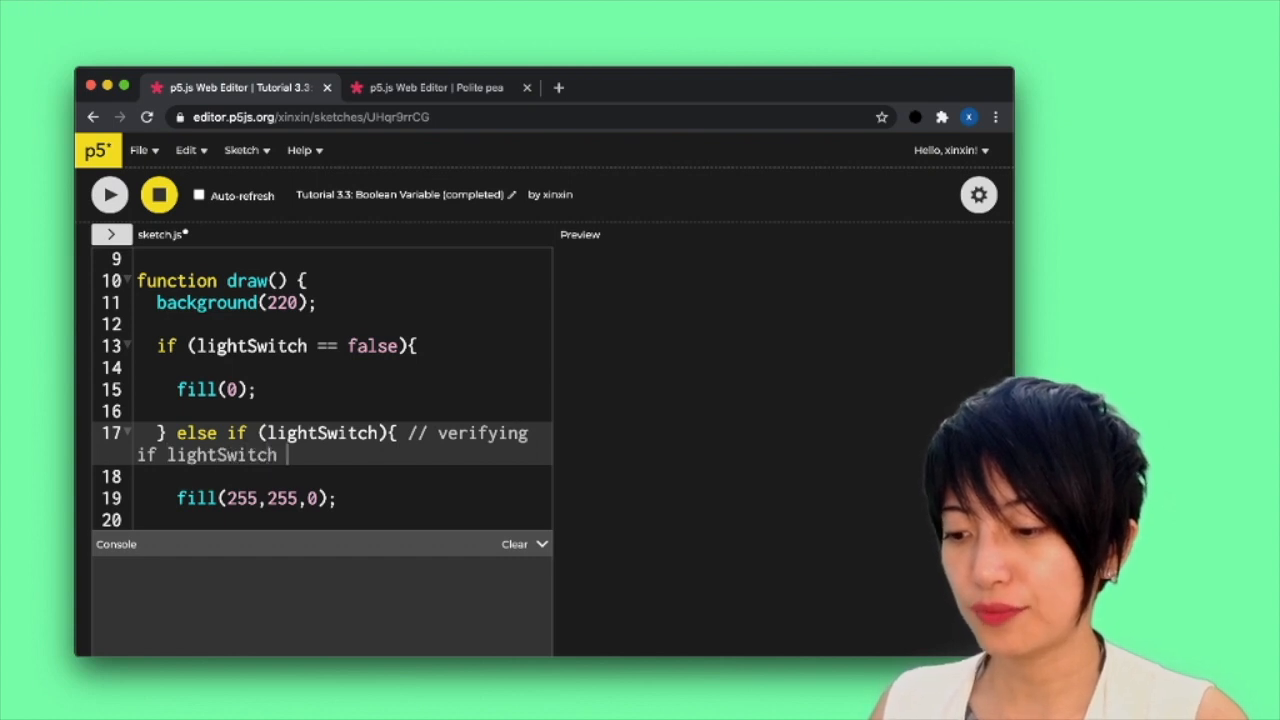
{"action": "type", "text": "is true"}
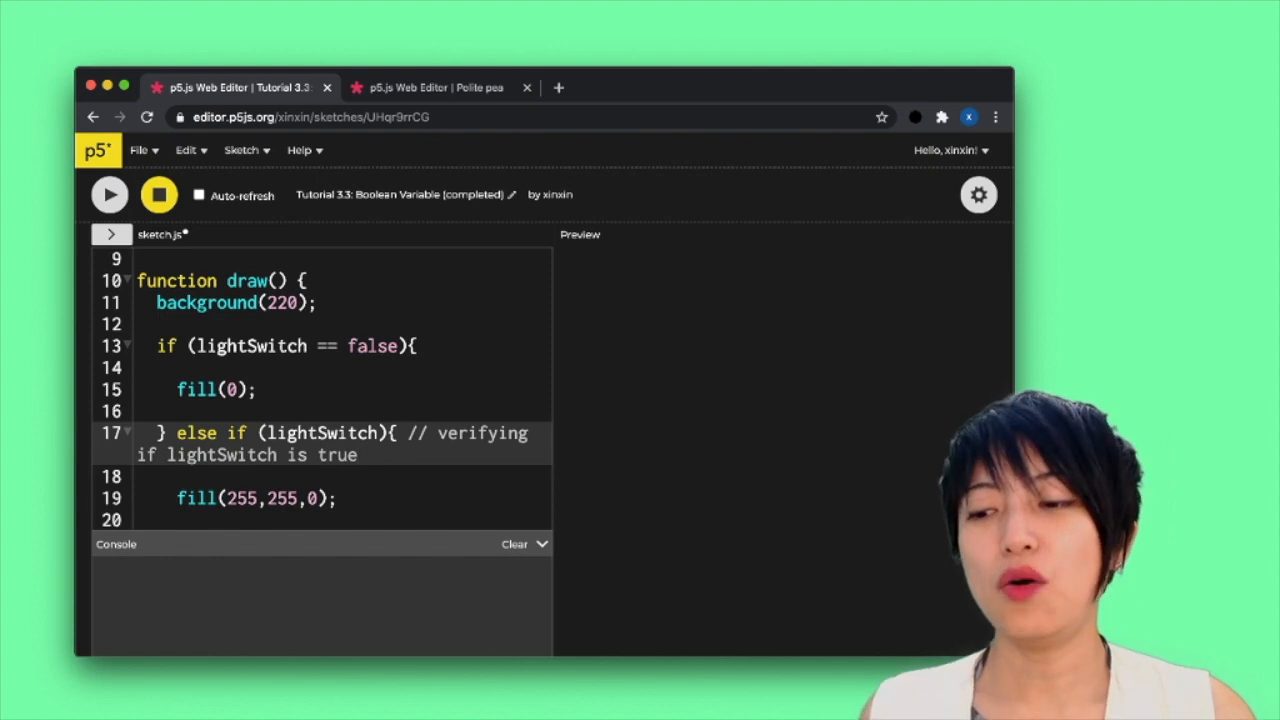
{"action": "left_click", "coordinate": [410, 345]}
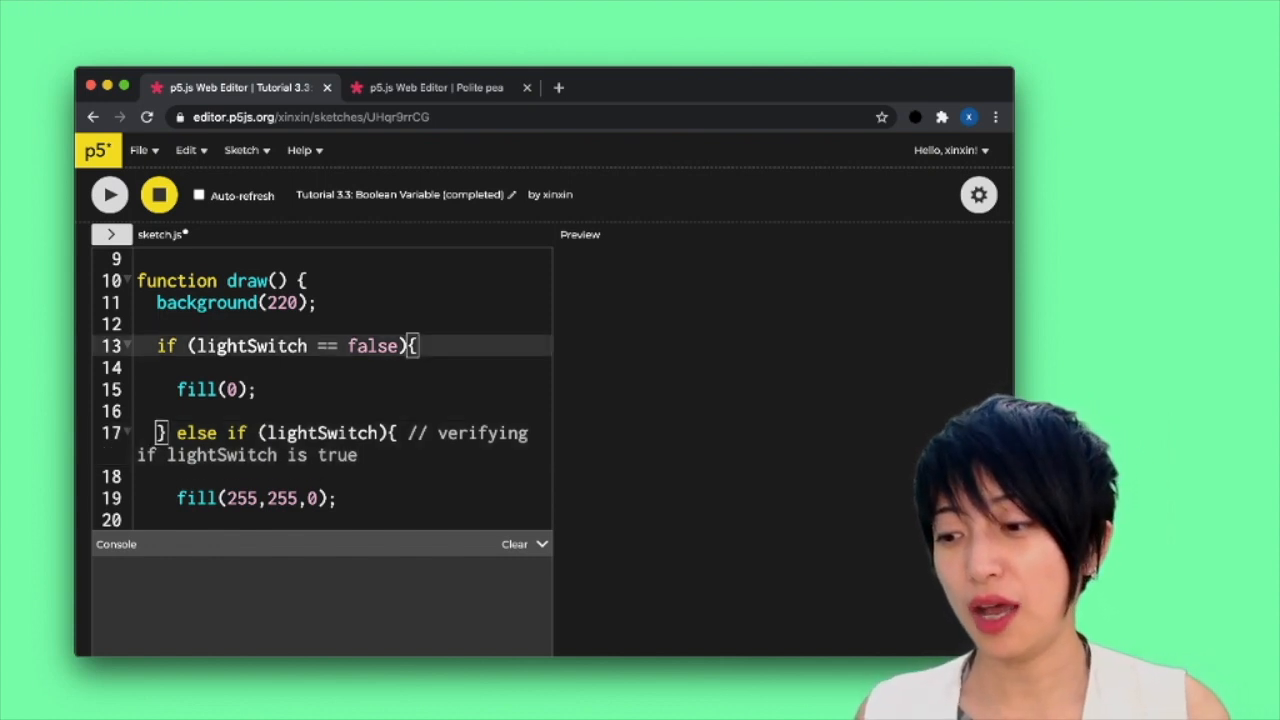
{"action": "left_click_drag", "start_coordinate": [290, 345], "coordinate": [398, 345]}
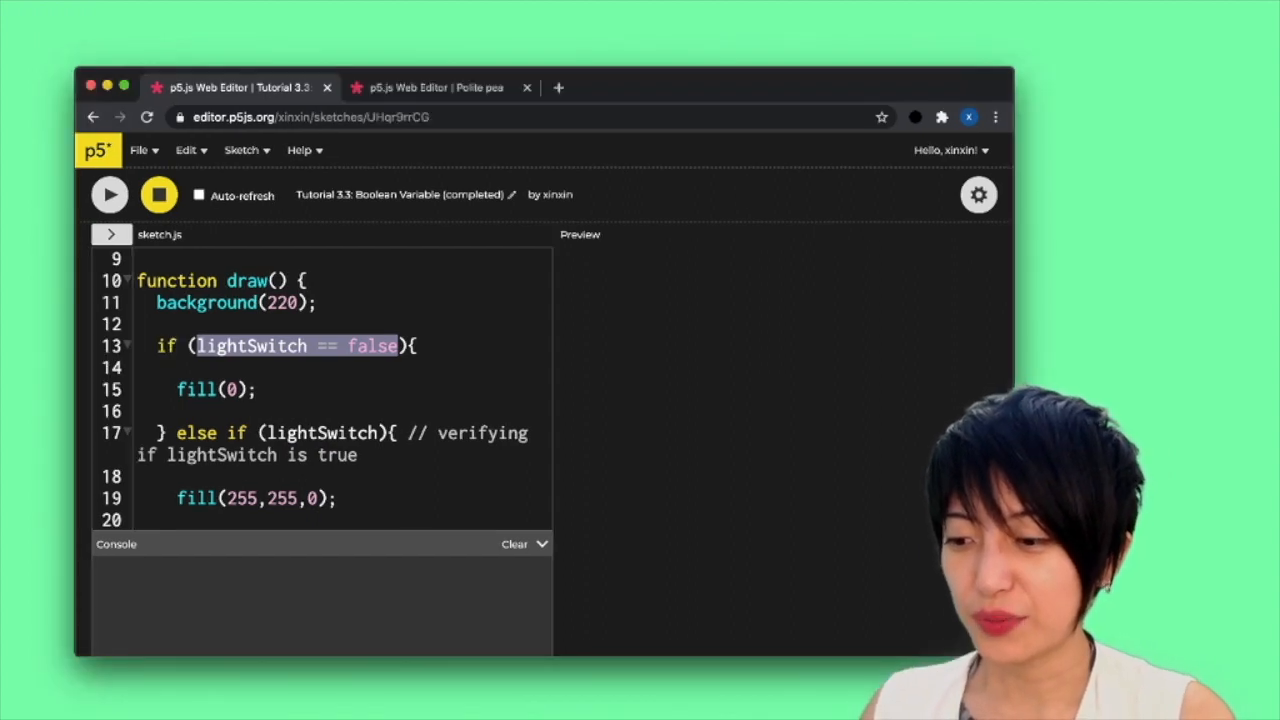
Change line 13's condition to !lightSwitch with comment 'verifying if lightSwitch is false'
{"action": "key", "text": "Backspace"}
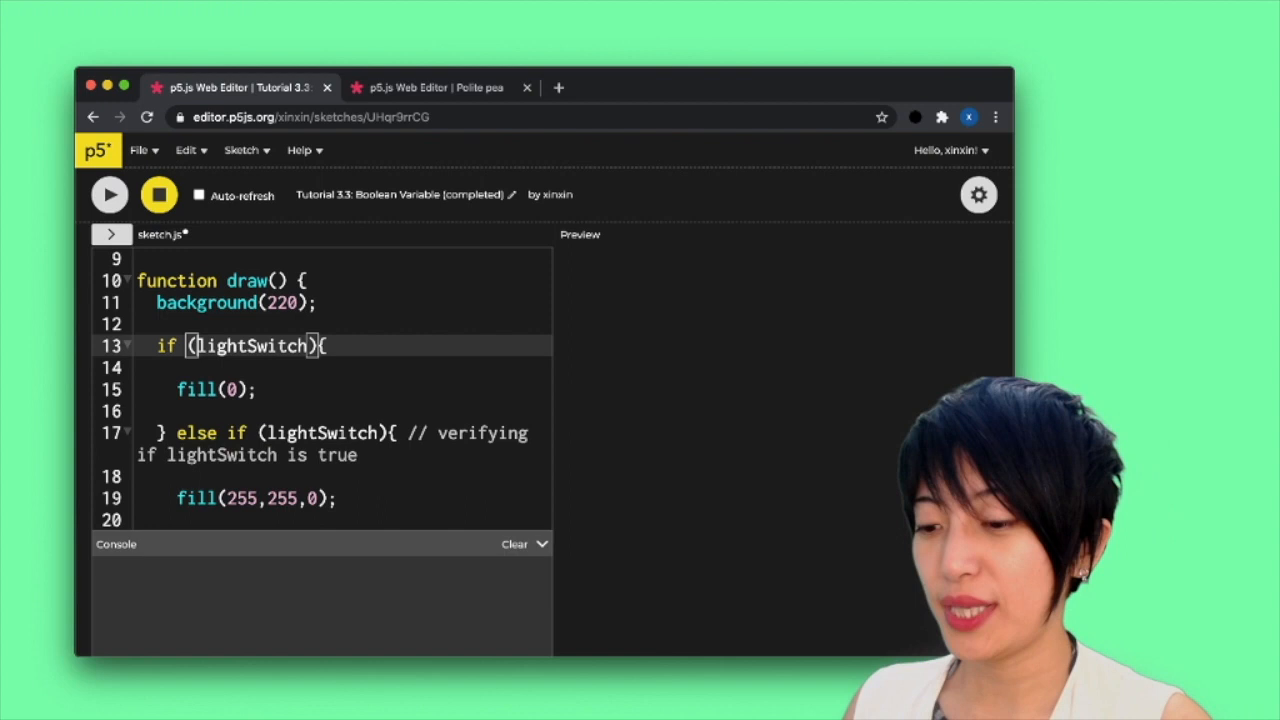
{"action": "type", "text": "!"}
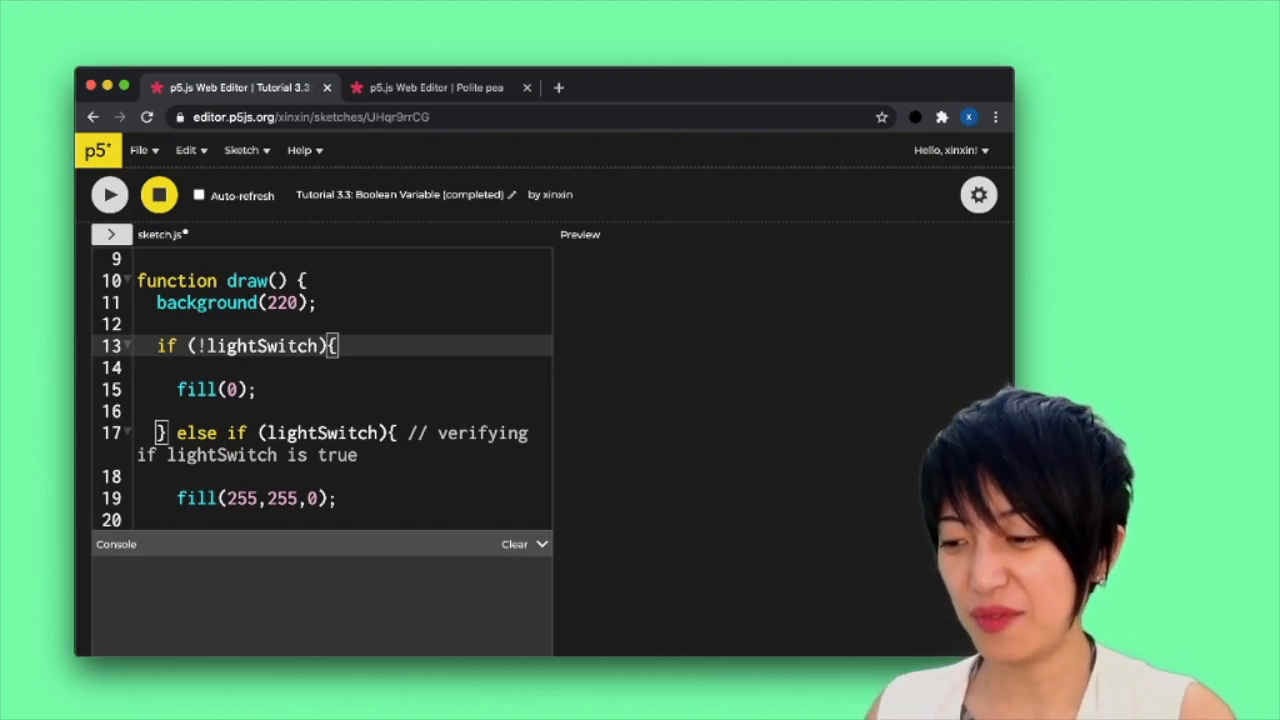
{"action": "type", "text": "// verify"}
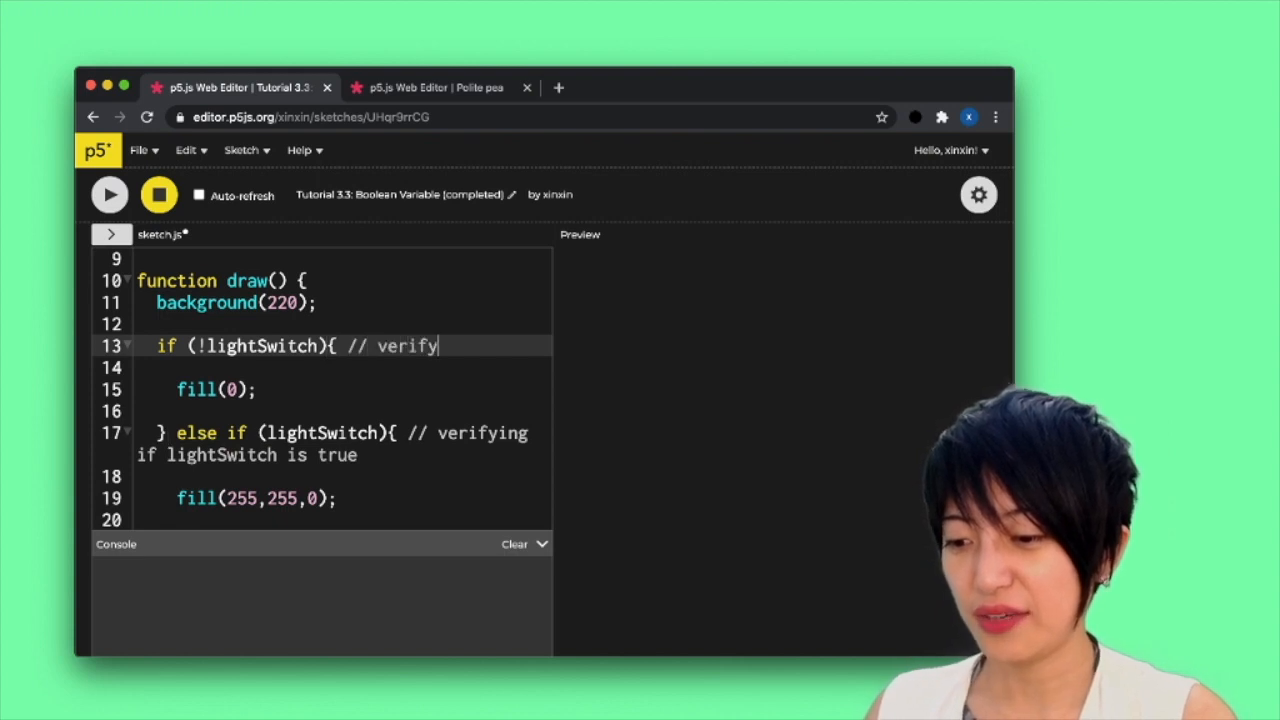
{"action": "type", "text": "ing if lightSwitch i f"}
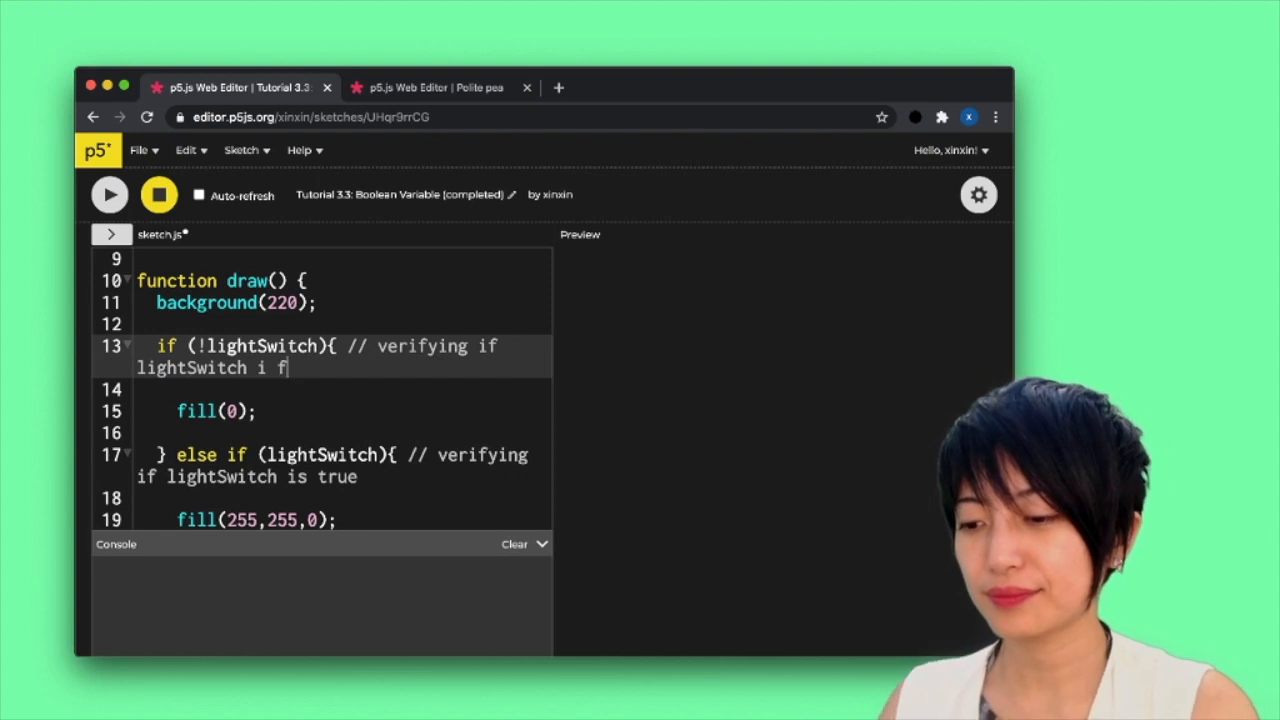
{"action": "key", "text": "Backspace"}
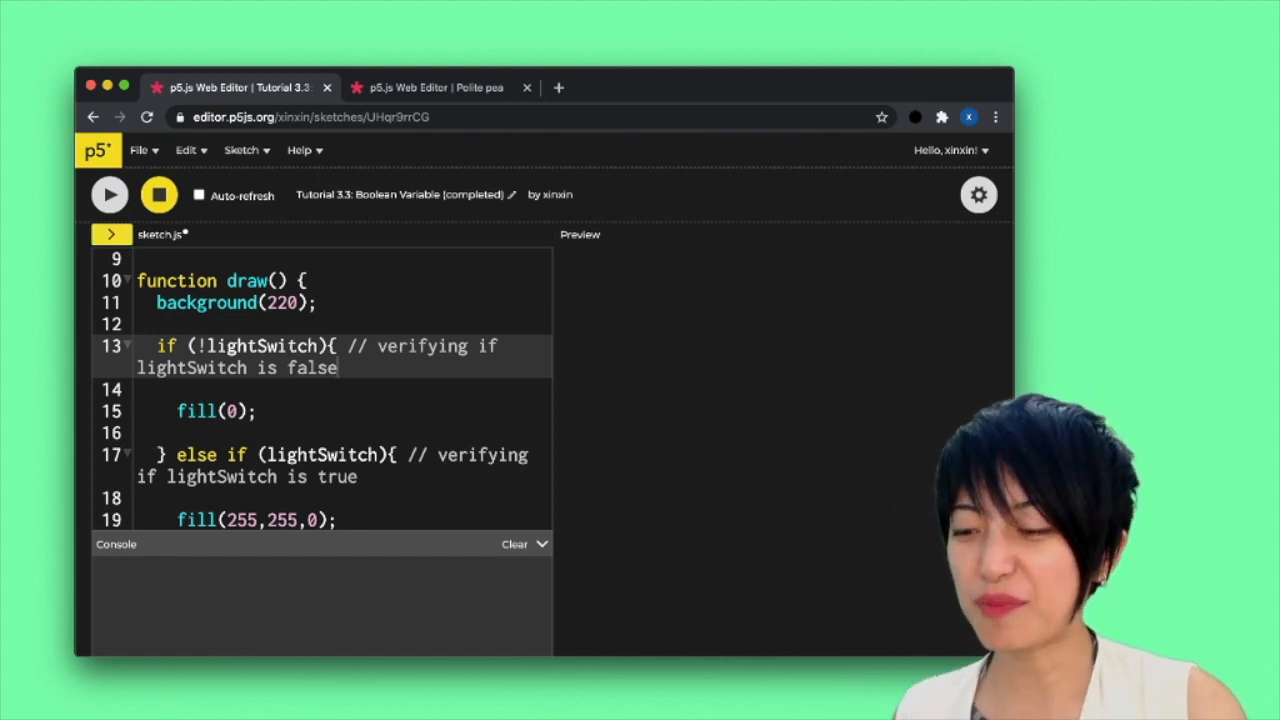
Run the sketch and click the square to turn it yellow
{"action": "left_click", "coordinate": [109, 194]}
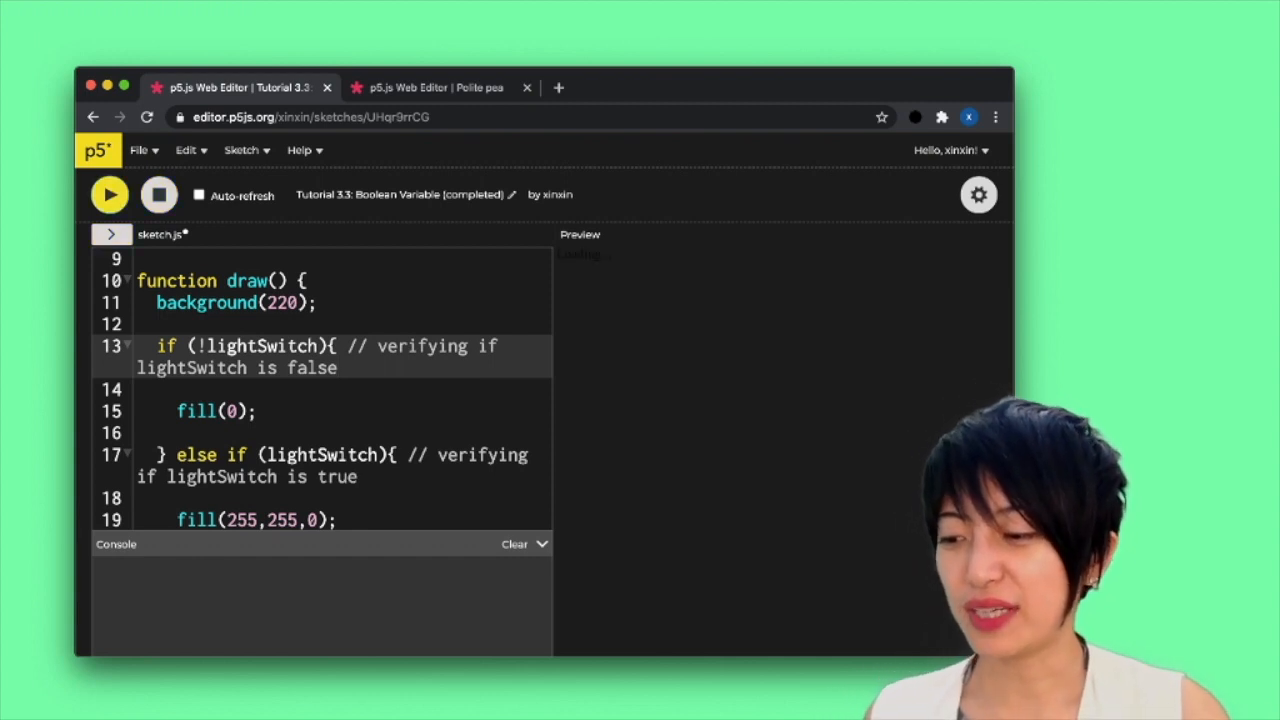
{"action": "left_click", "coordinate": [109, 194]}
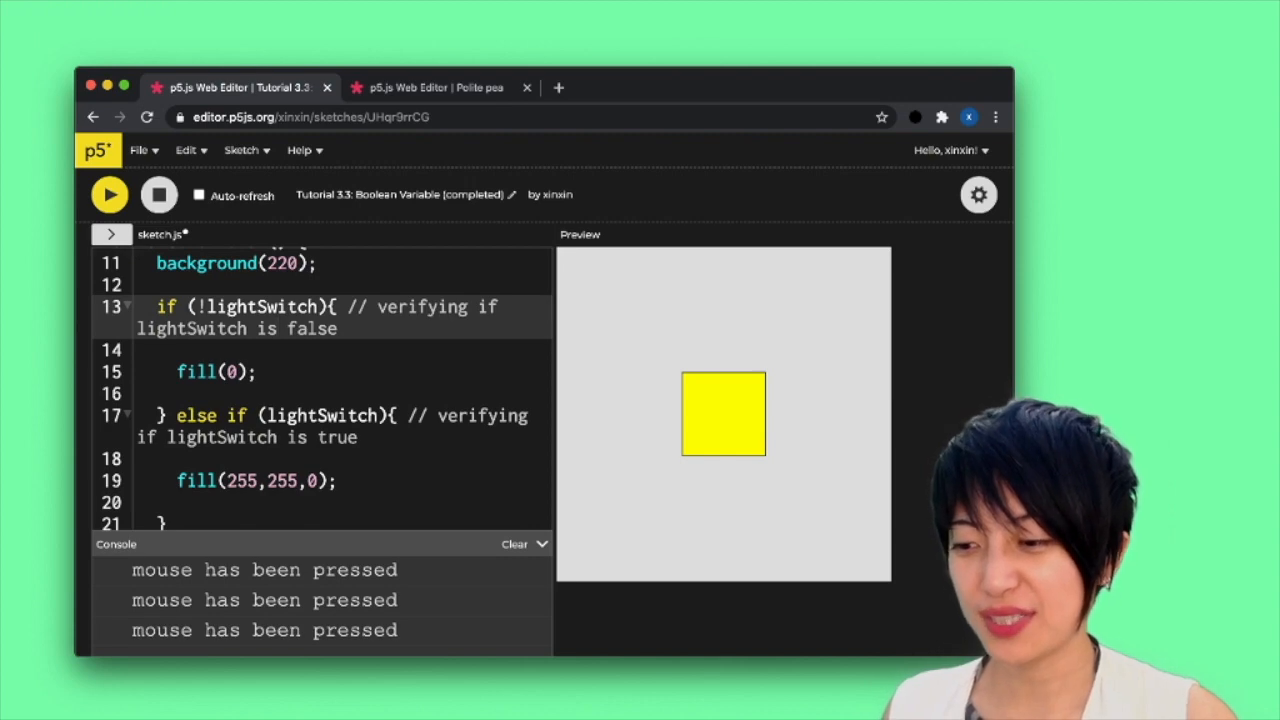
Change the mousePressed condition to !lightSwitch, rerun, and click the square to test
{"action": "scroll", "scroll_direction": "down", "scroll_amount": 3}
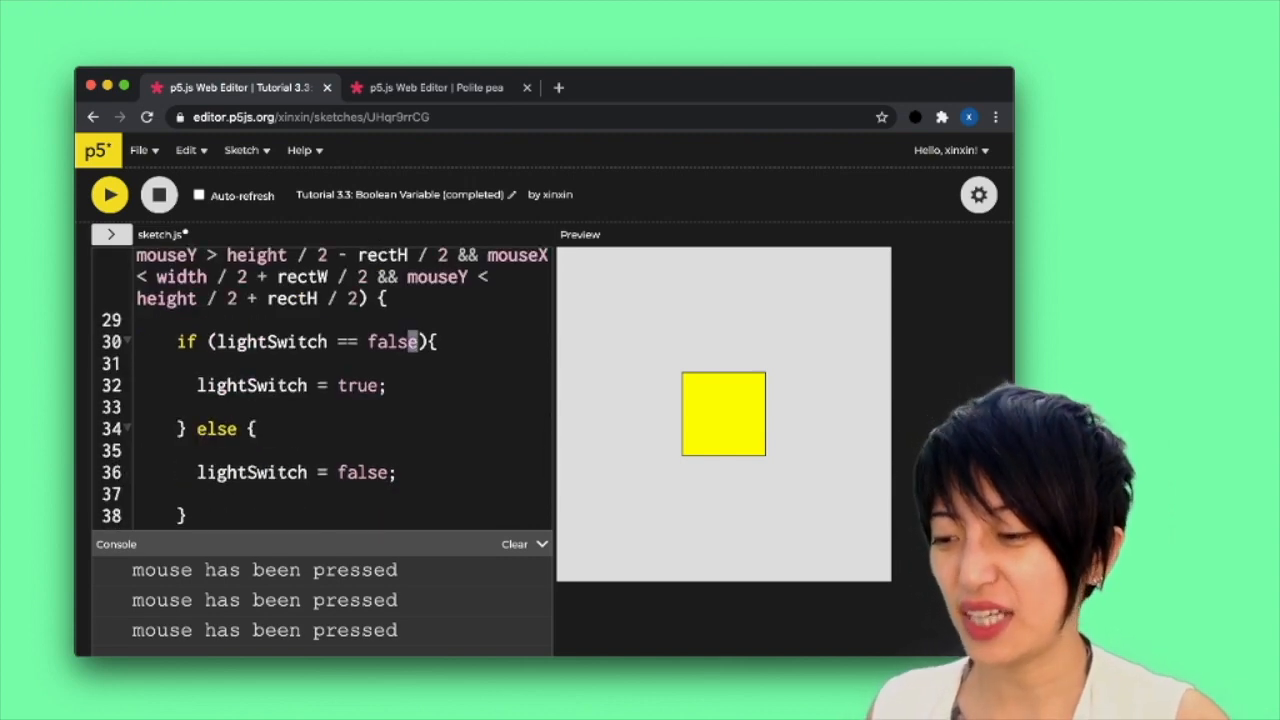
{"action": "key", "text": "Backspace"}
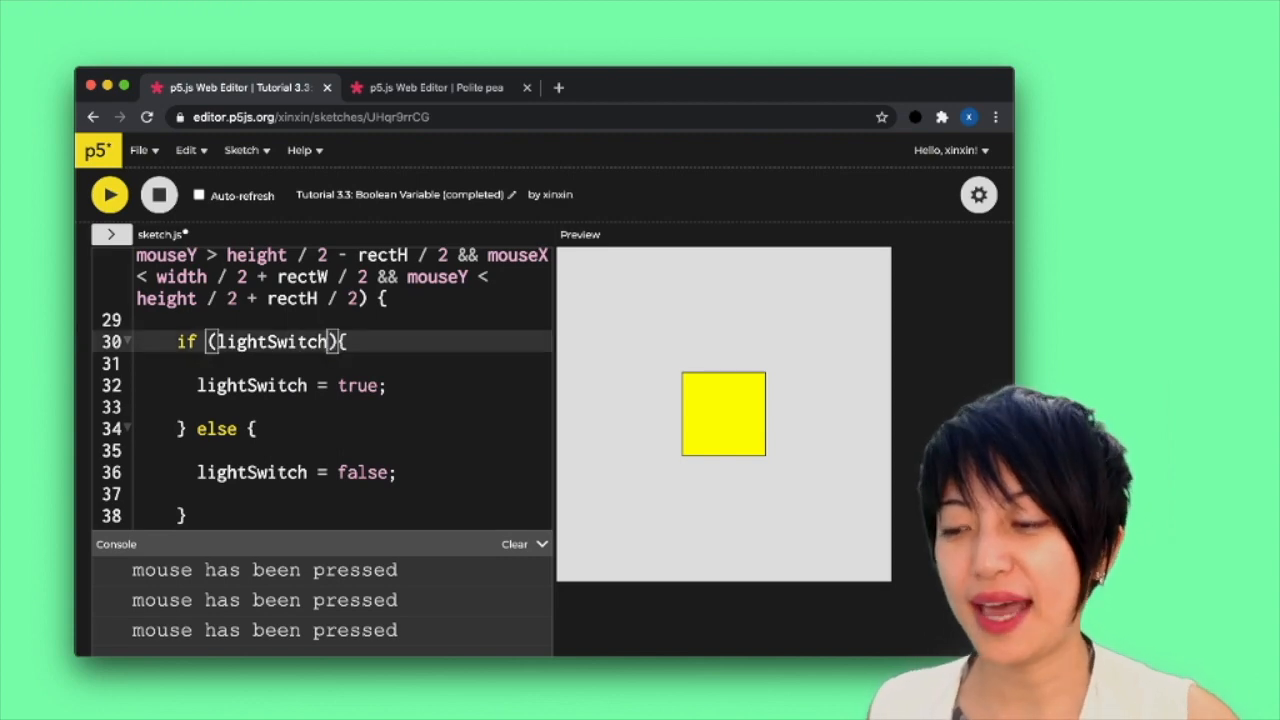
{"action": "type", "text": "!"}
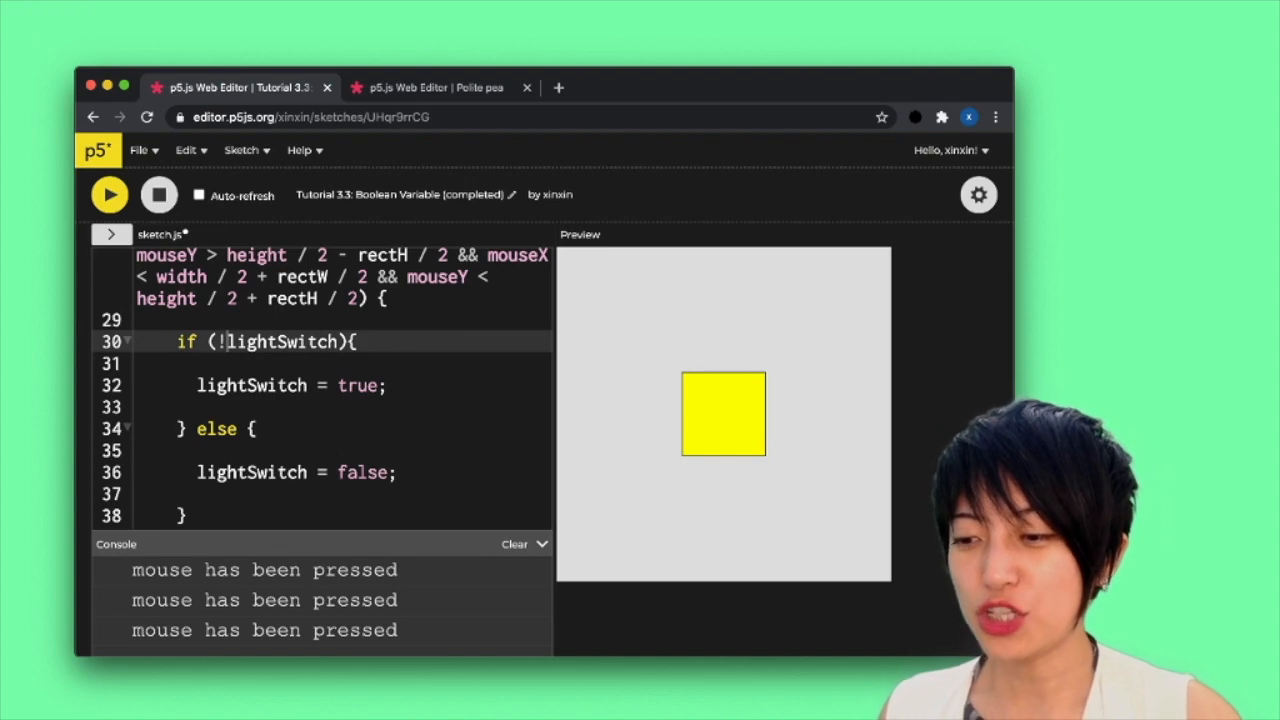
{"action": "left_click", "coordinate": [158, 194]}
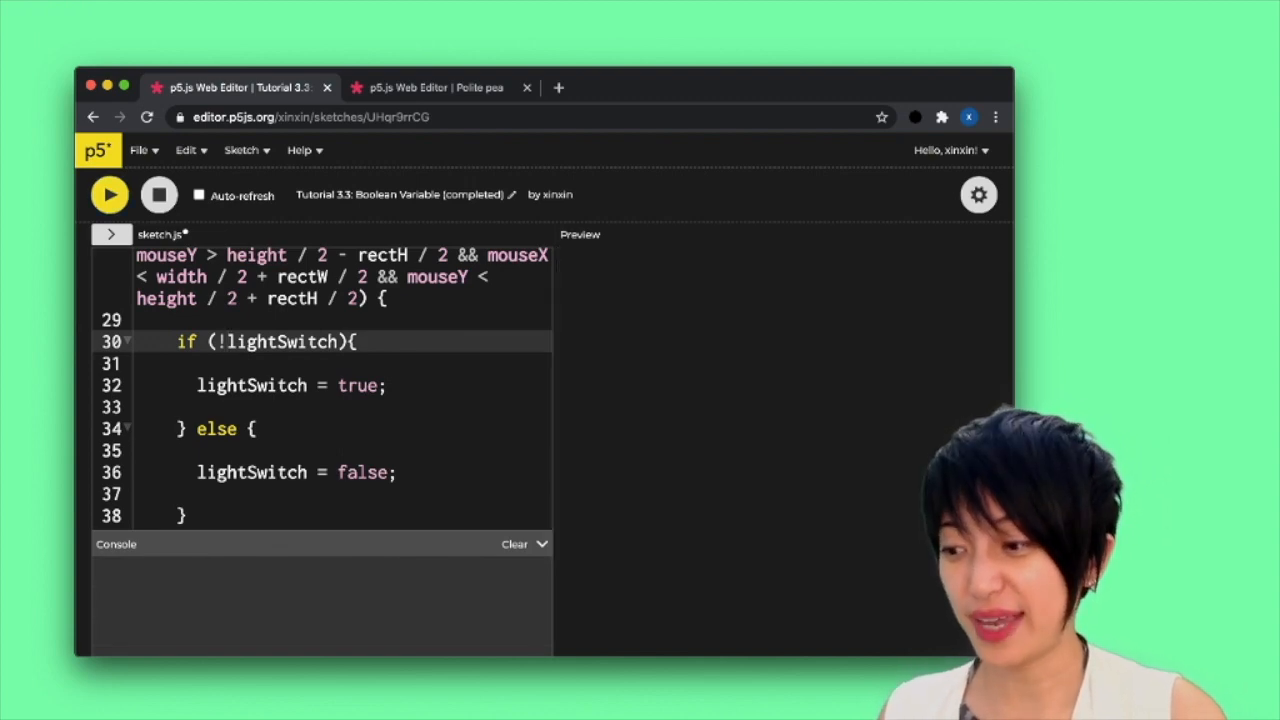
{"action": "left_click", "coordinate": [109, 194]}
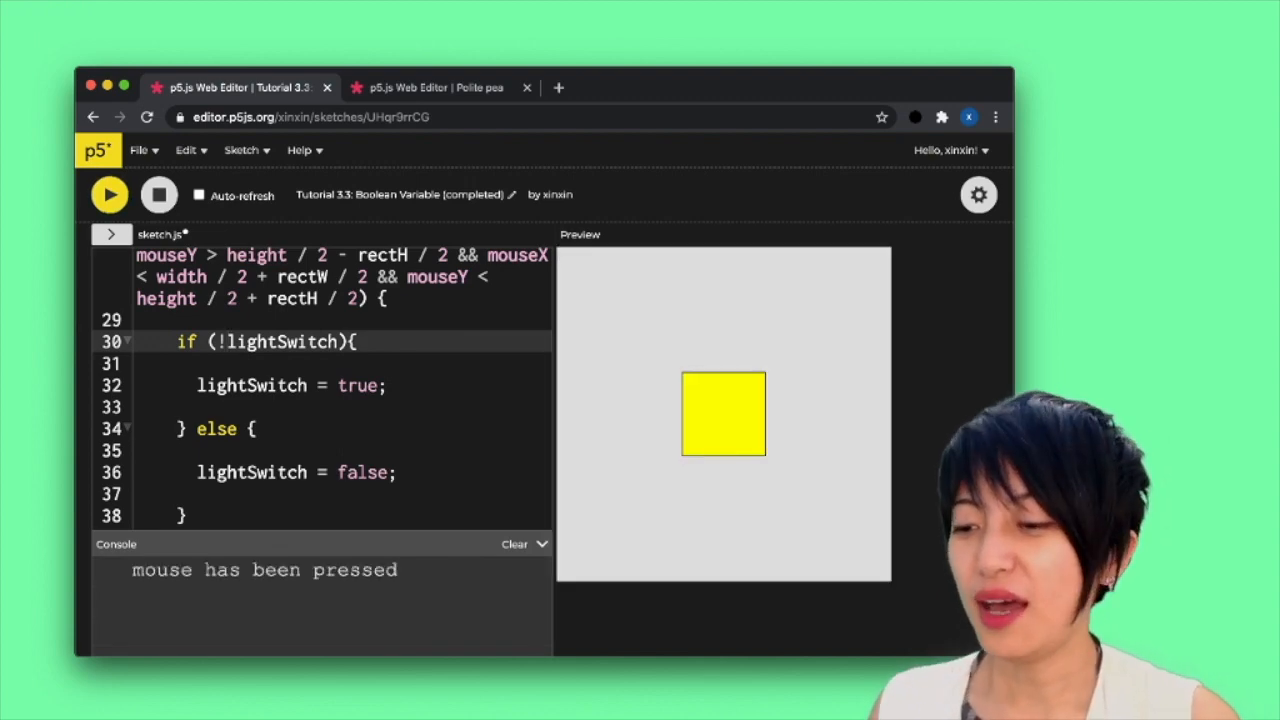
{"action": "left_click", "coordinate": [723, 414]}
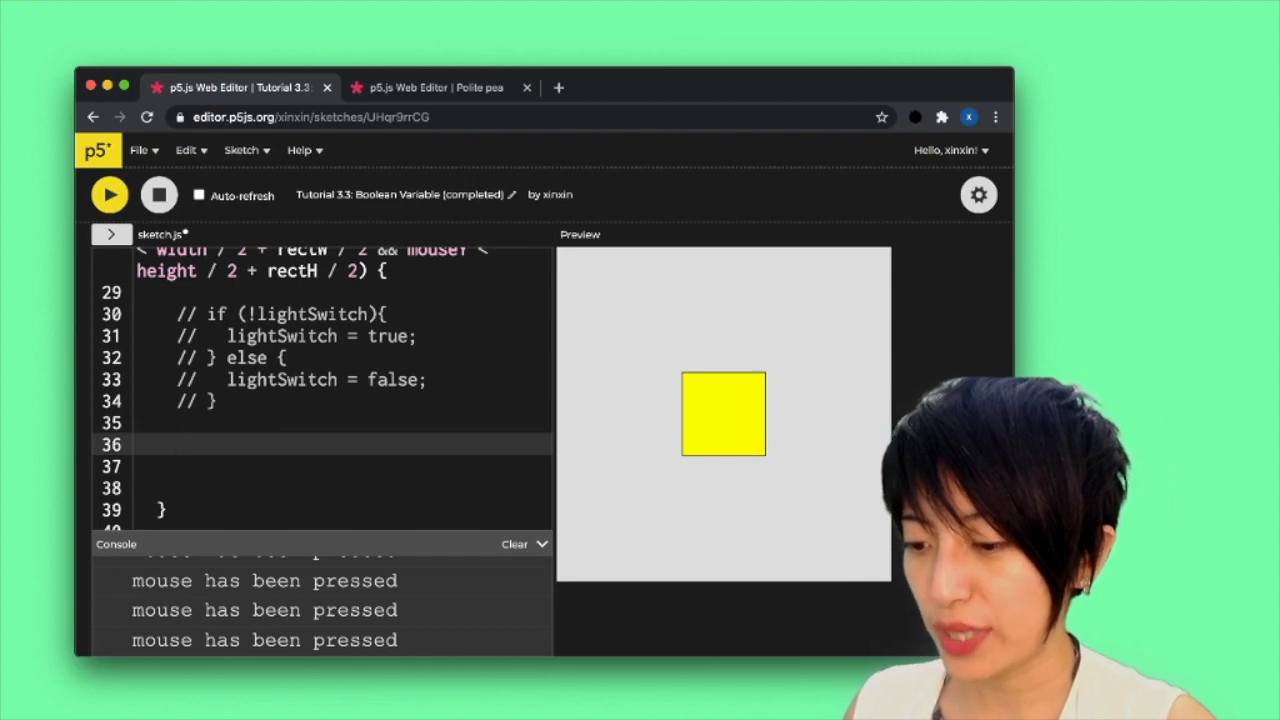
Add the one-line toggle 'lightSwitch = !lightSwitch;' below the commented-out block
{"action": "type", "text": "lightSw"}
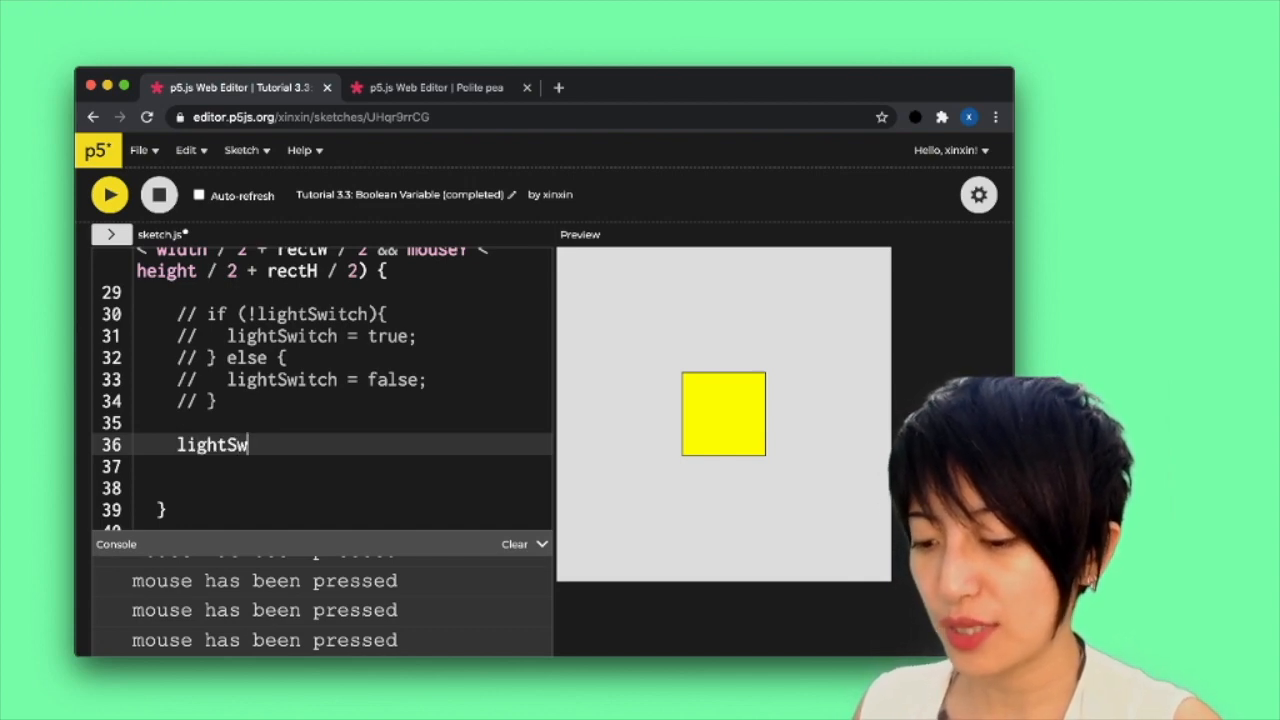
{"action": "type", "text": "itch"}
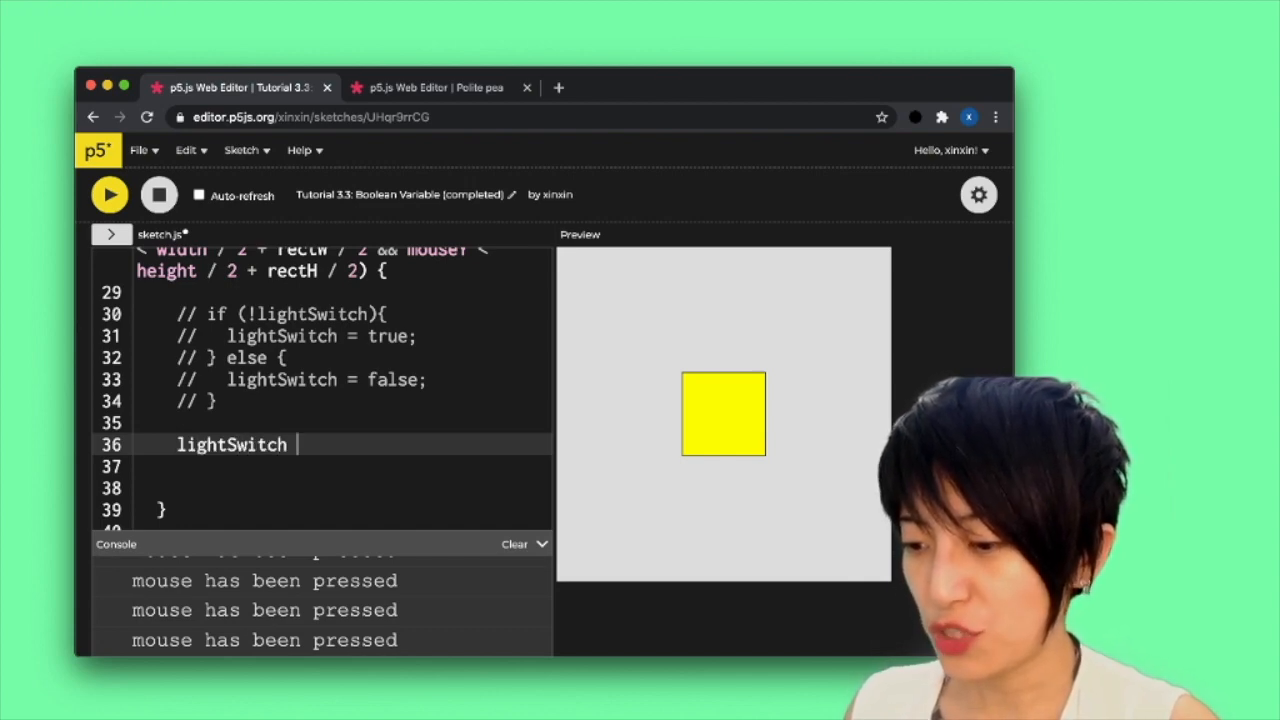
{"action": "type", "text": "= !"}
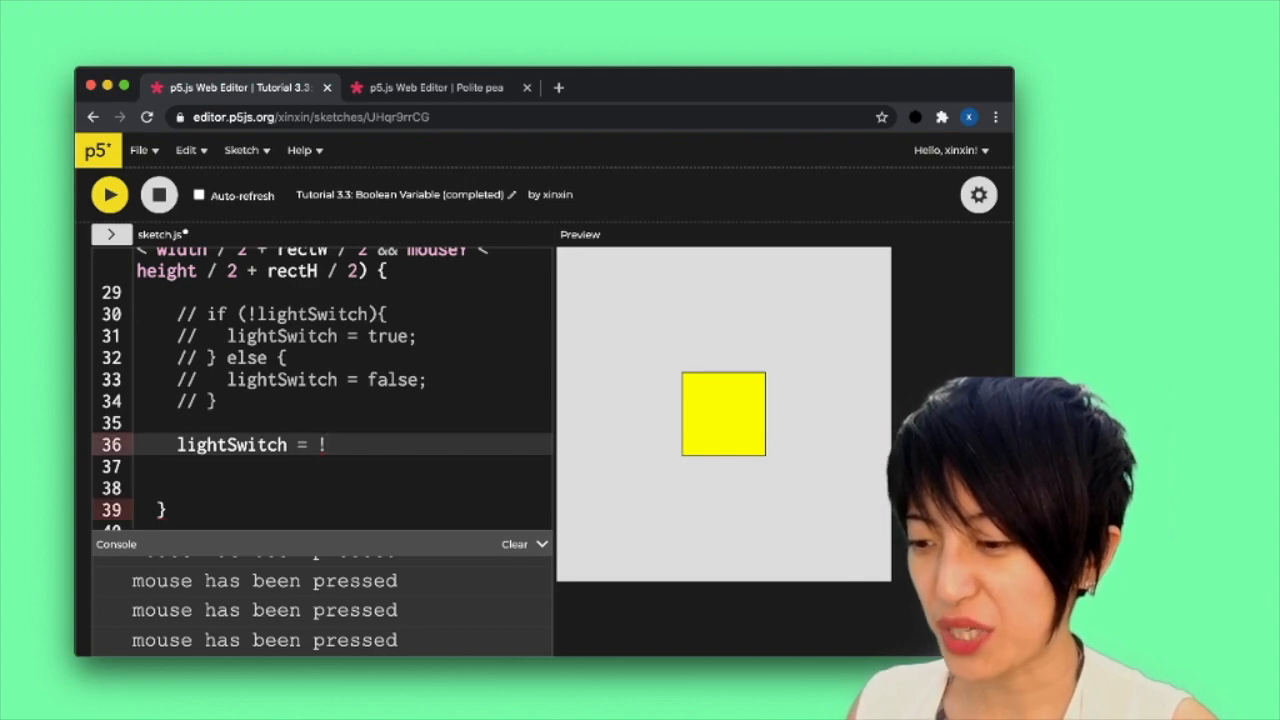
{"action": "type", "text": "lightS"}
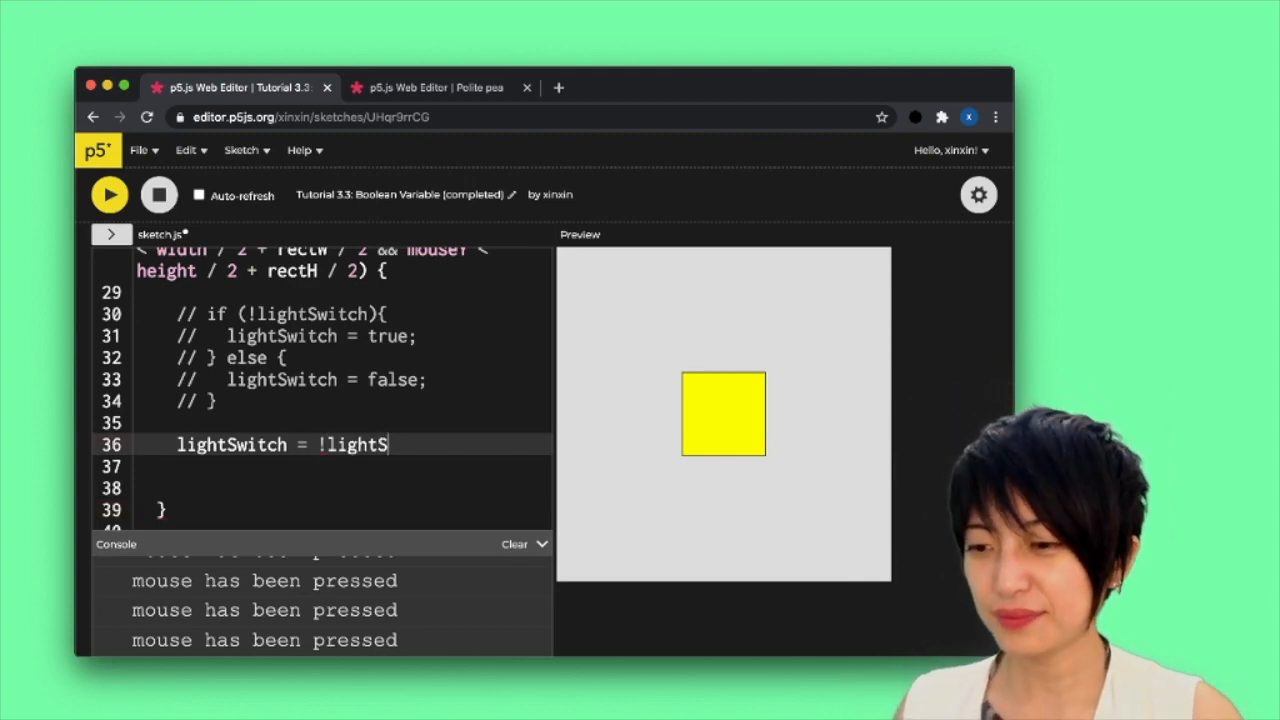
{"action": "type", "text": "witch;"}
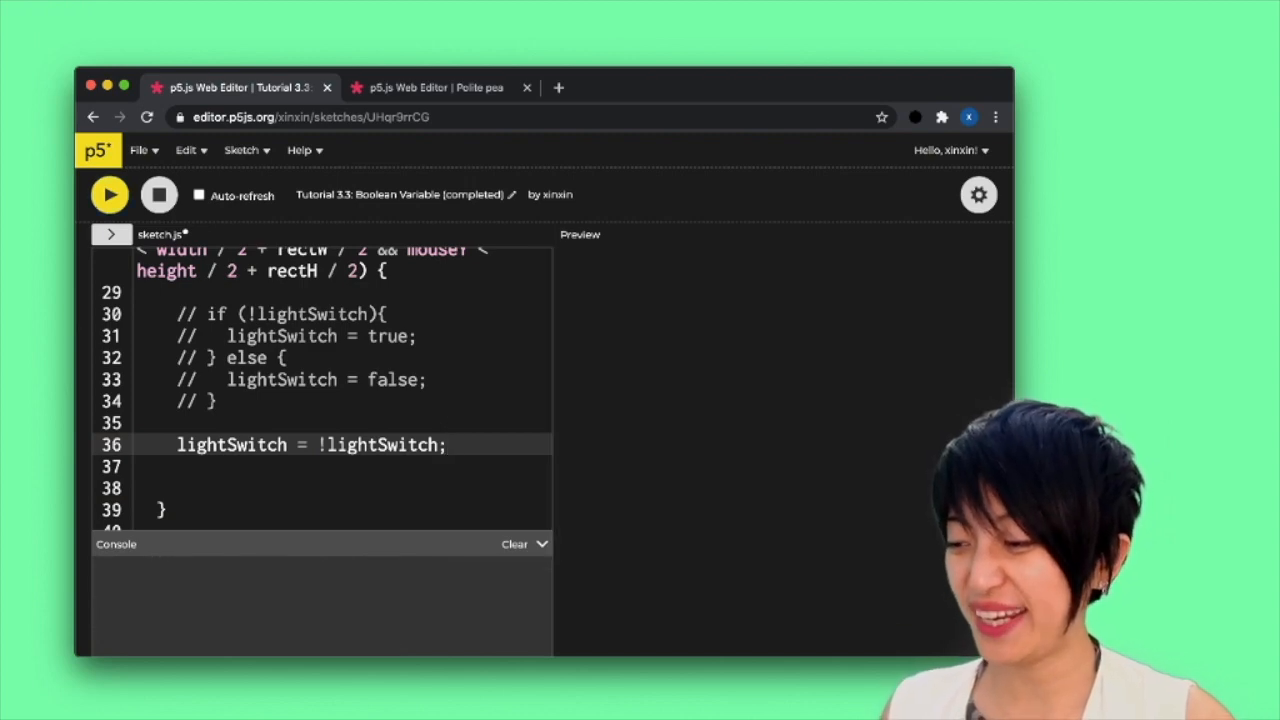
Run the sketch and click the square four times, alternating black and yellow
{"action": "left_click", "coordinate": [109, 194]}
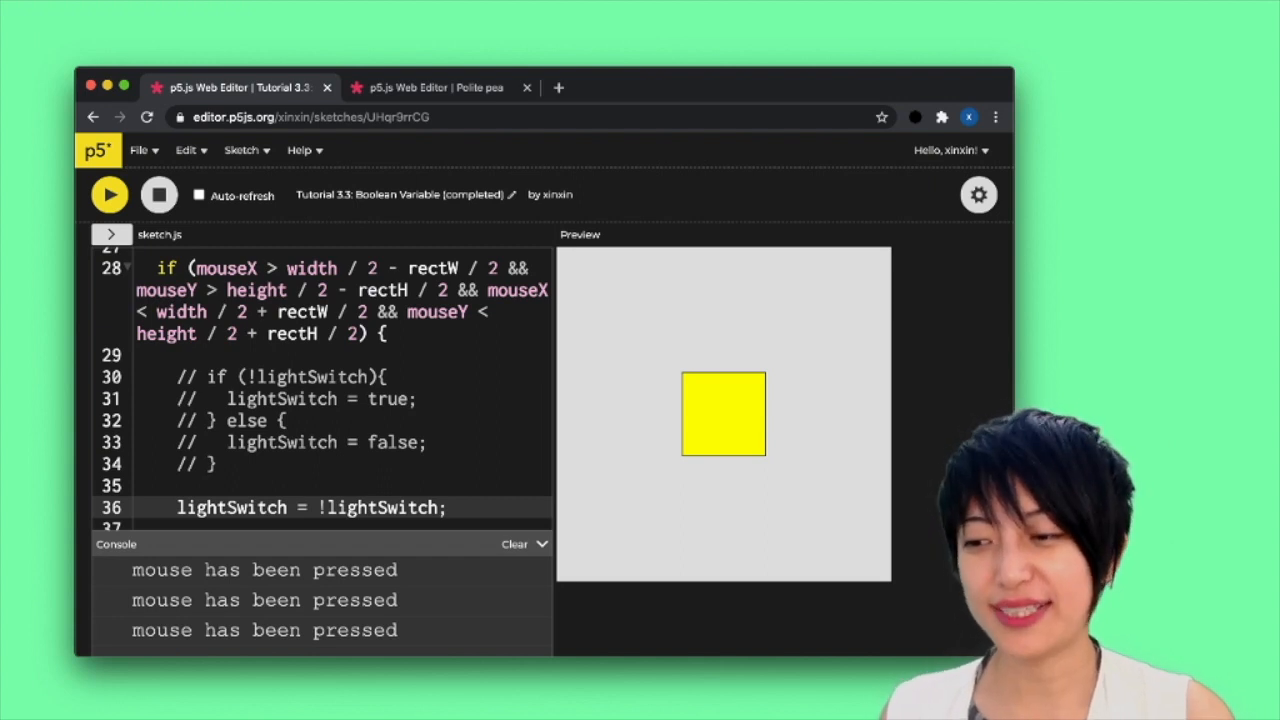
{"action": "left_click", "coordinate": [722, 413]}
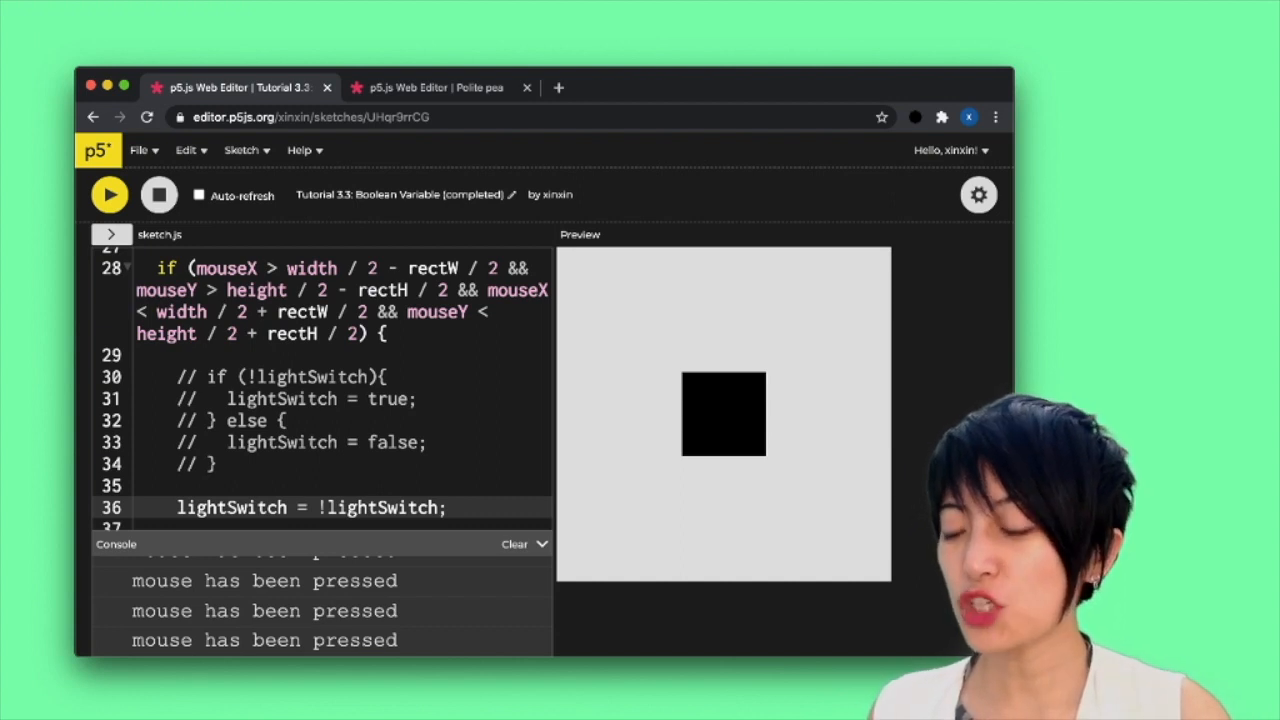
{"action": "left_click", "coordinate": [723, 413]}
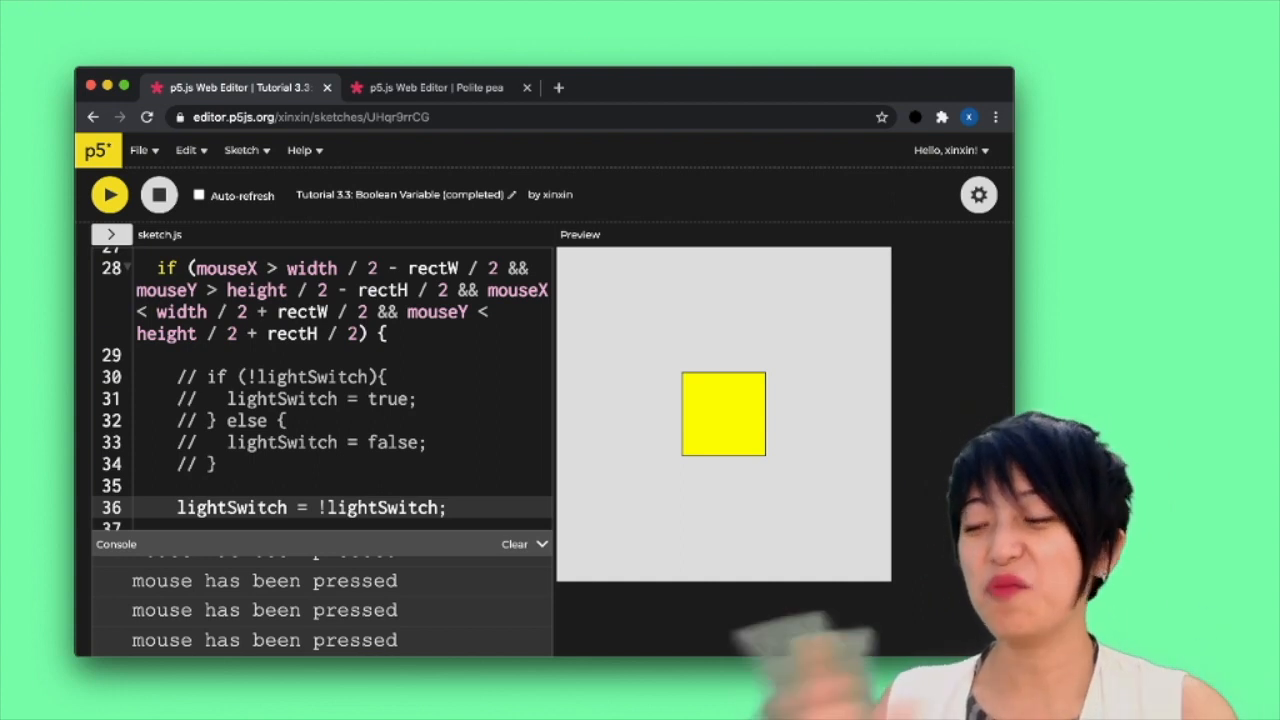
{"action": "left_click", "coordinate": [723, 413]}
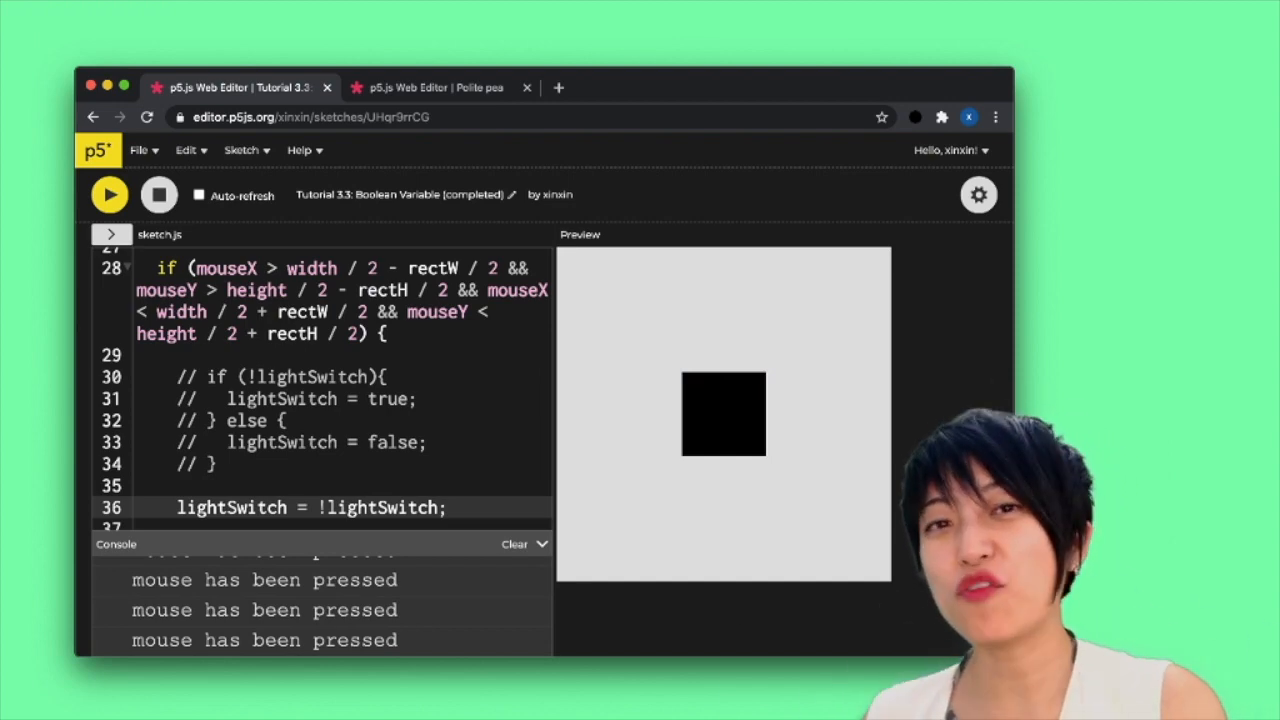
{"action": "left_click", "coordinate": [723, 413]}
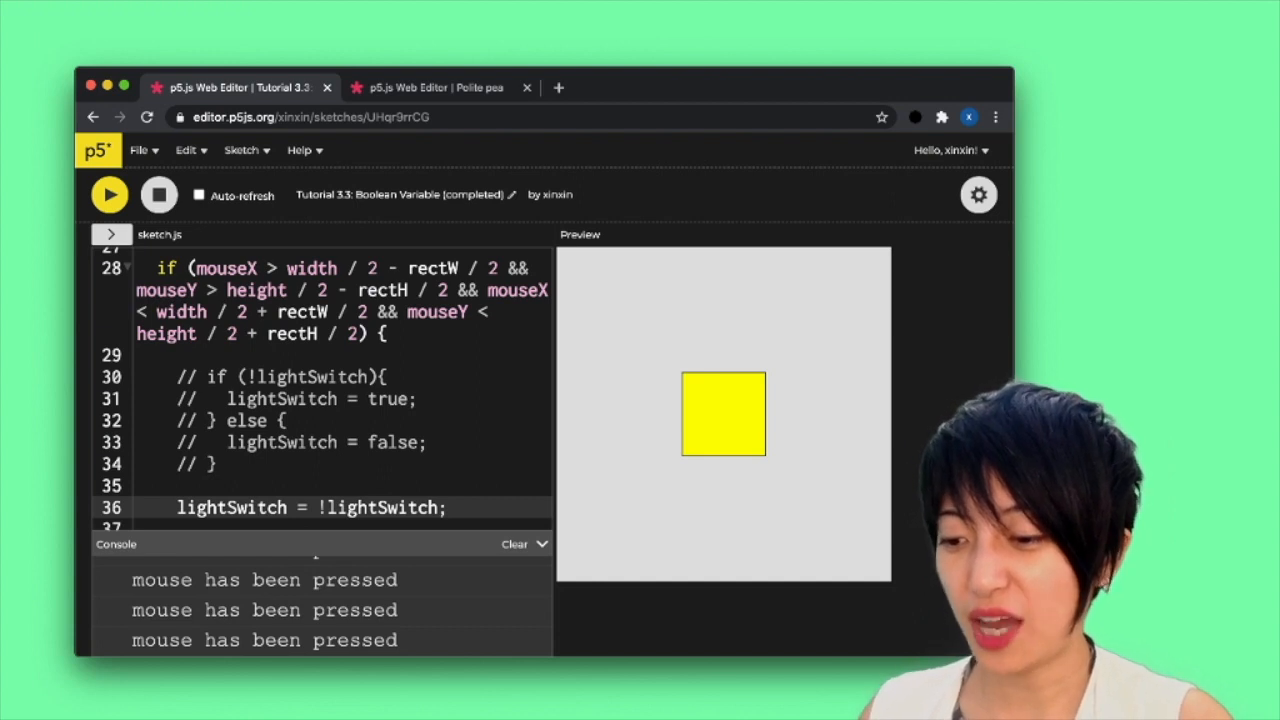
Add console.log('the light switch is ' + lightSwitch); and click the square to log false
{"action": "type", "text": "c"}
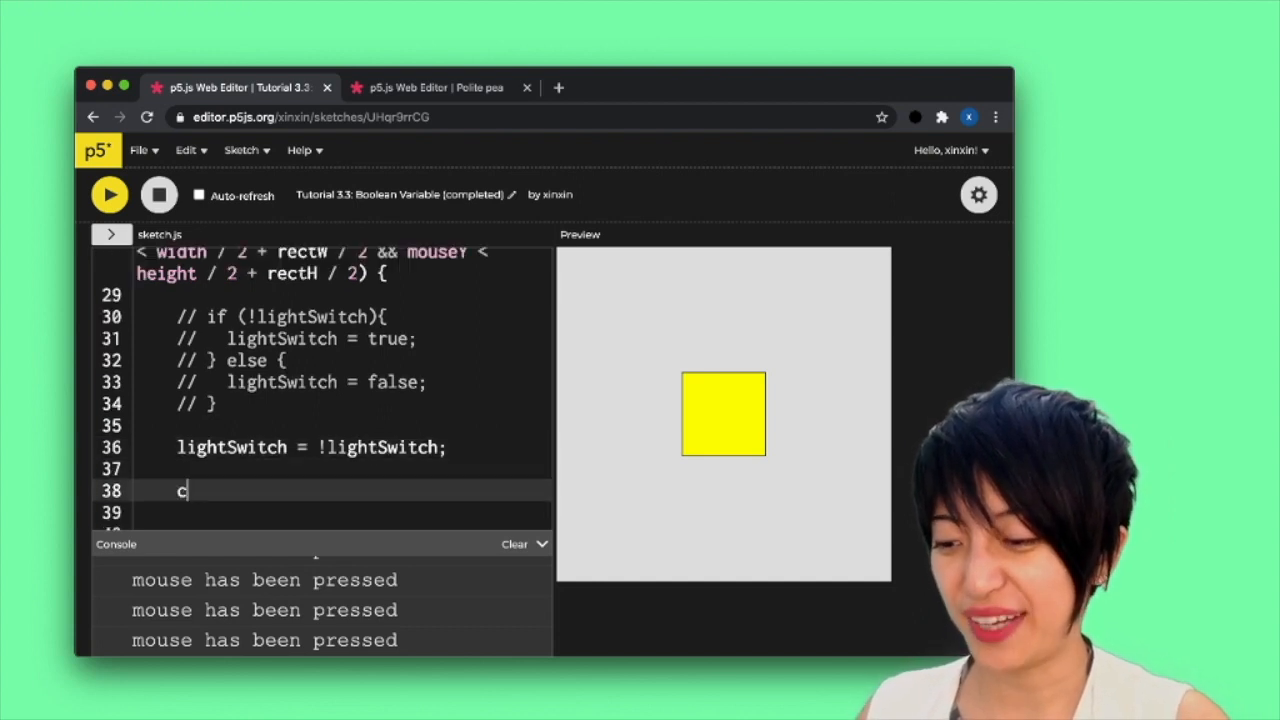
{"action": "type", "text": "onsole"}
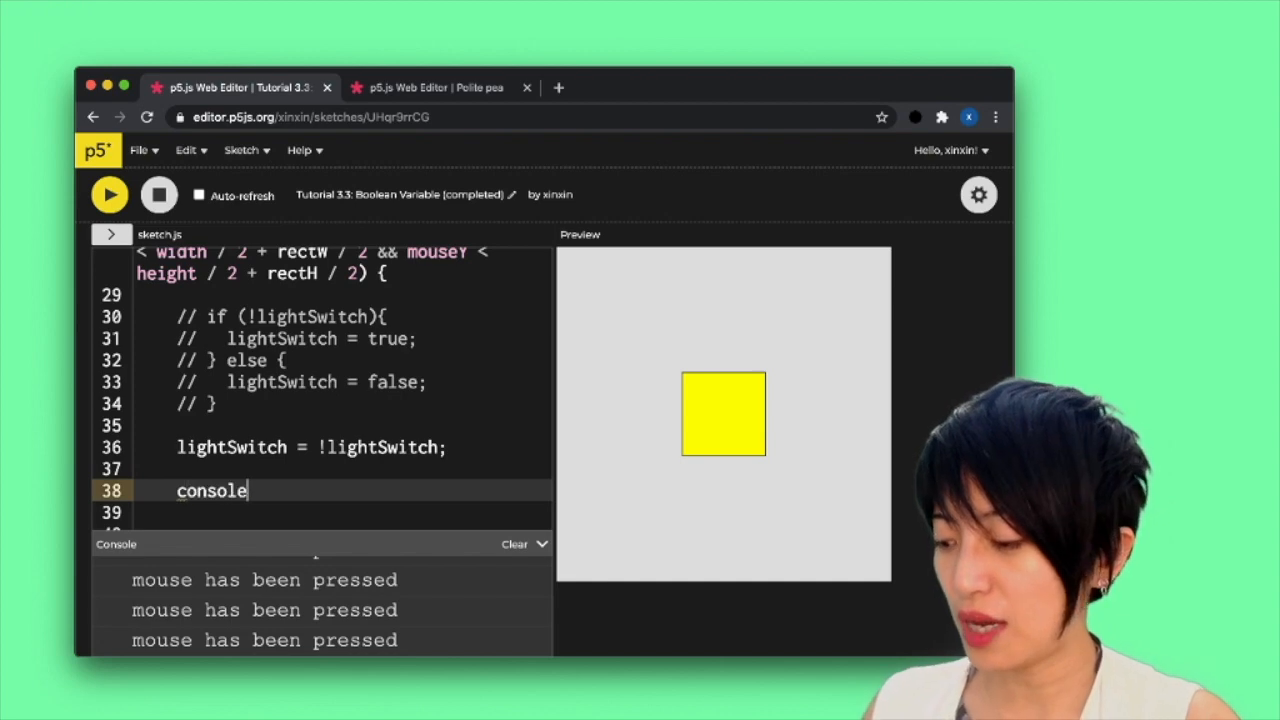
{"action": "type", "text": ".log("}
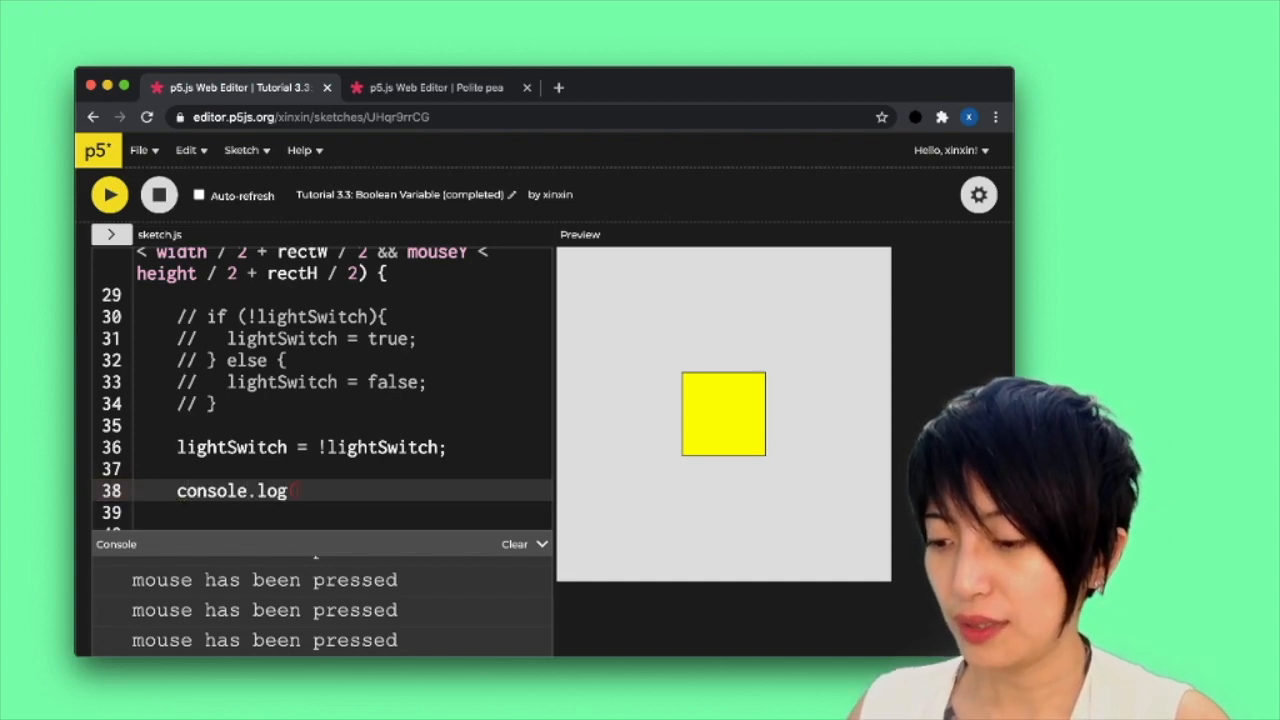
{"action": "type", "text": "('the light is"}
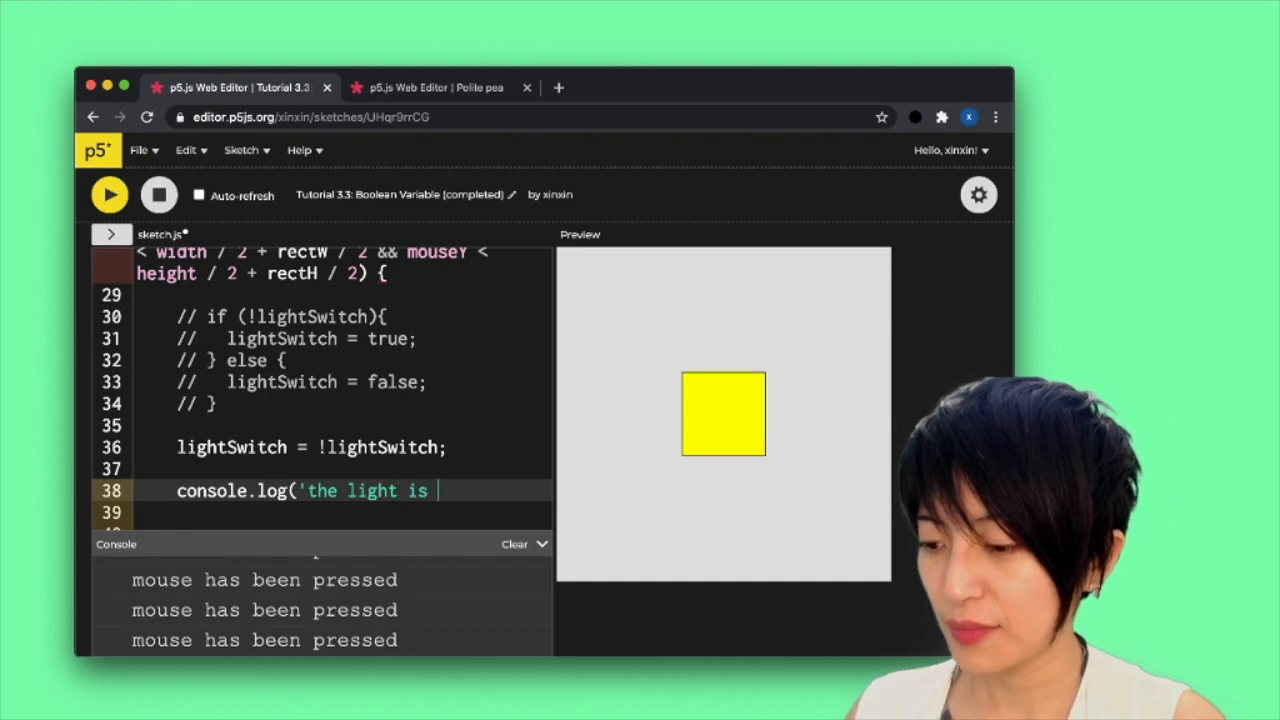
{"action": "type", "text": "'"}
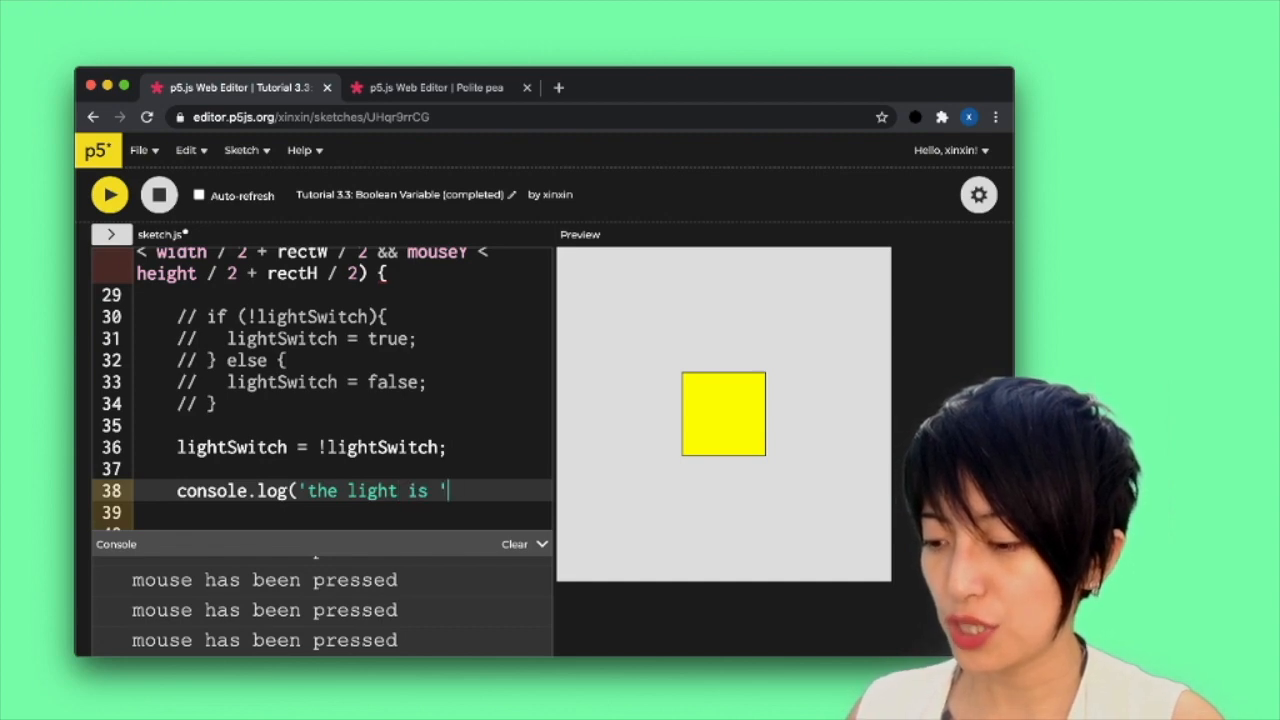
{"action": "type", "text": "switch"}
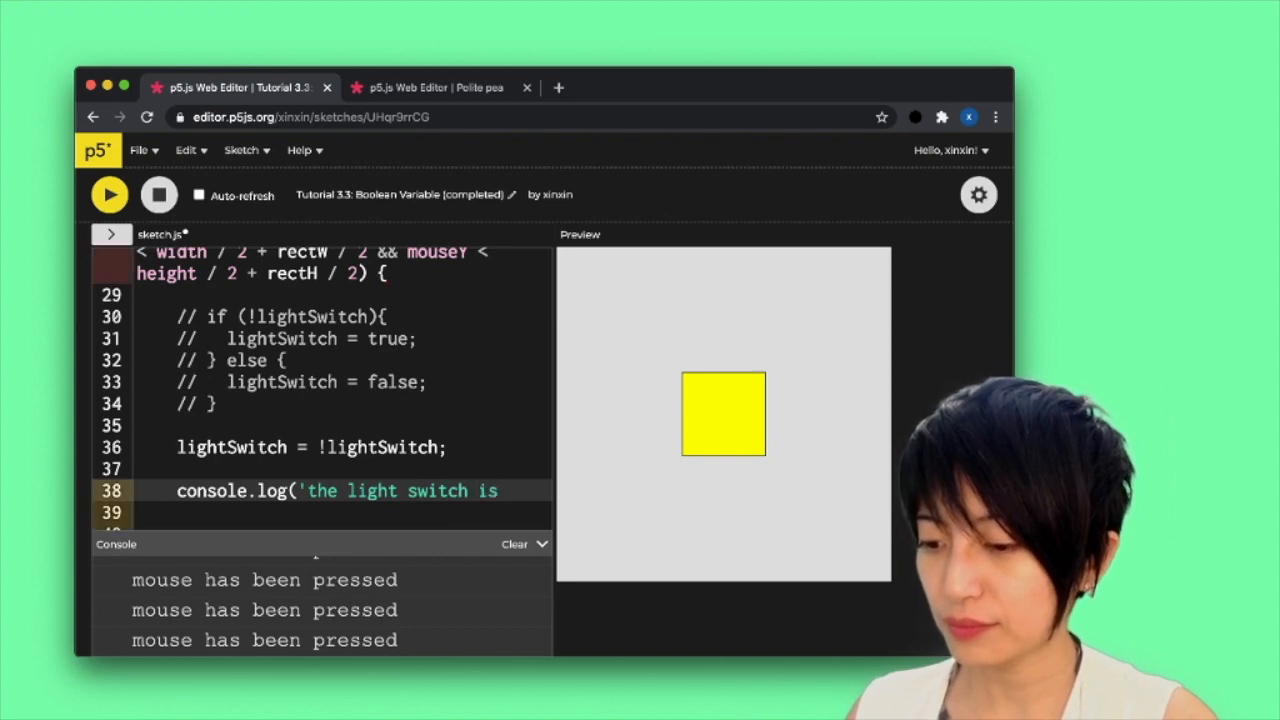
{"action": "type", "text": "' + lig"}
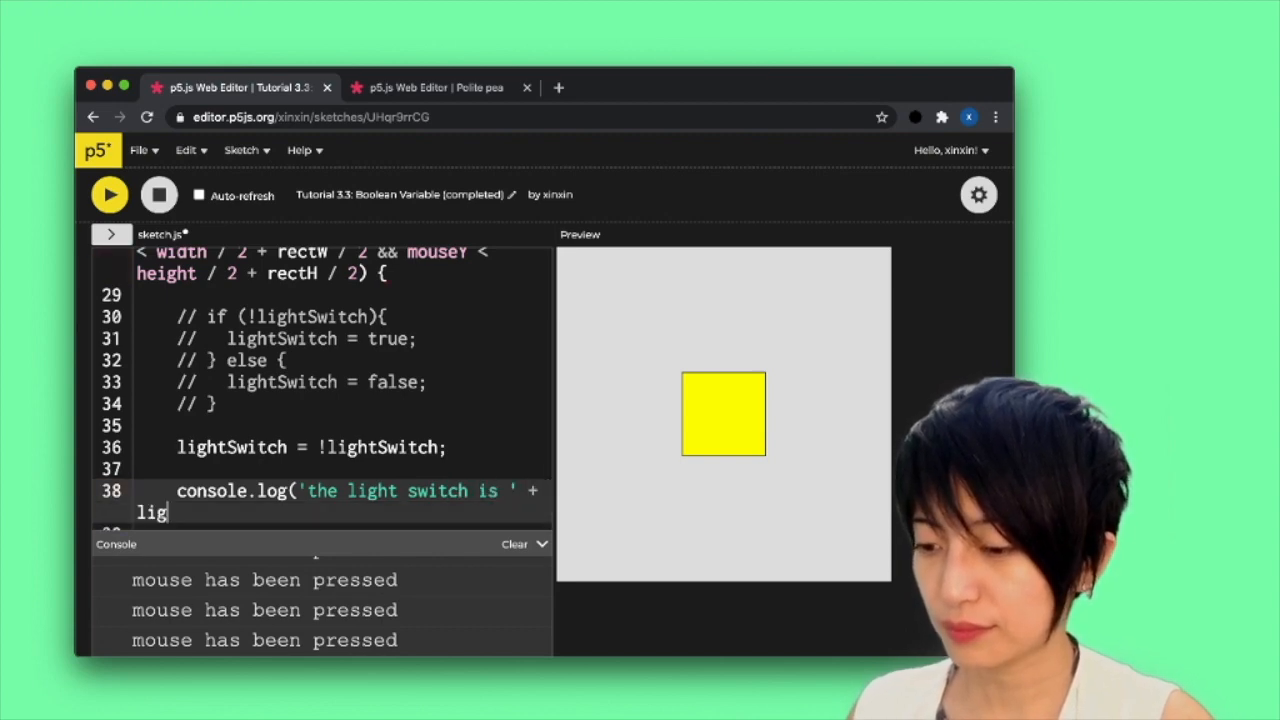
{"action": "type", "text": "htSwitch);"}
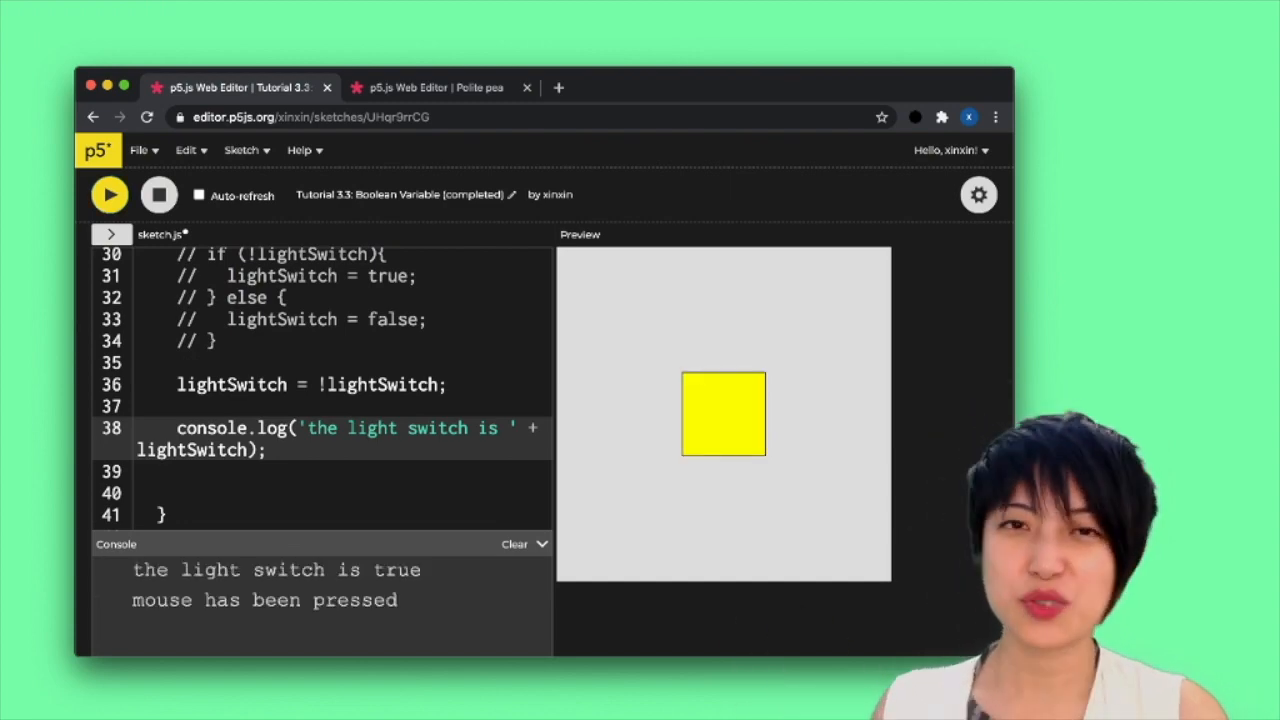
{"action": "left_click", "coordinate": [722, 413]}
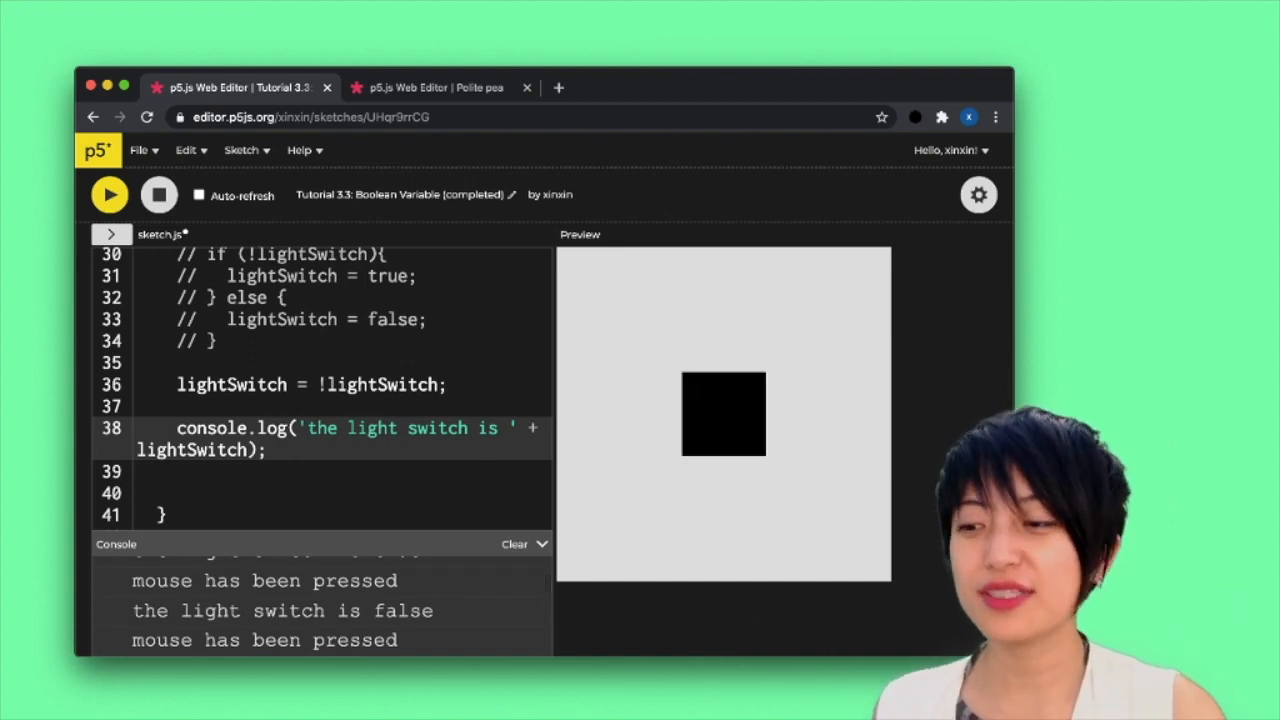